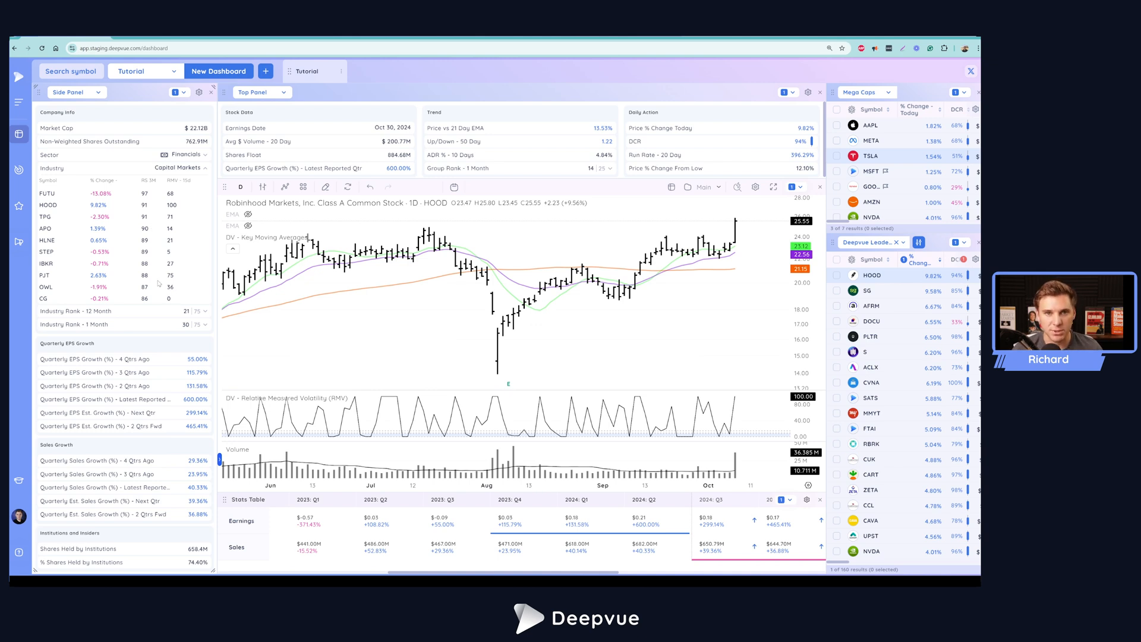
mouse_move(439, 336)
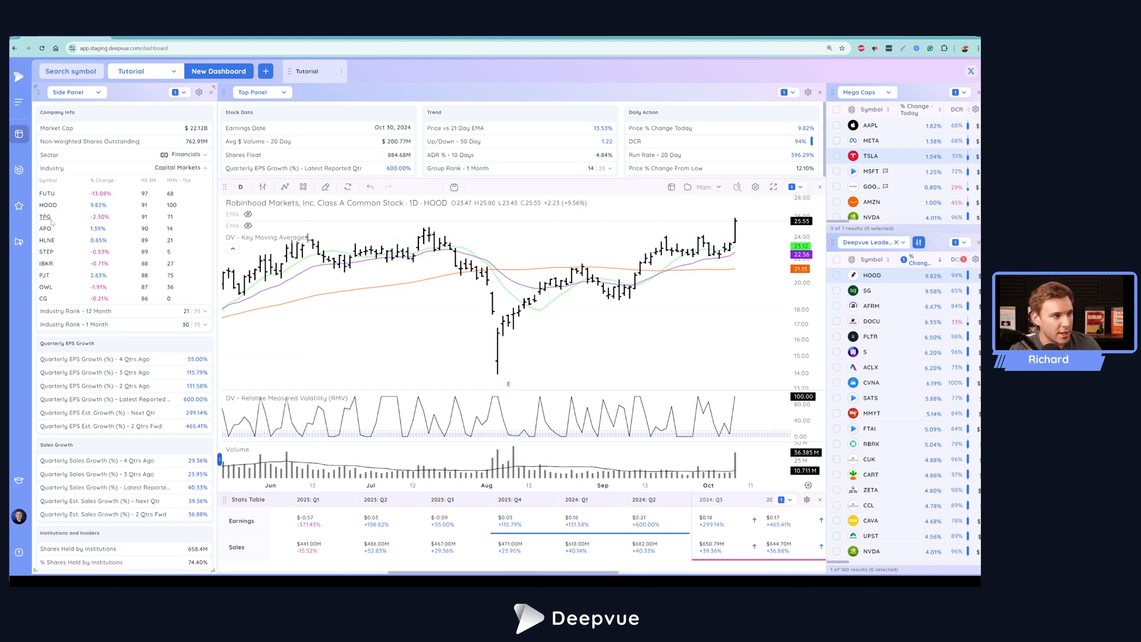
Load Hamilton Lane (HLNE) then StepStone Group (STEP) into the chart from the symbol list
click(46, 240)
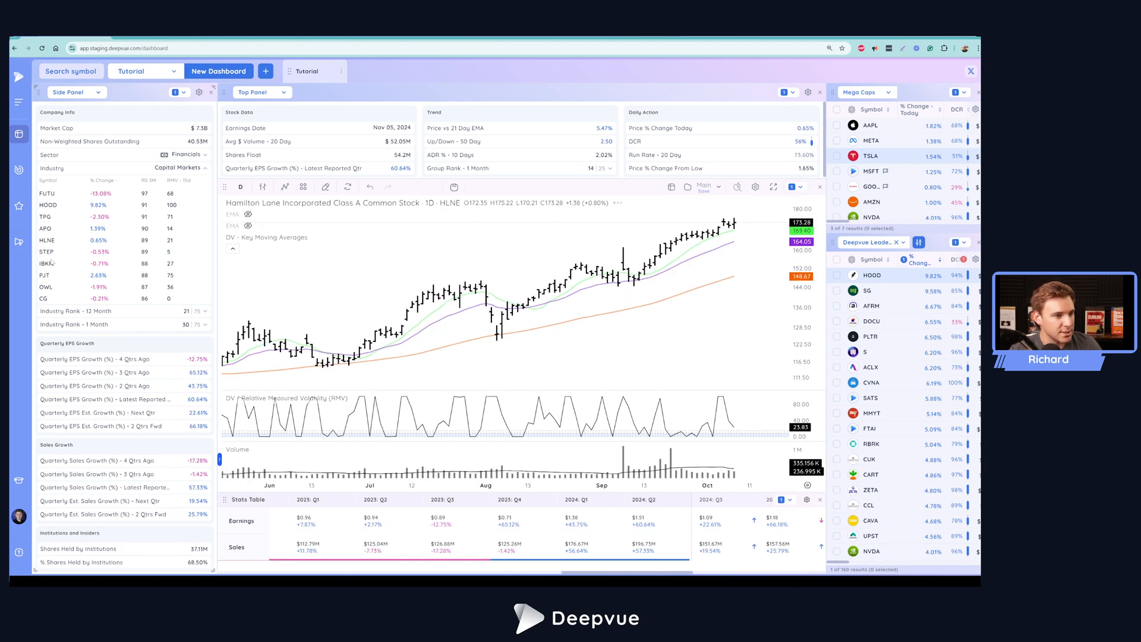
click(47, 252)
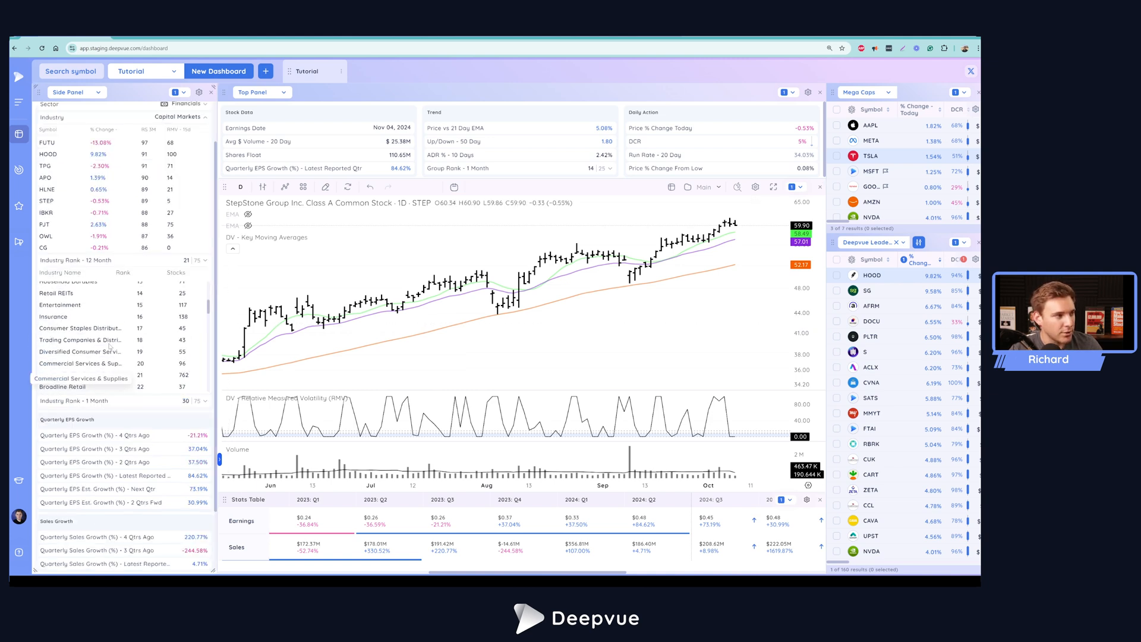
scroll(down, 3)
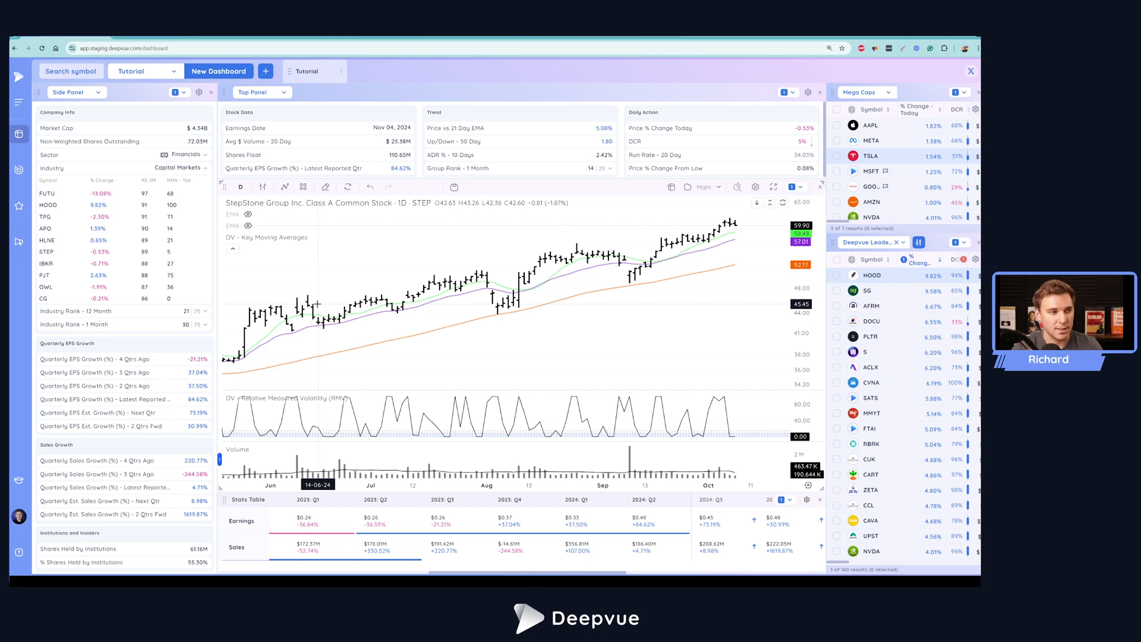
mouse_move(332, 277)
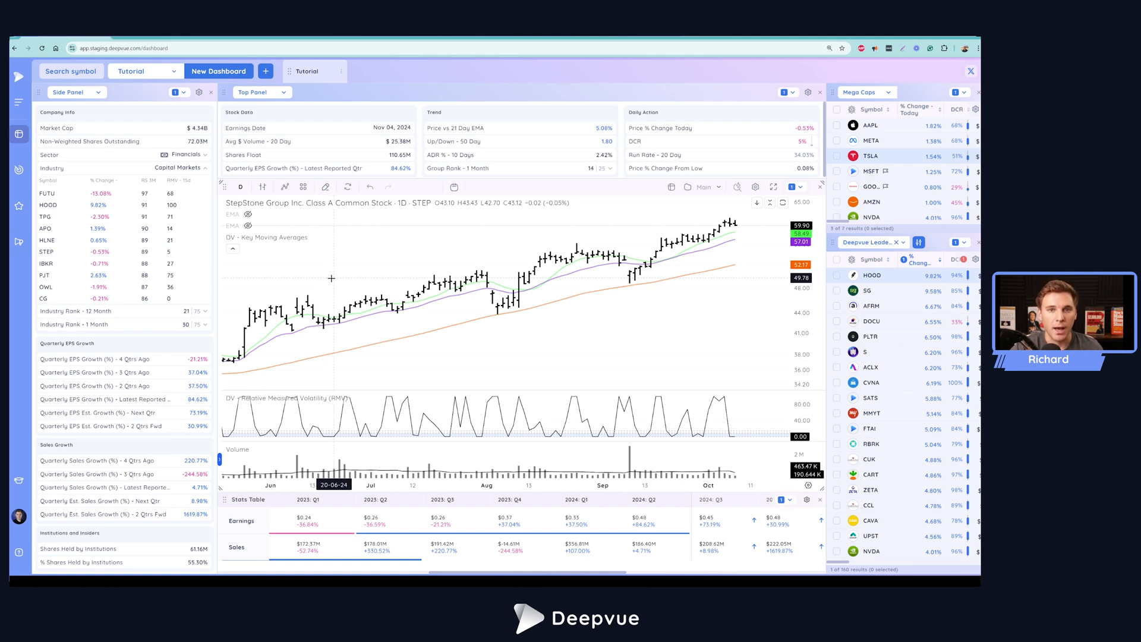
mouse_move(318, 288)
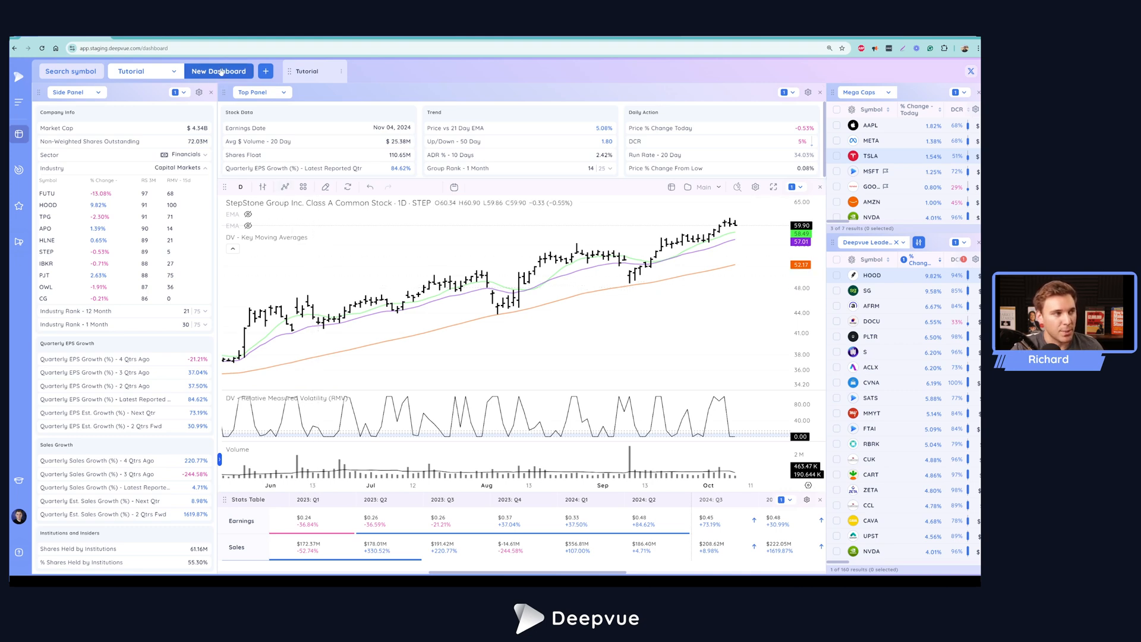
Create and save a new dashboard named 'Tutorial 2' described as 'Data Panel Tutorial Template'
click(218, 71)
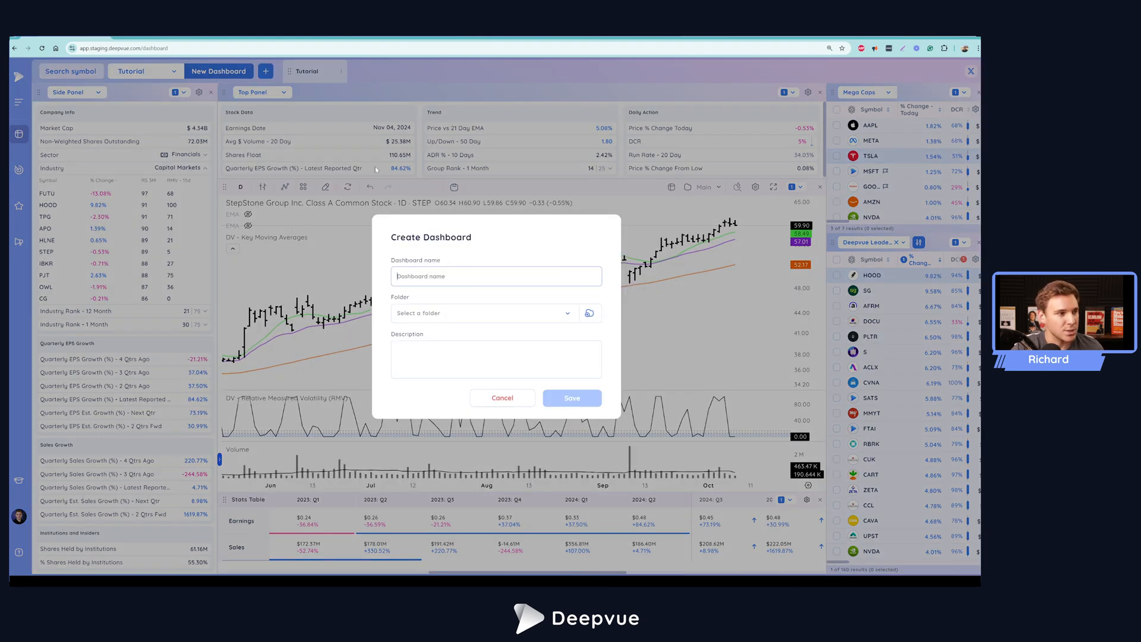
text(Tutor)
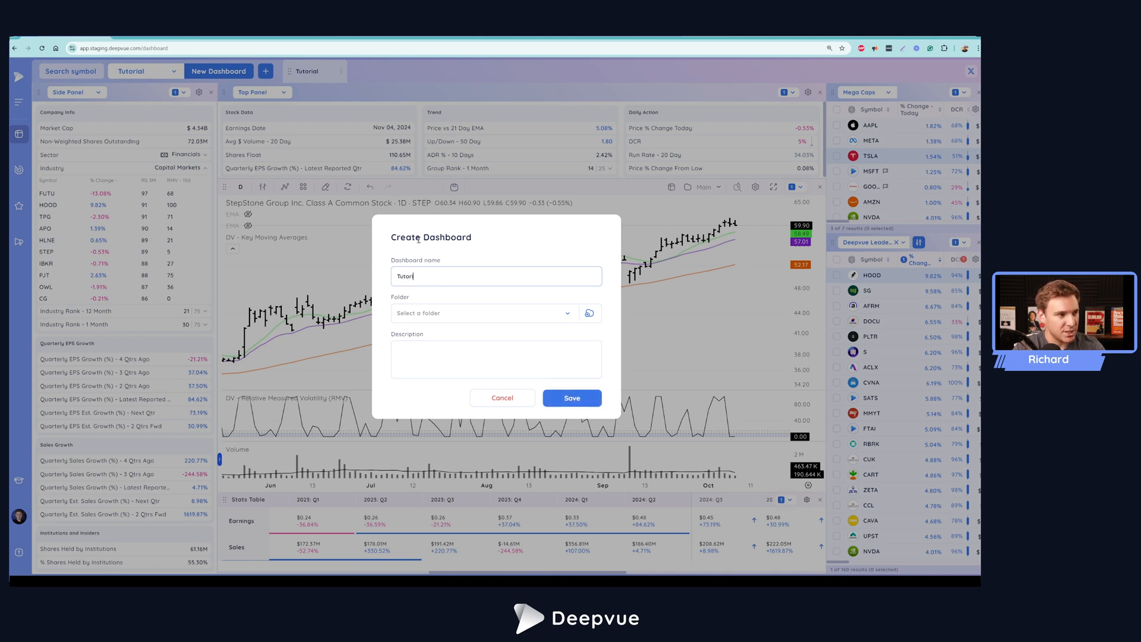
text(ial 2)
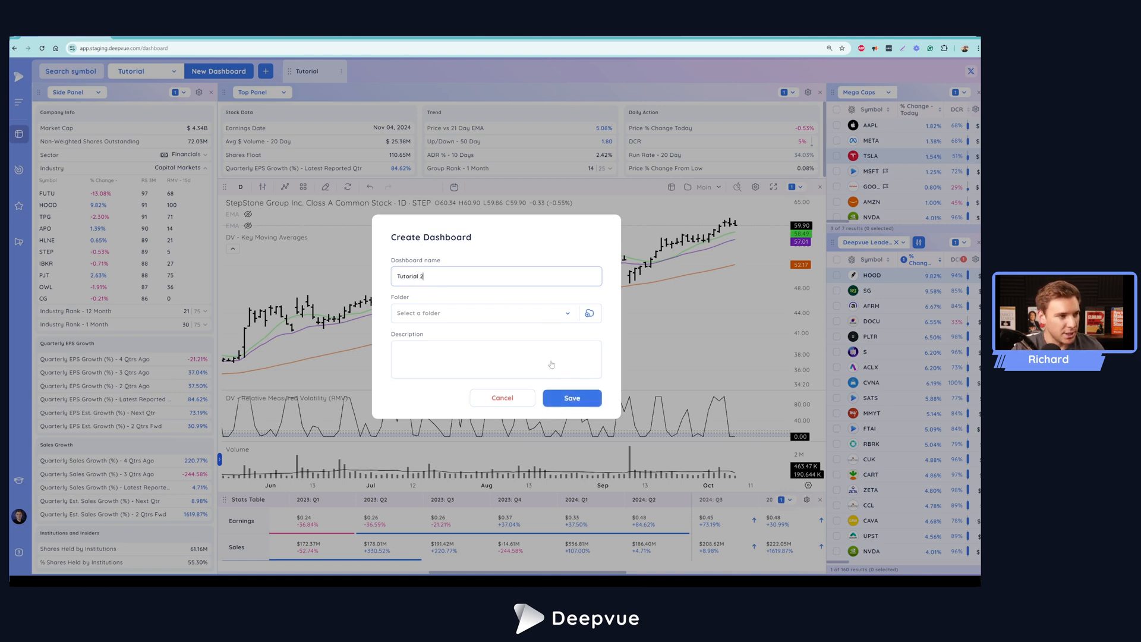
click(567, 313)
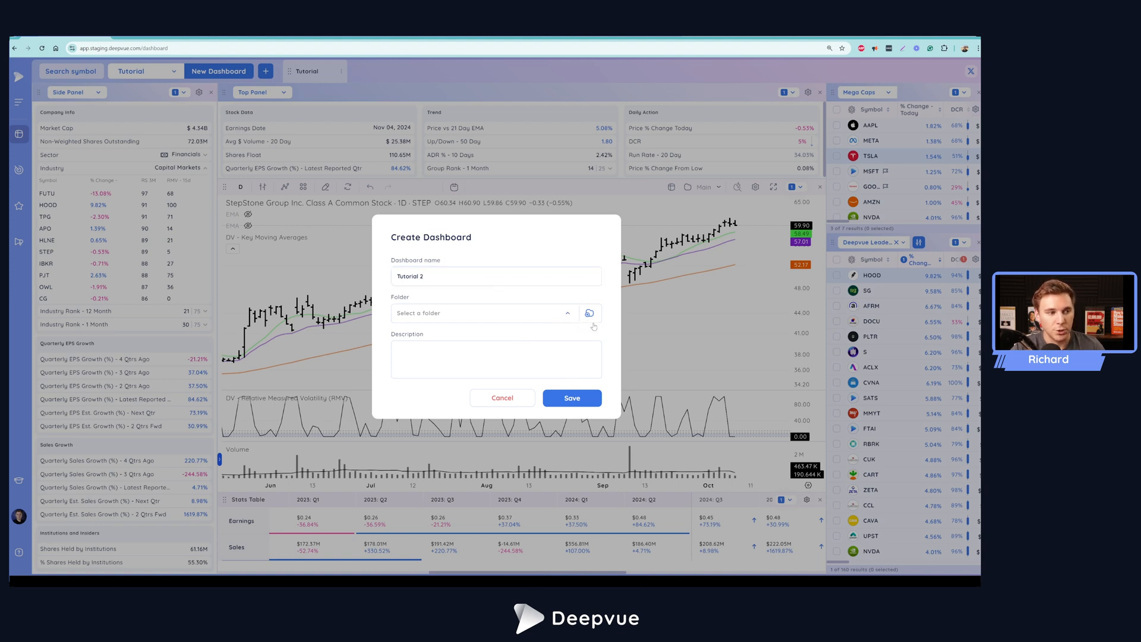
mouse_move(446, 360)
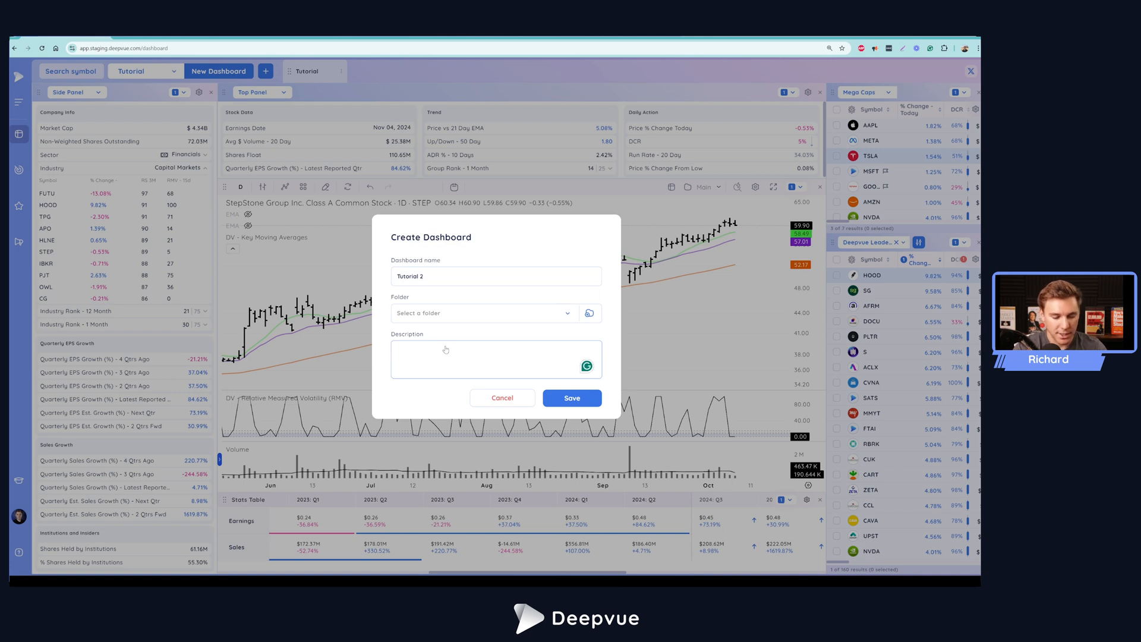
text(Data Panel)
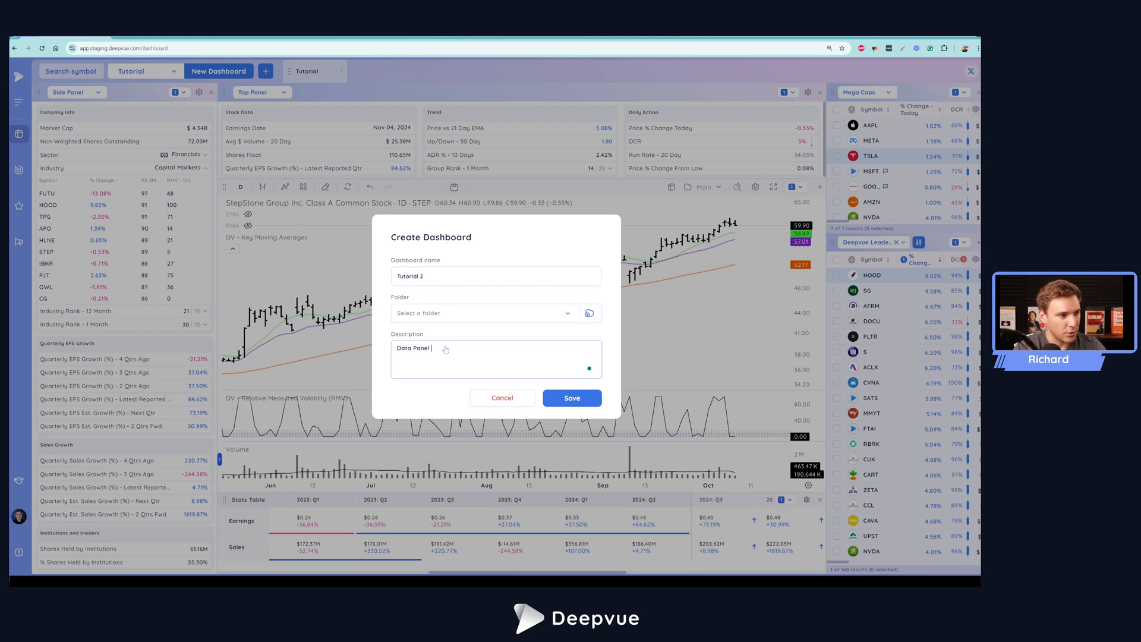
text(Tutorial)
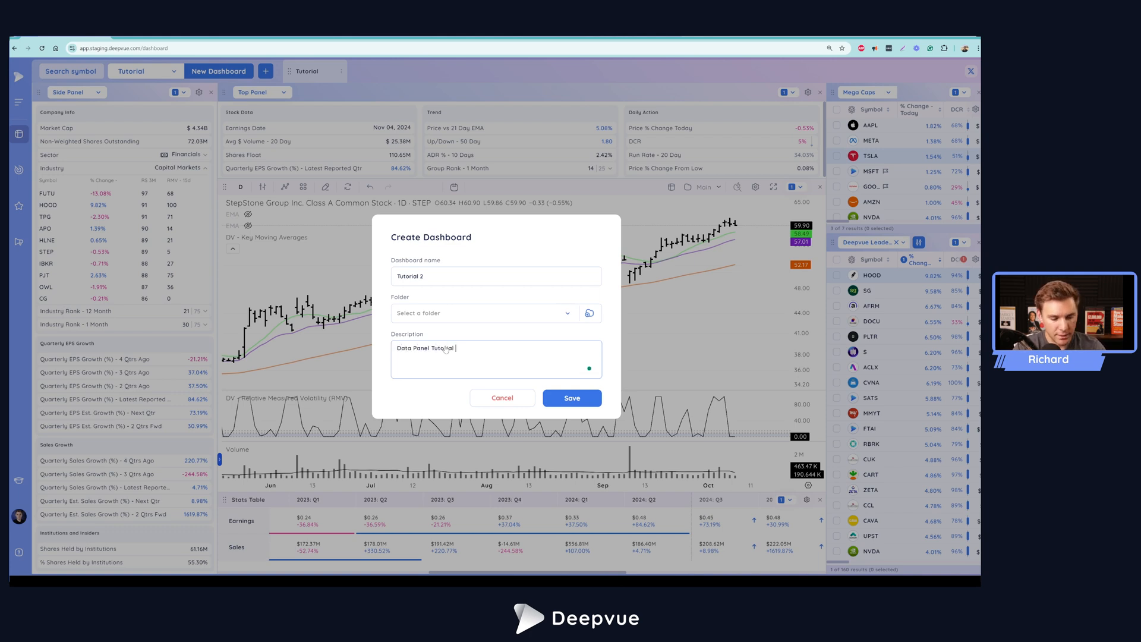
text(Template)
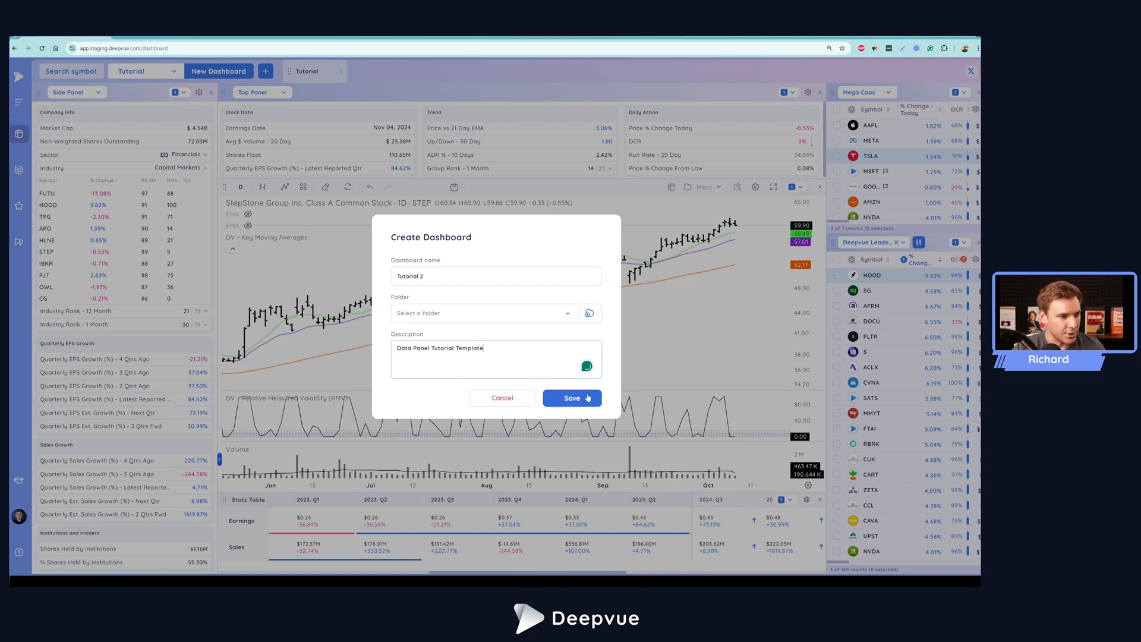
click(572, 397)
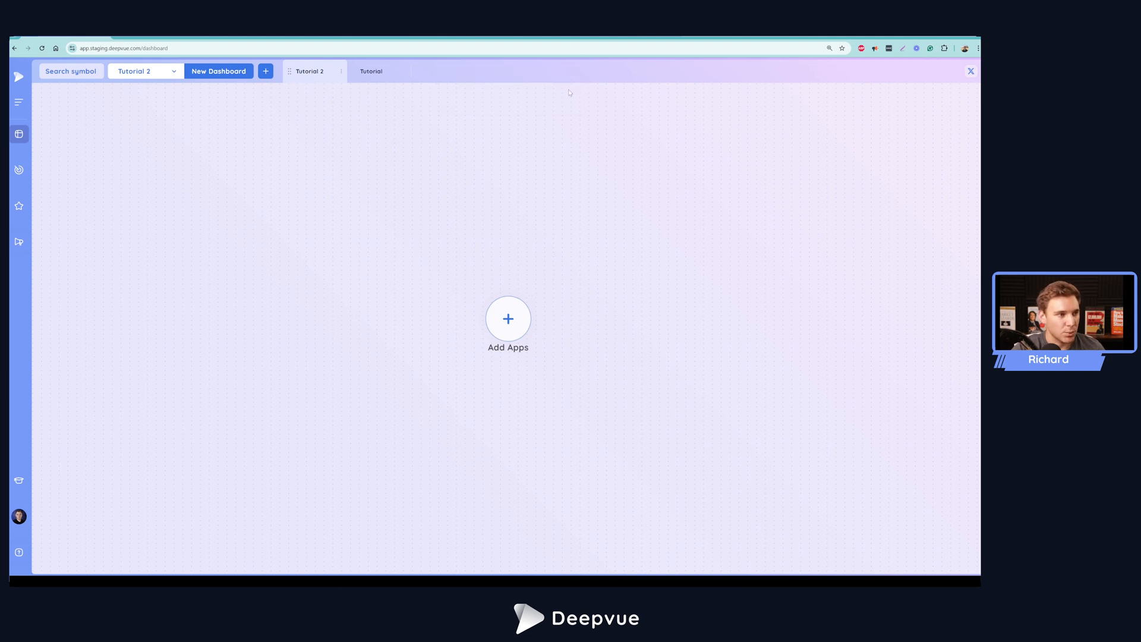
mouse_move(533, 350)
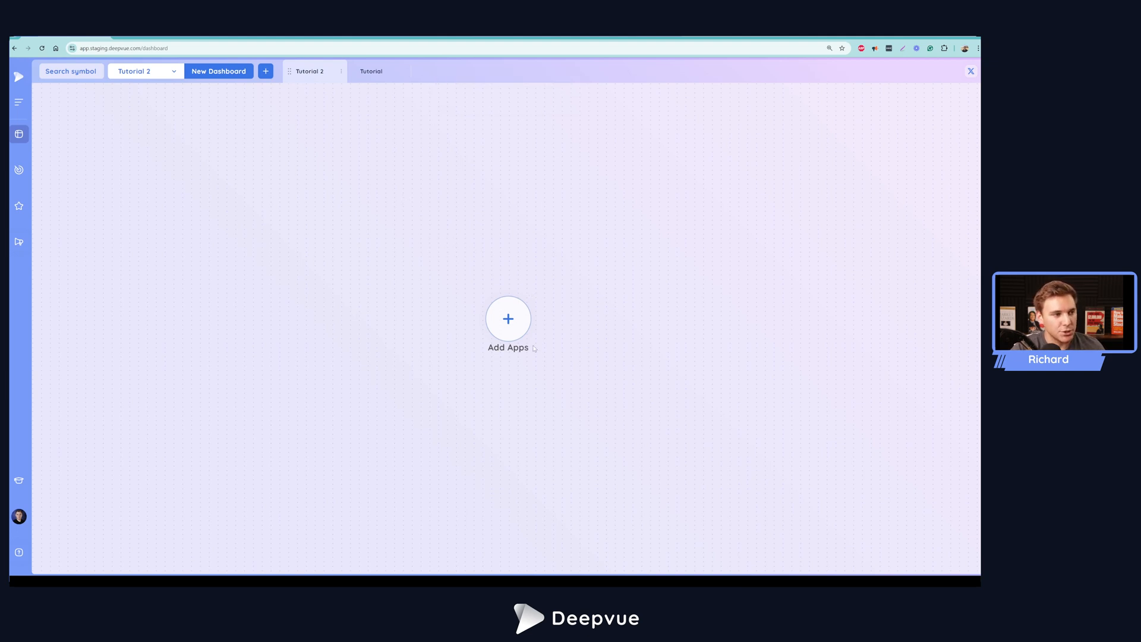
mouse_move(456, 249)
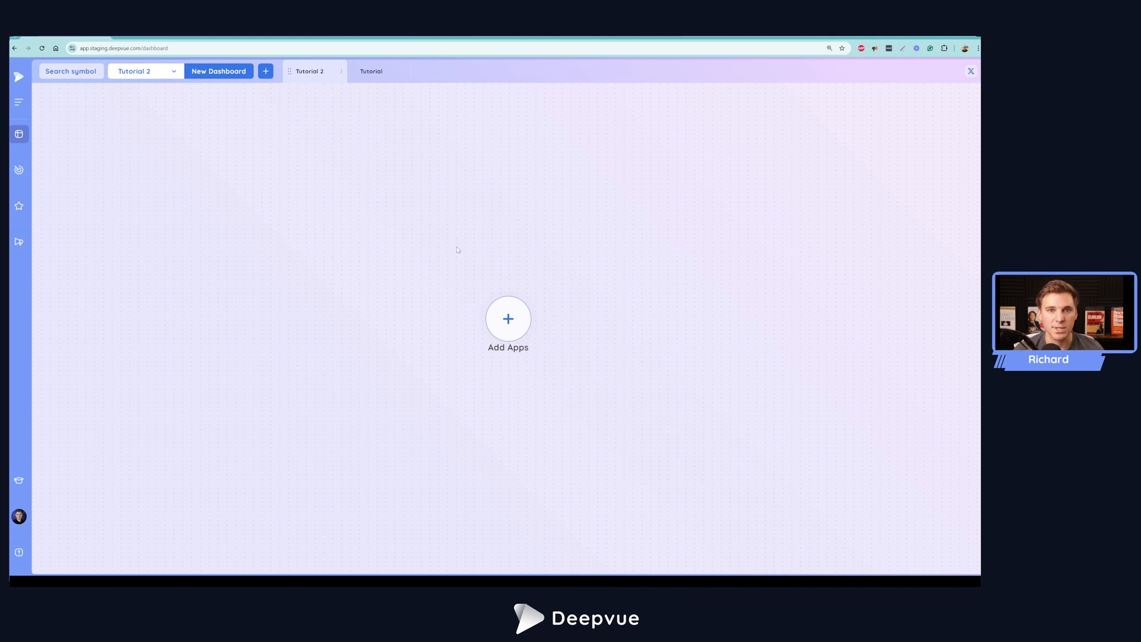
mouse_move(356, 147)
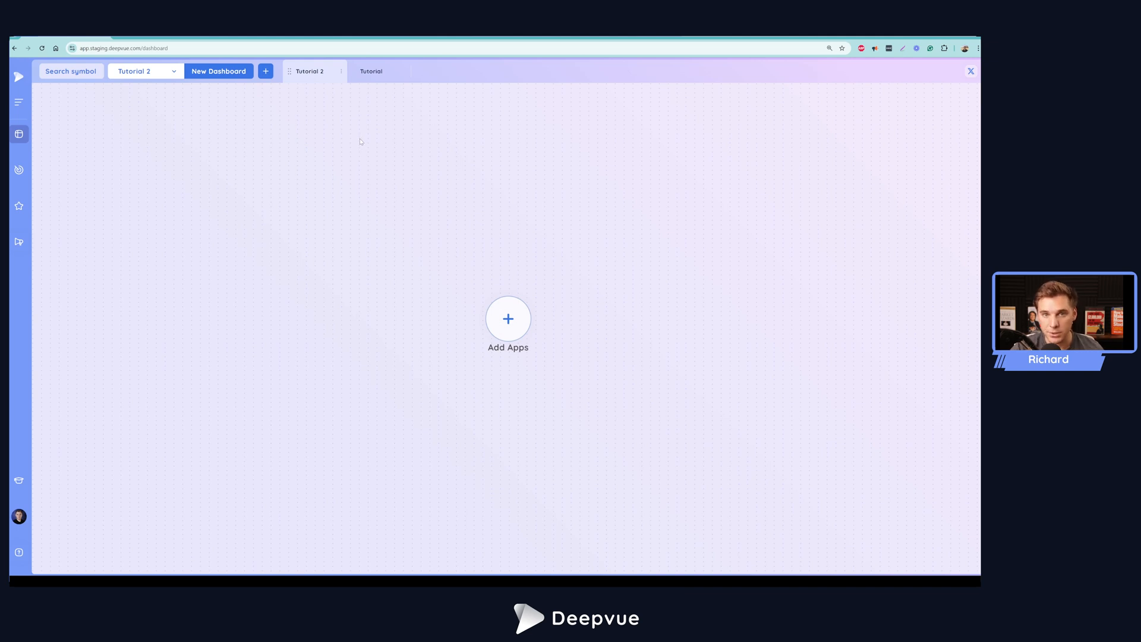
click(173, 70)
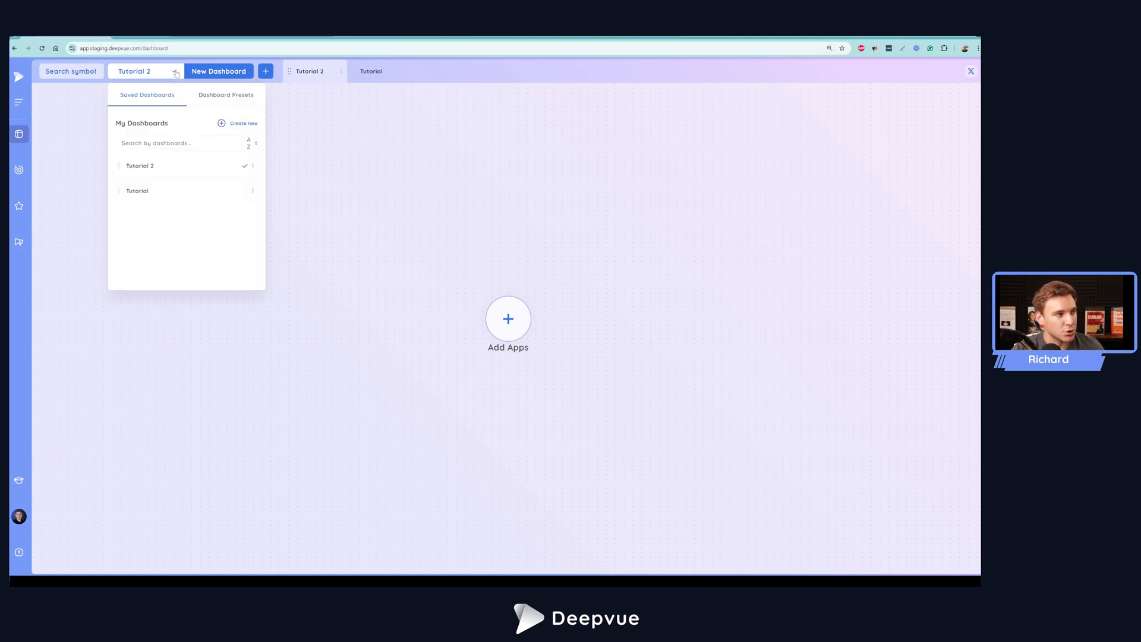
click(226, 95)
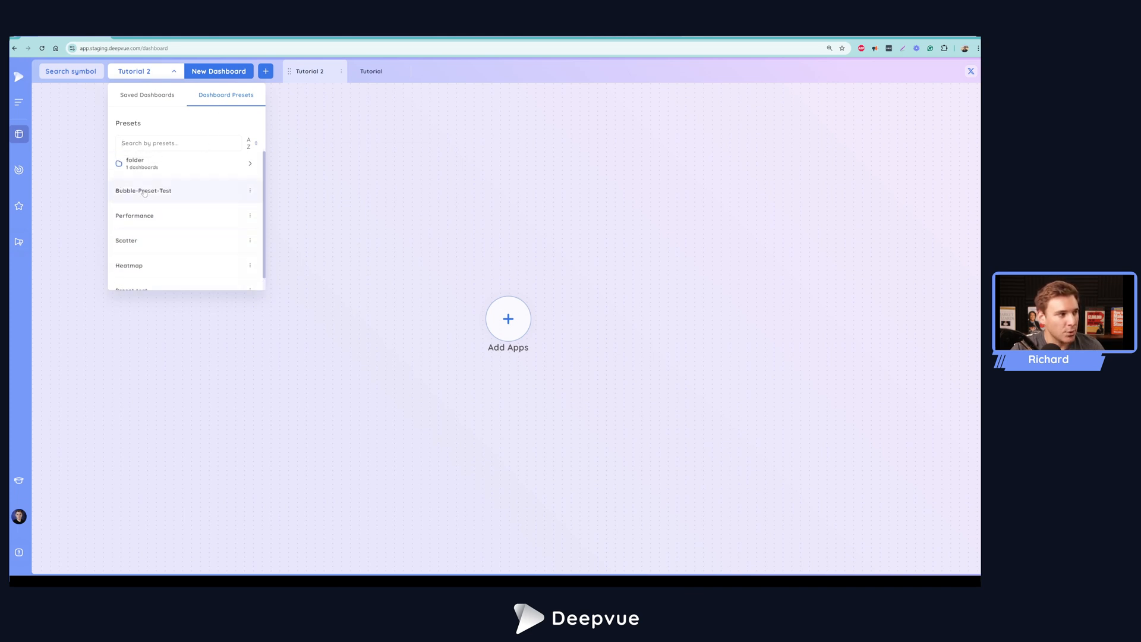
mouse_move(171, 247)
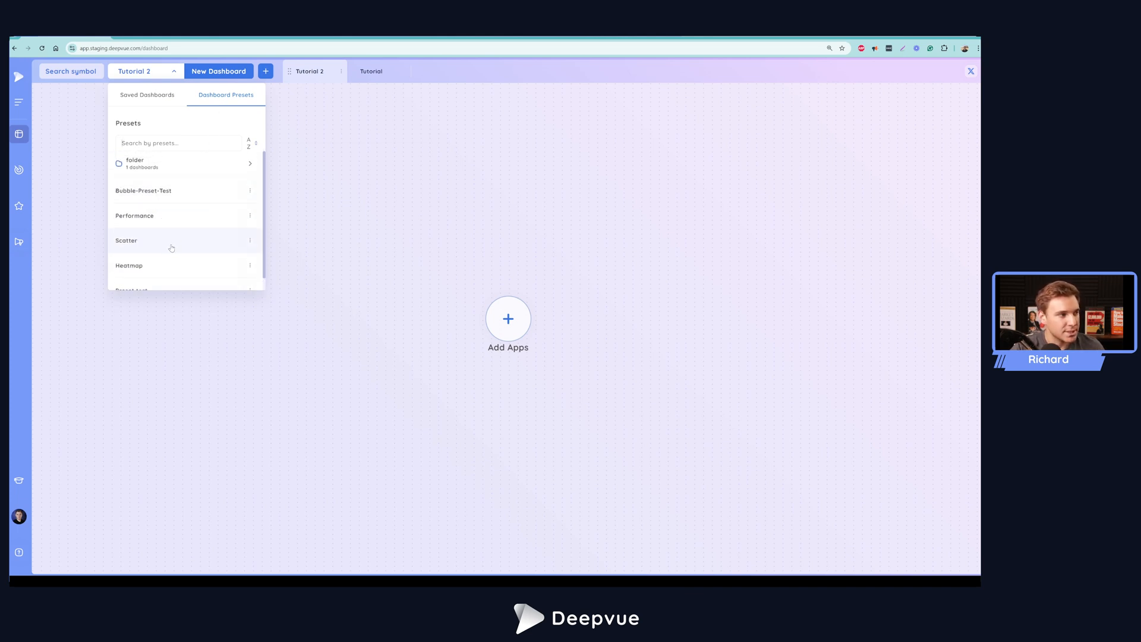
click(303, 233)
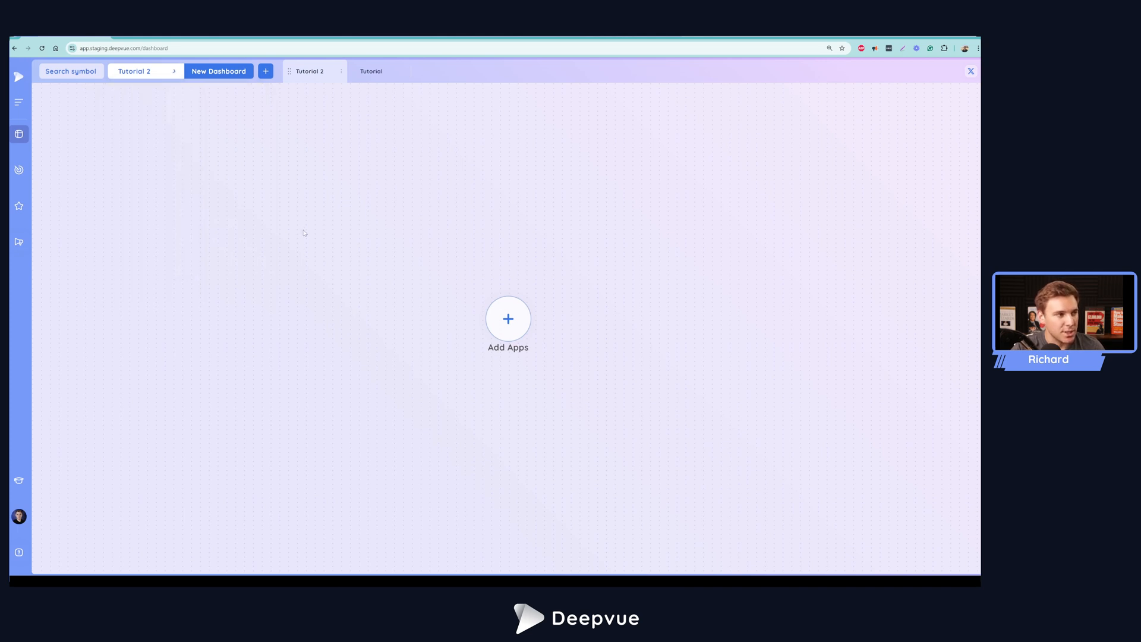
mouse_move(210, 140)
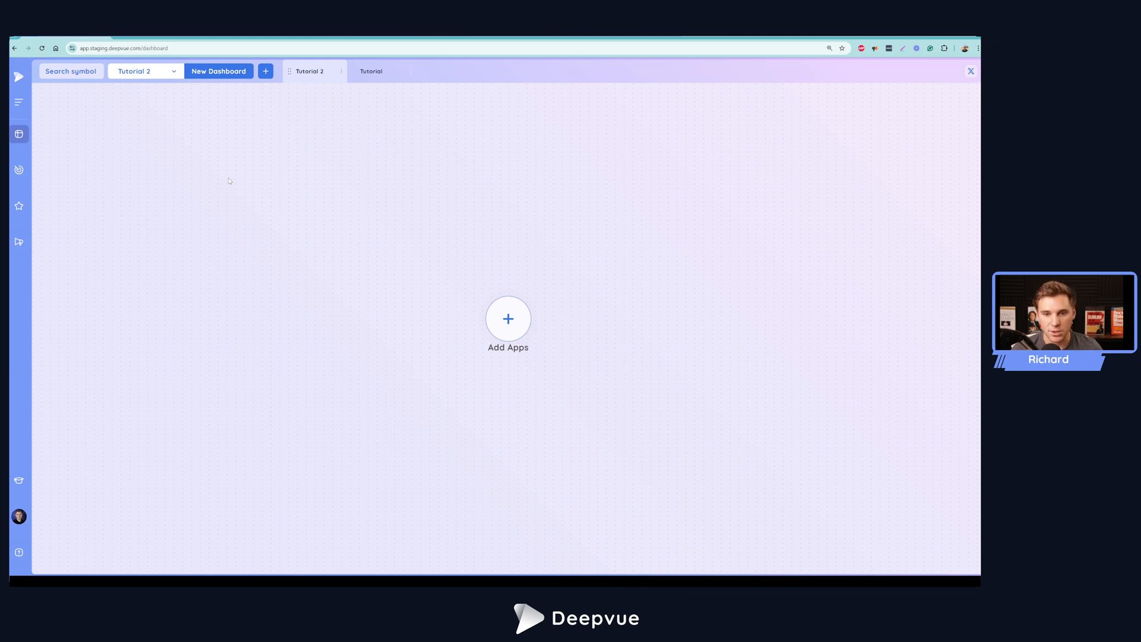
mouse_move(471, 267)
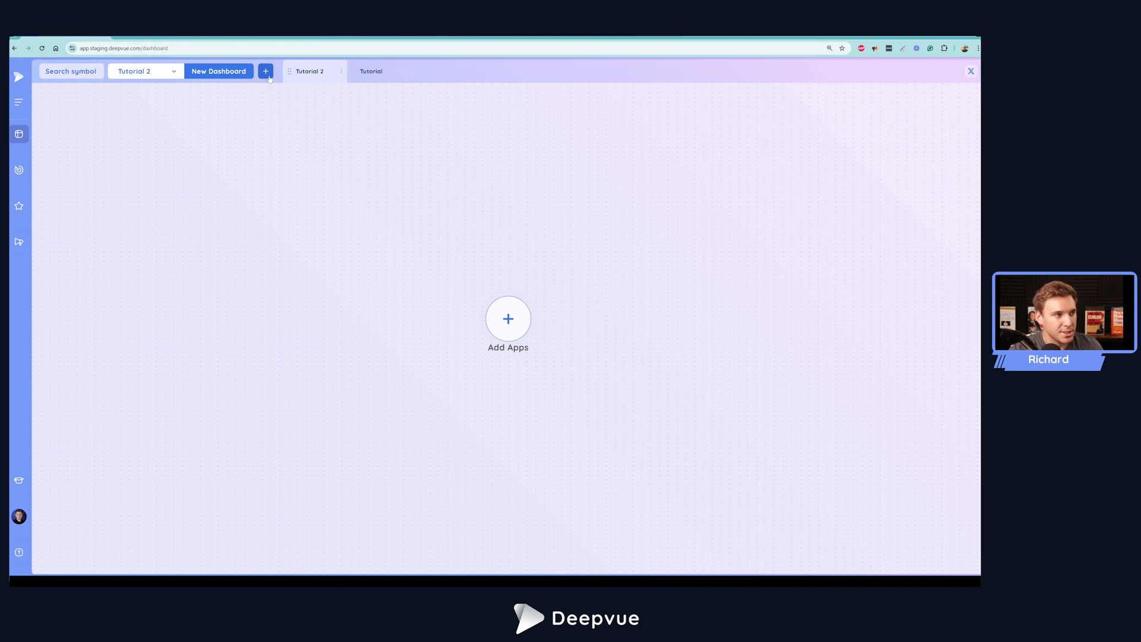
click(507, 319)
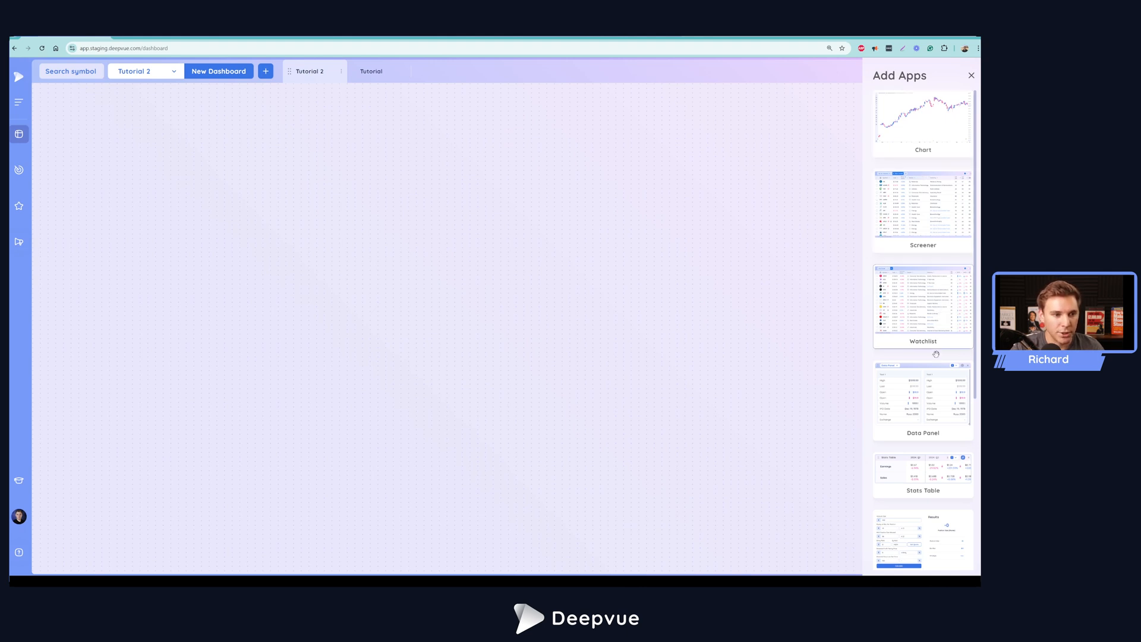
scroll(down, 3)
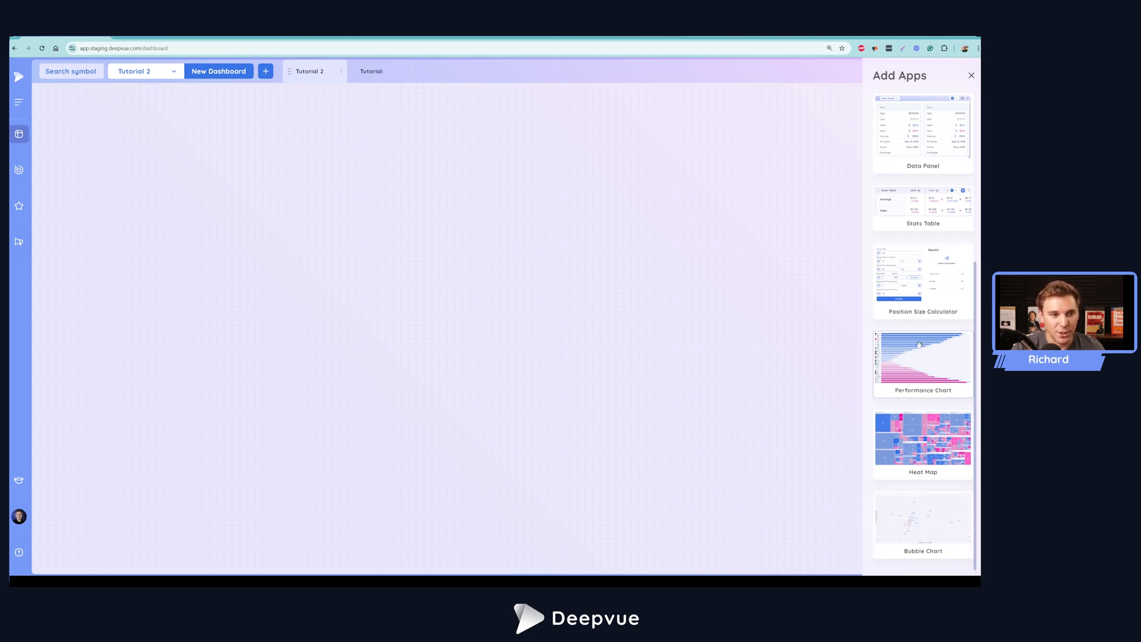
scroll(up, 3)
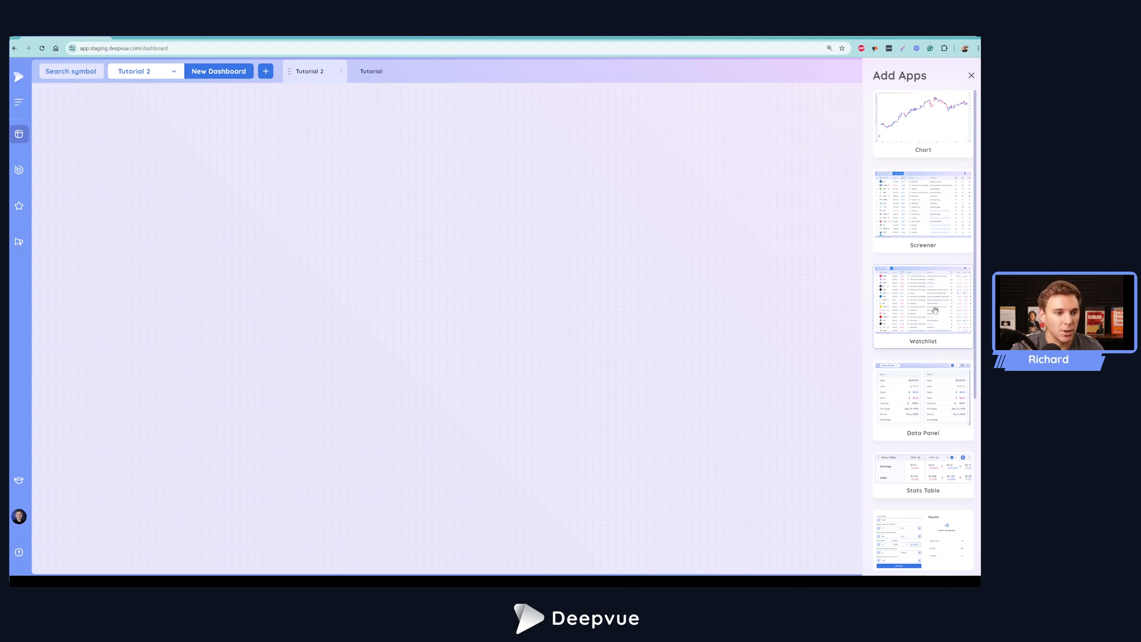
mouse_move(660, 330)
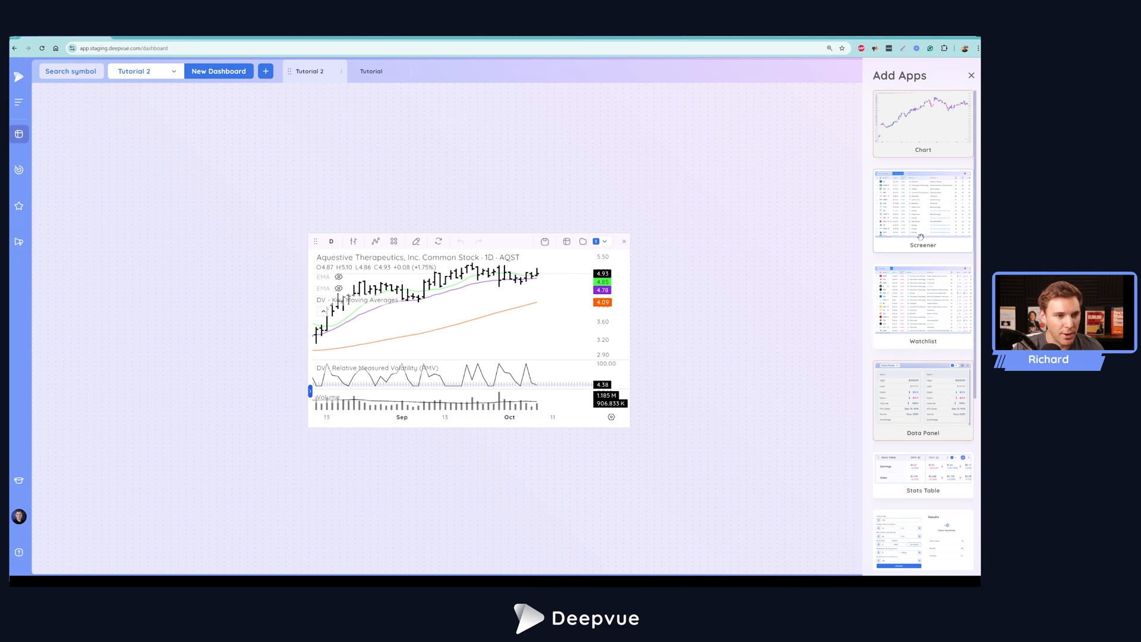
mouse_move(913, 408)
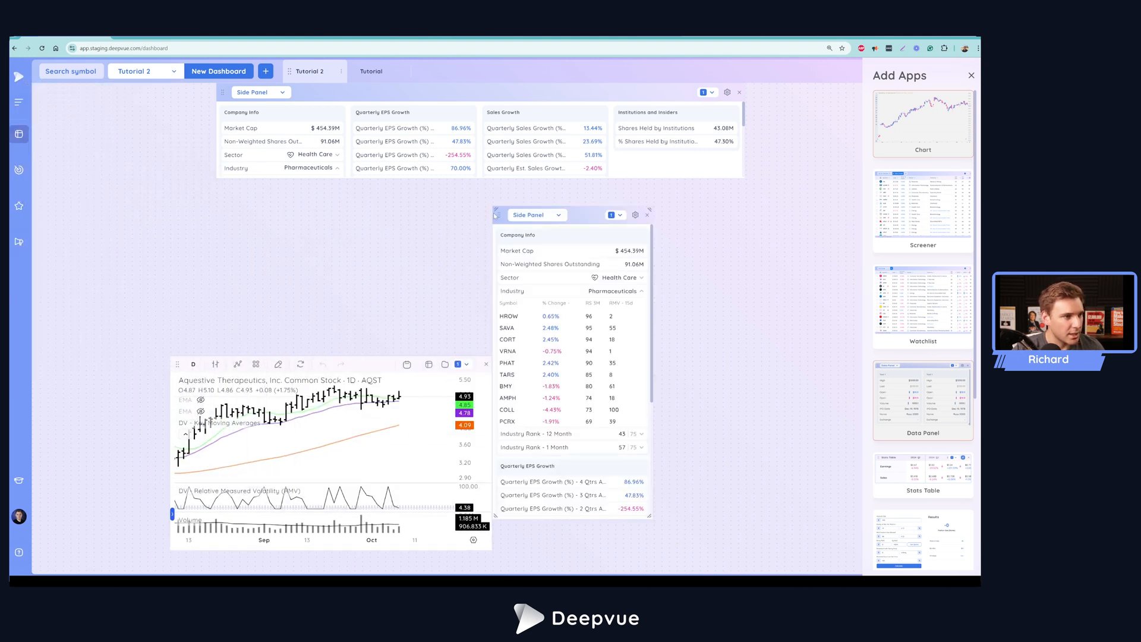
Dock the second data panel on the left side and scroll its contents
drag(531, 214, 690, 214)
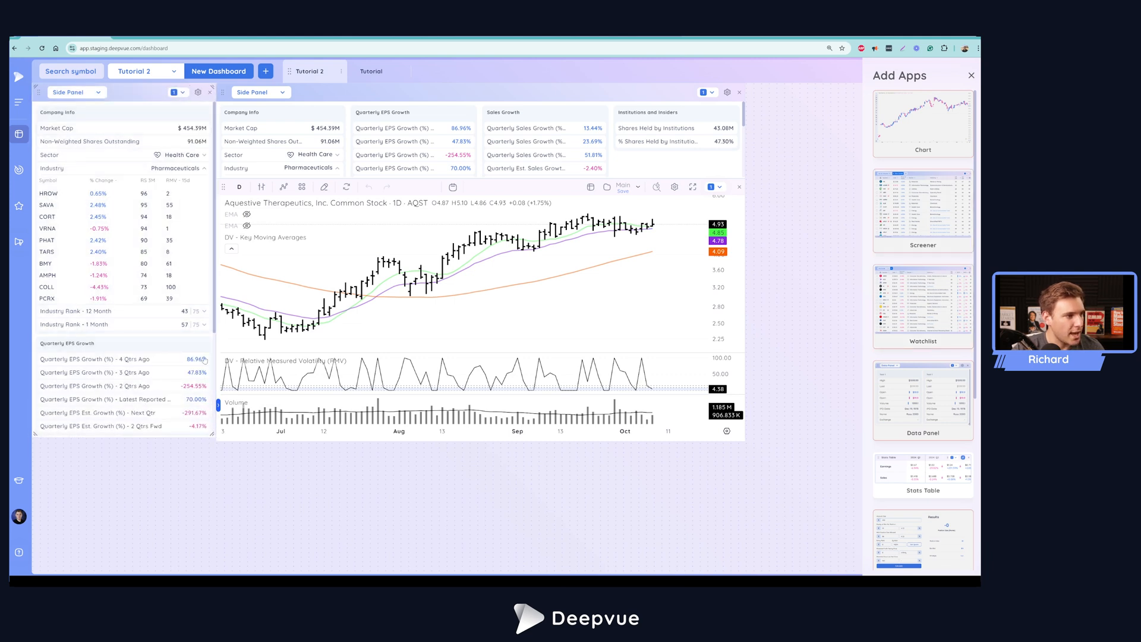
scroll(down, 3)
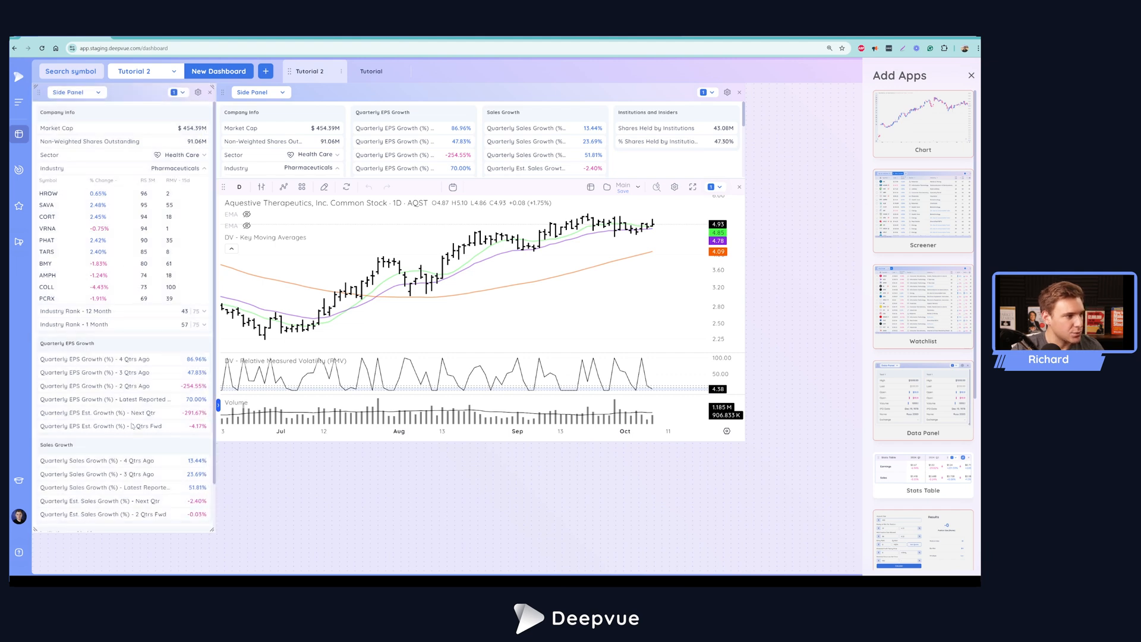
mouse_move(154, 391)
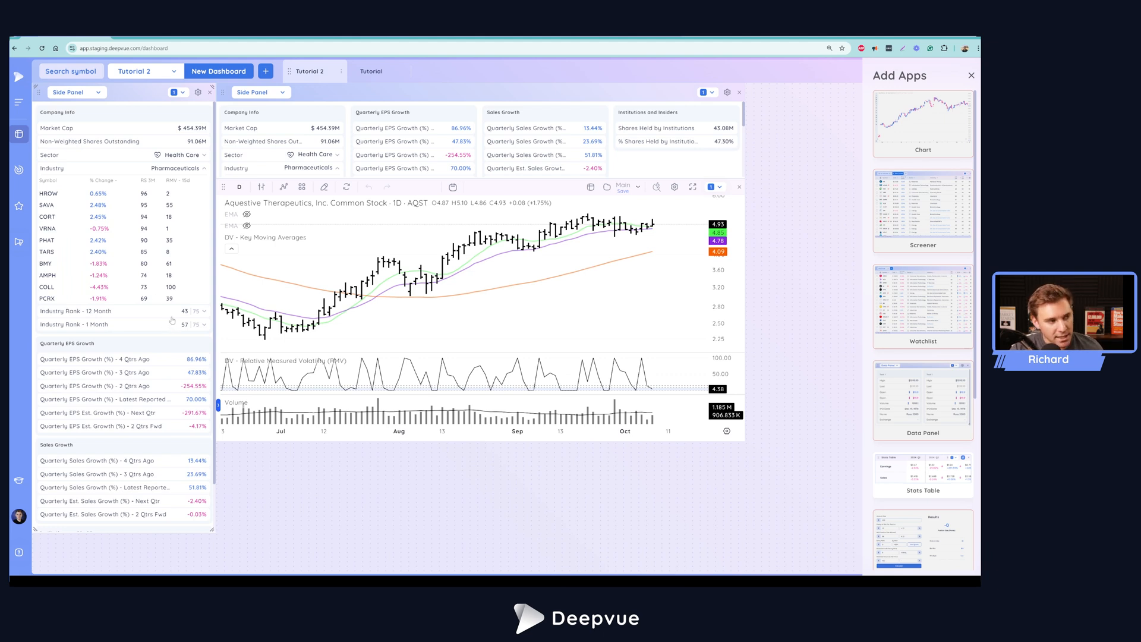
mouse_move(755, 446)
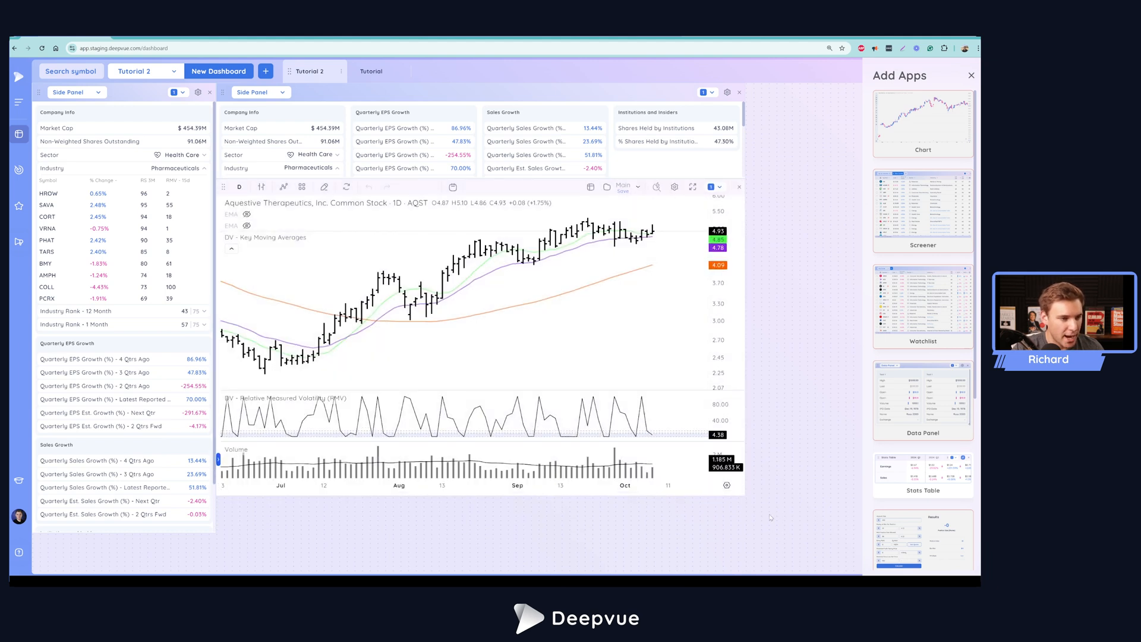
mouse_move(271, 227)
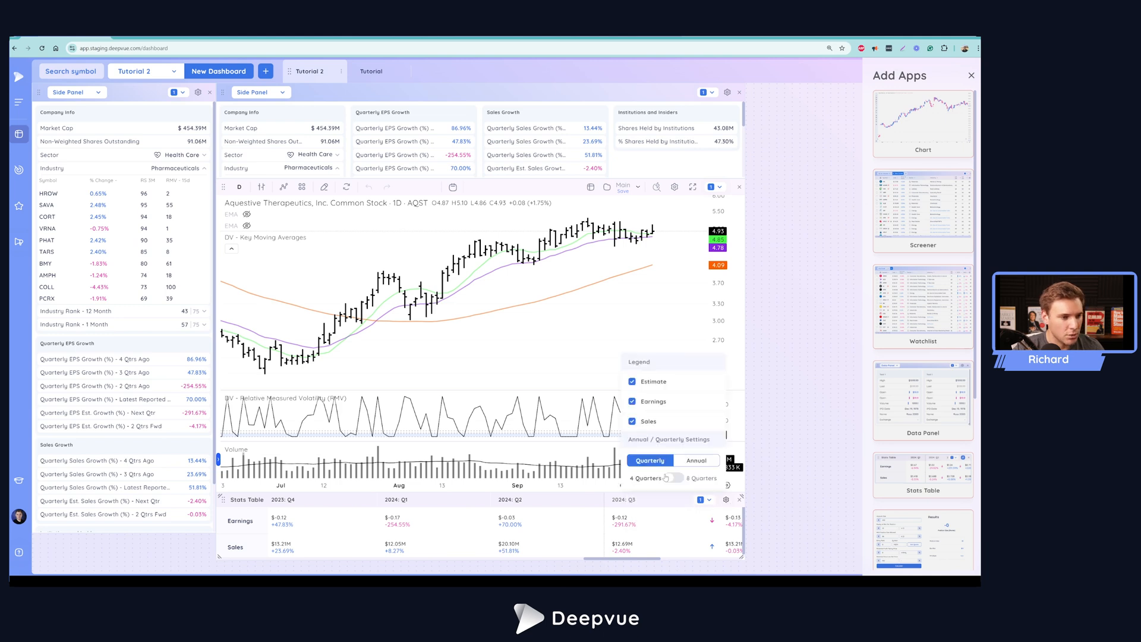
Set the stats table to show 8 quarters of earnings and sales
click(673, 478)
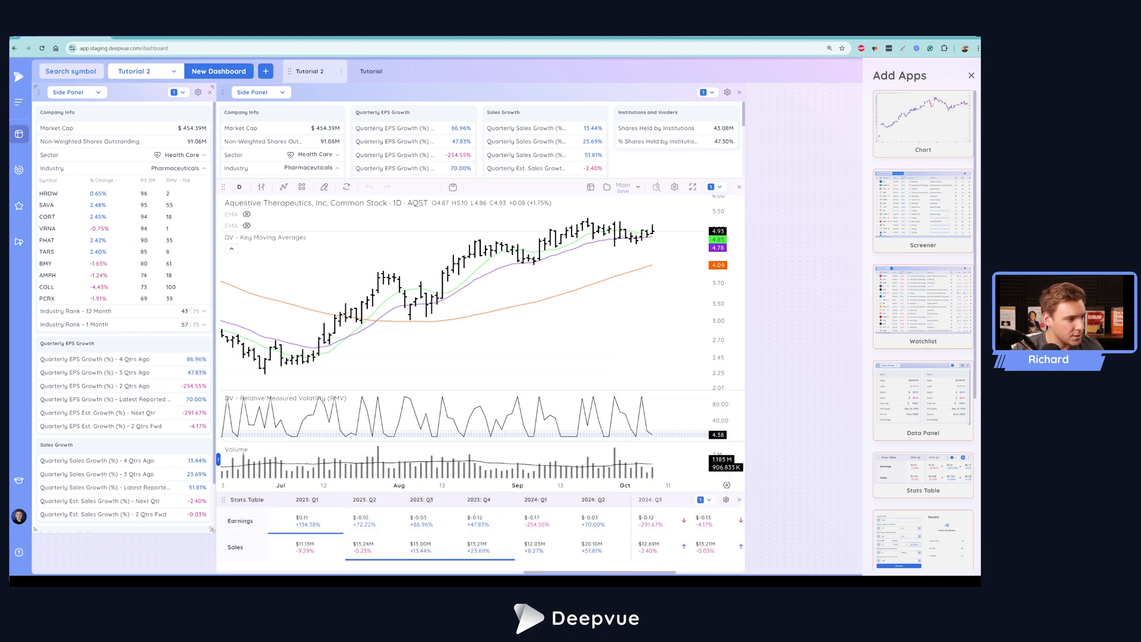
scroll(down, 3)
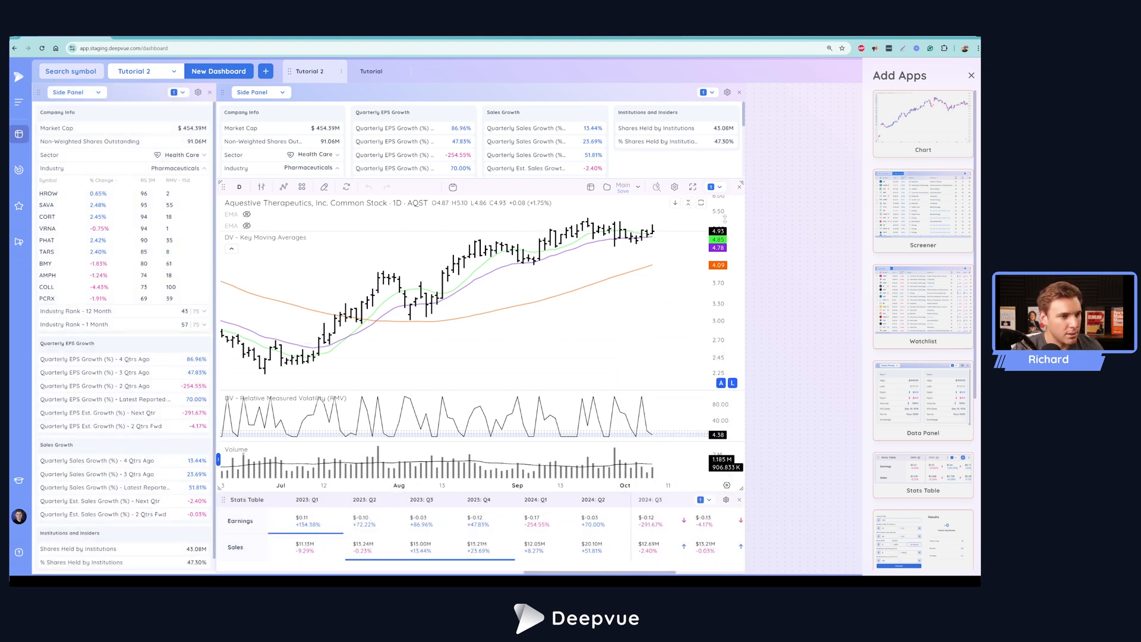
mouse_move(918, 235)
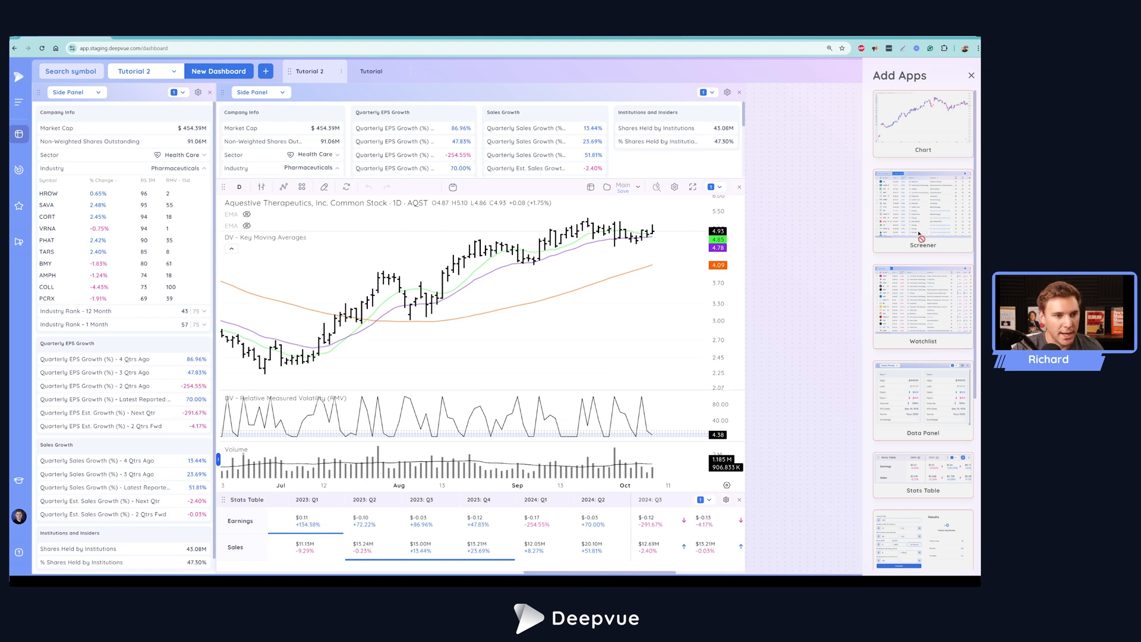
mouse_move(793, 222)
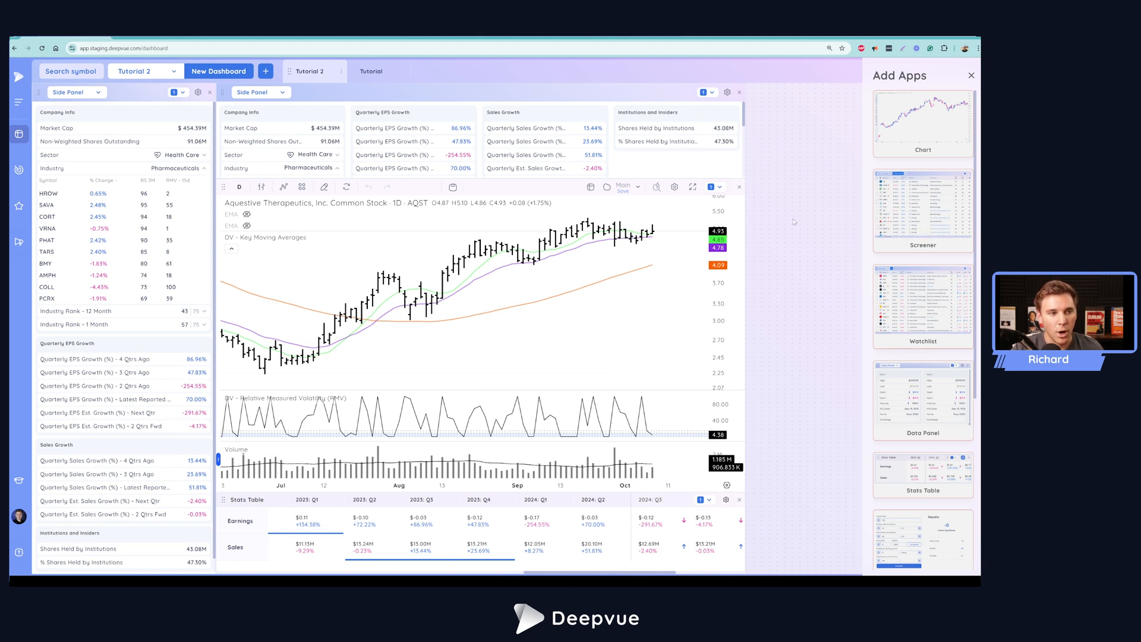
mouse_move(824, 147)
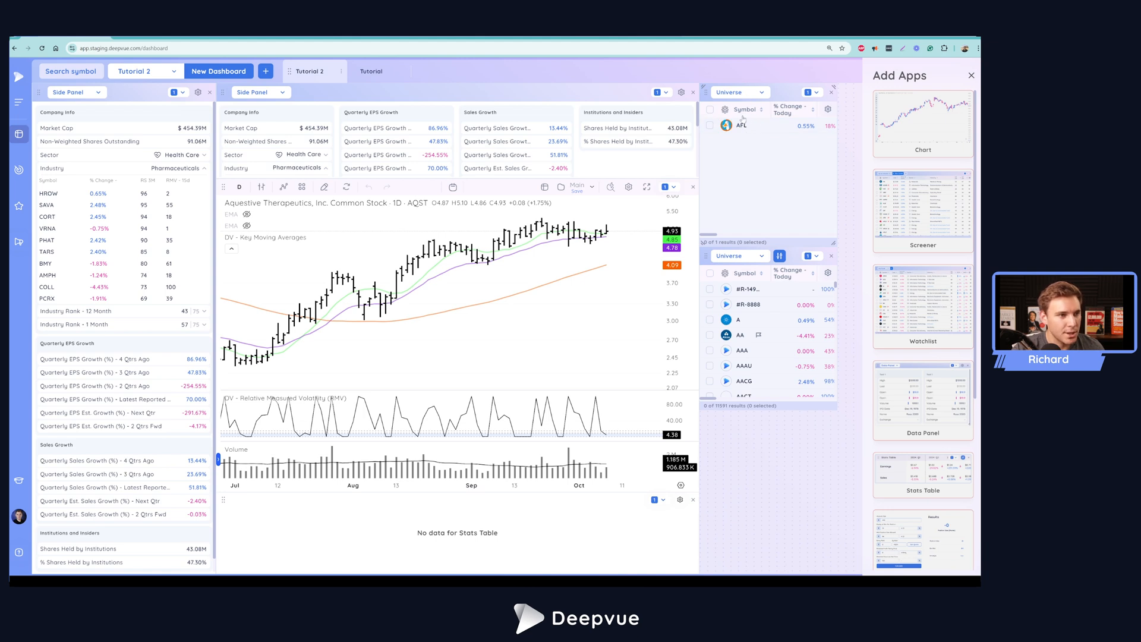
Switch the upper watchlist to the Mega Caps preset and load Apple (AAPL)
click(738, 91)
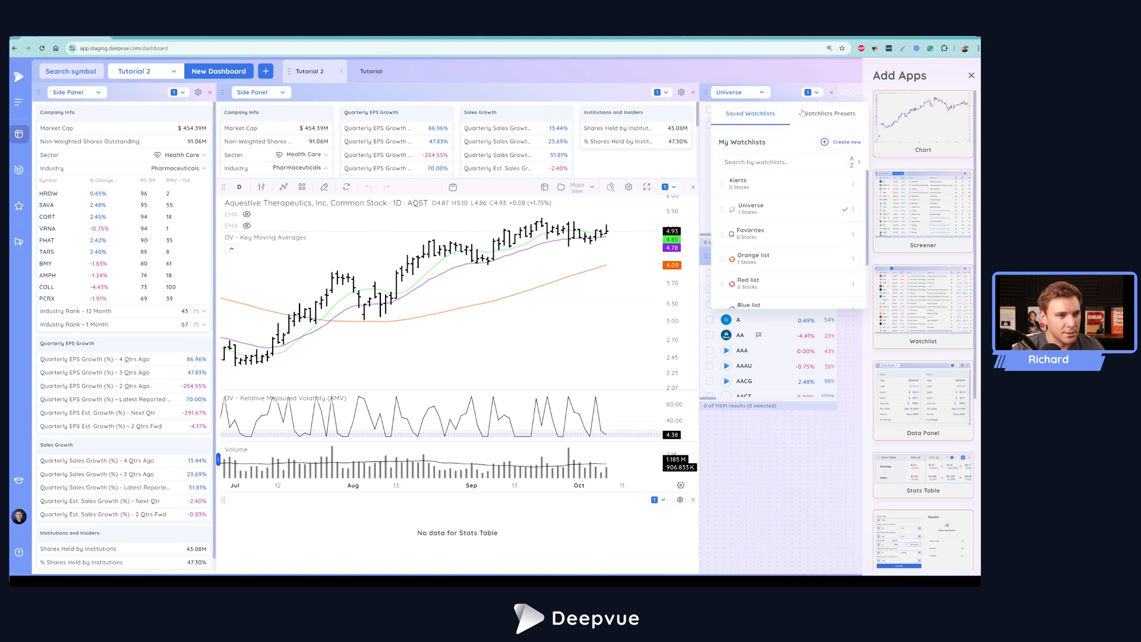
click(827, 114)
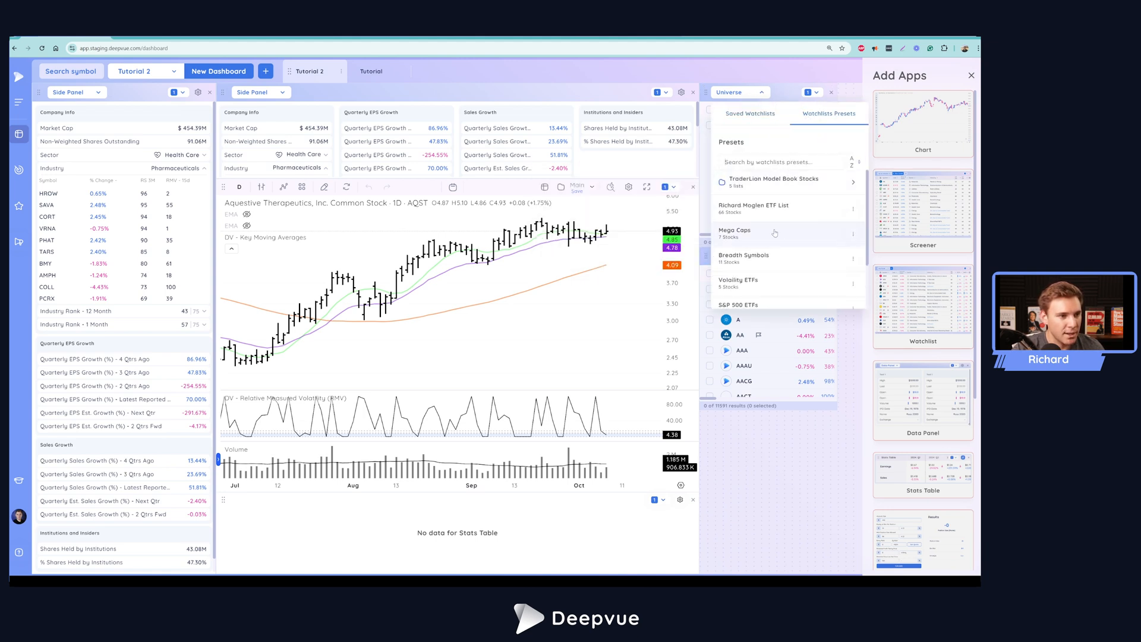
click(734, 230)
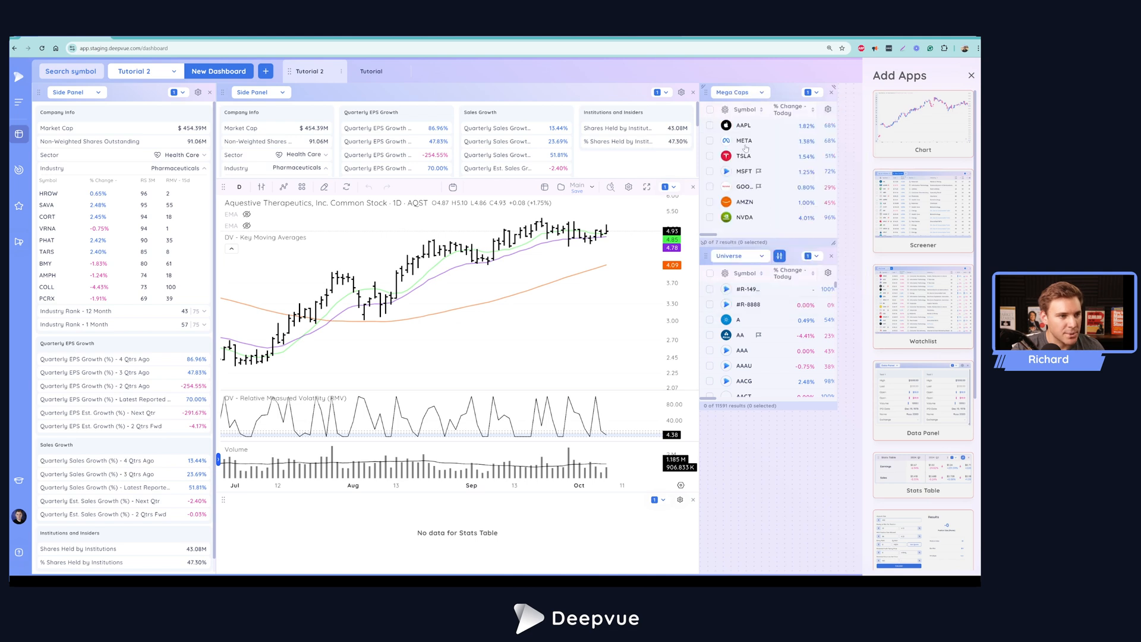
click(743, 125)
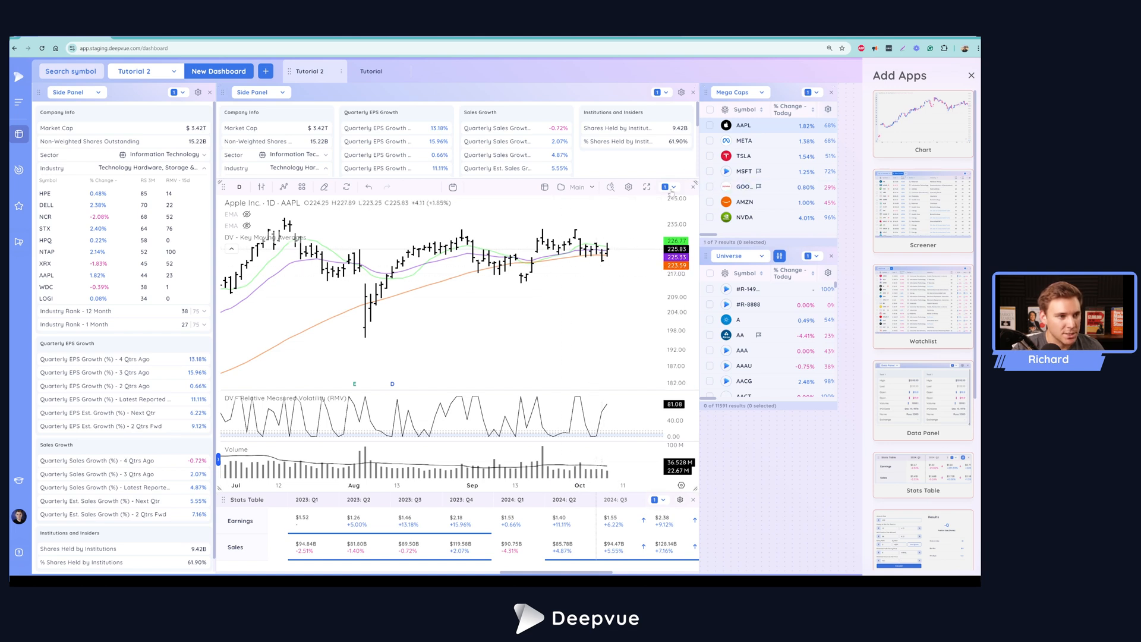
Change the lower watchlist's list toward the Deepvue Leaders screen
click(660, 186)
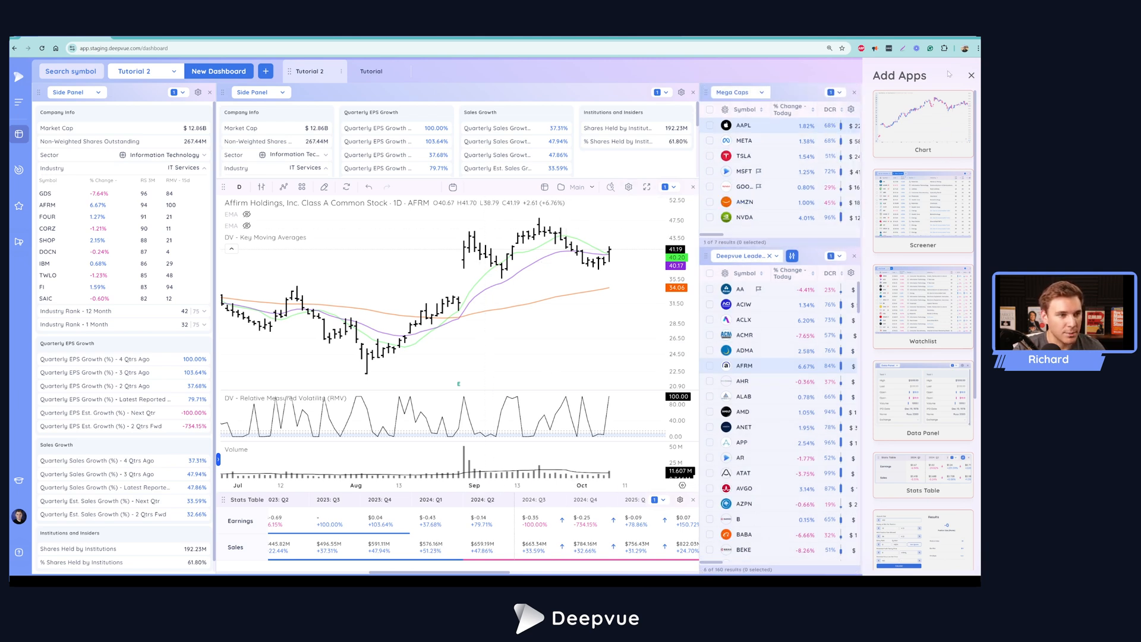
Hide the app catalogue and view Tesla, Microsoft and ACM Research across the dashboard
click(970, 75)
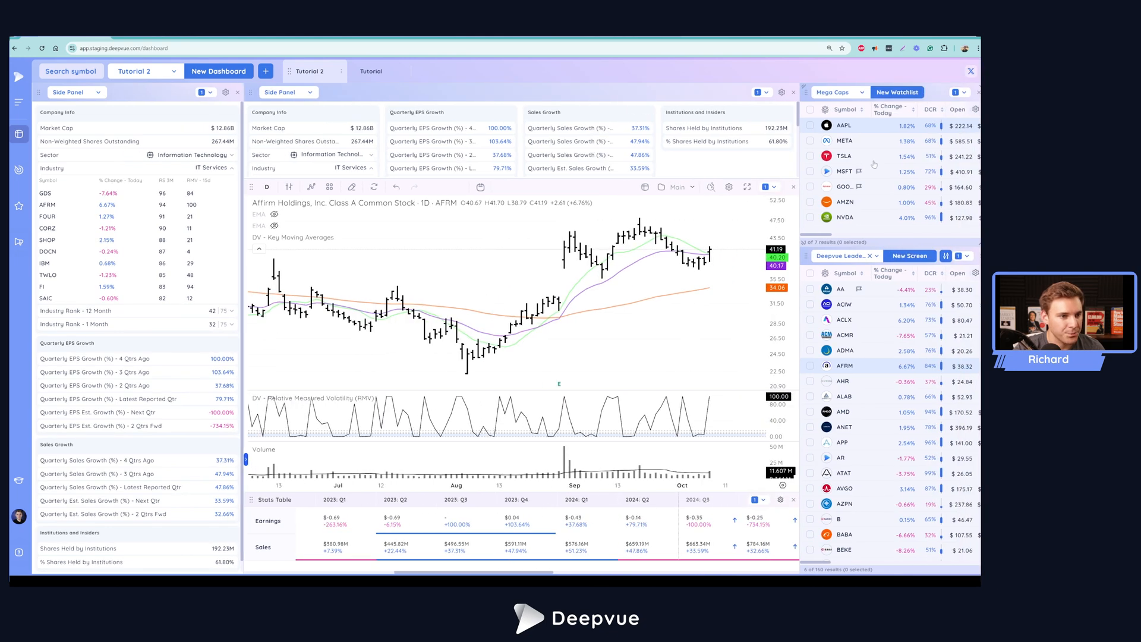
mouse_move(590, 298)
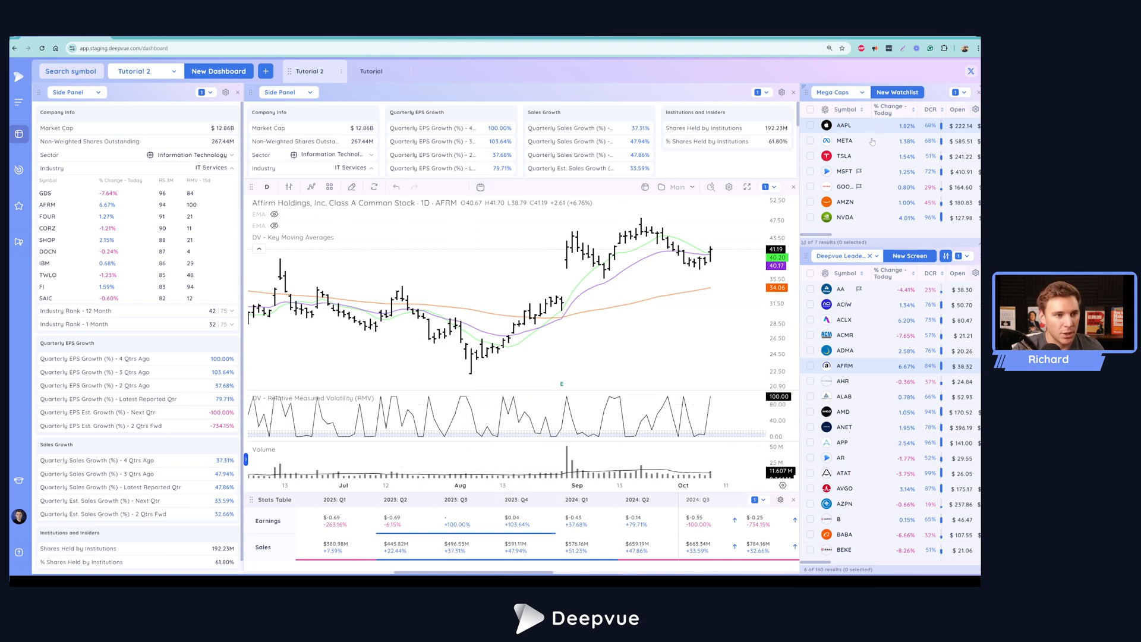
click(844, 156)
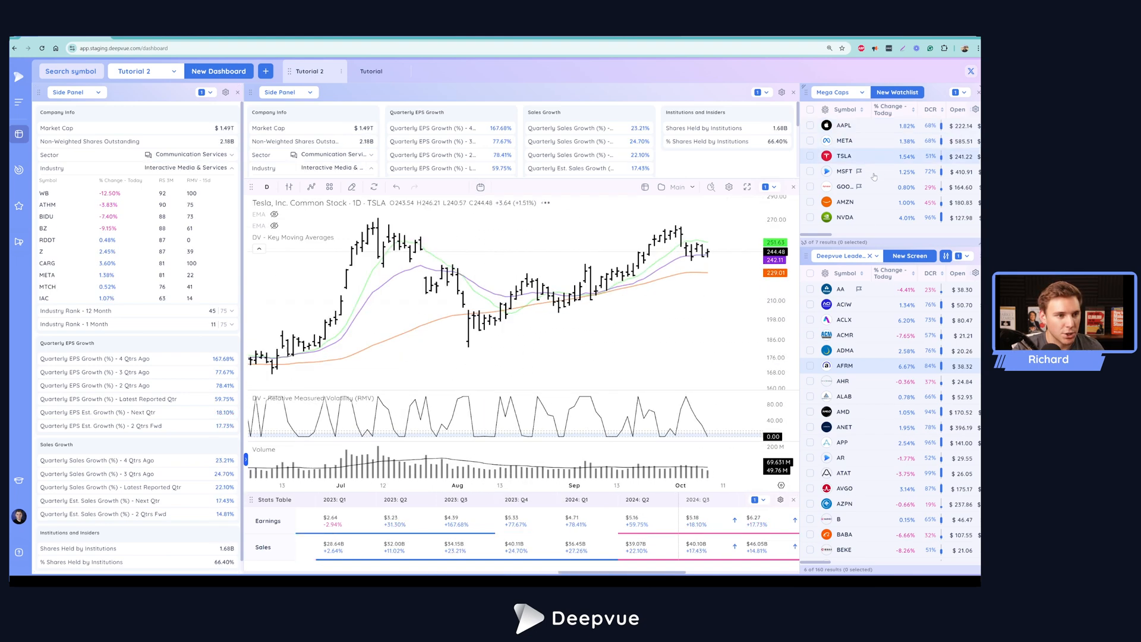
click(843, 171)
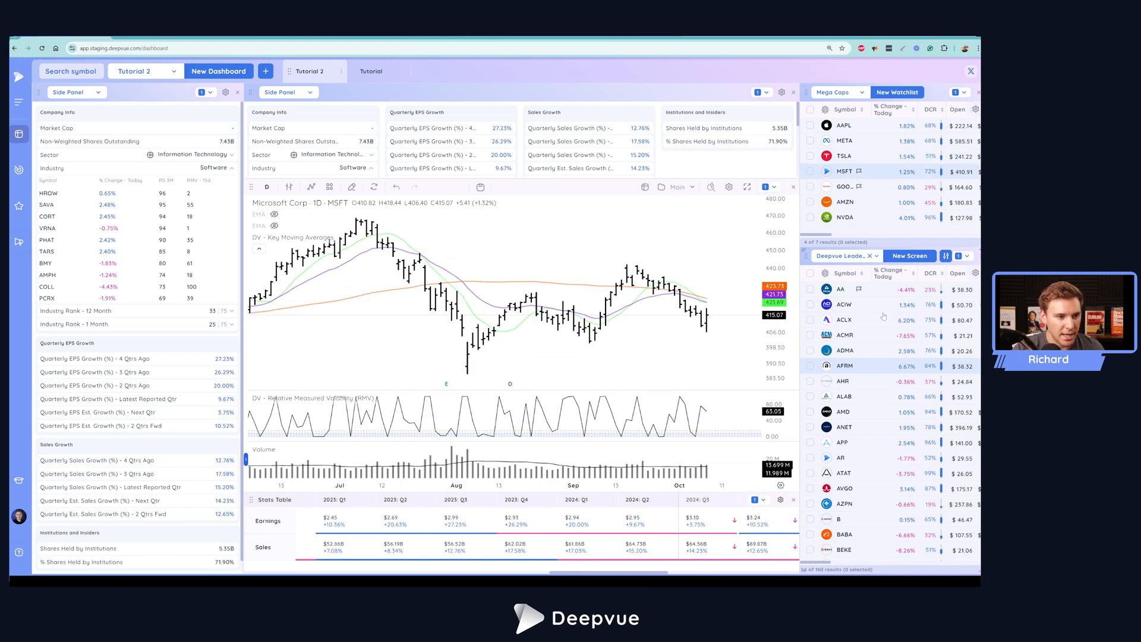
click(845, 335)
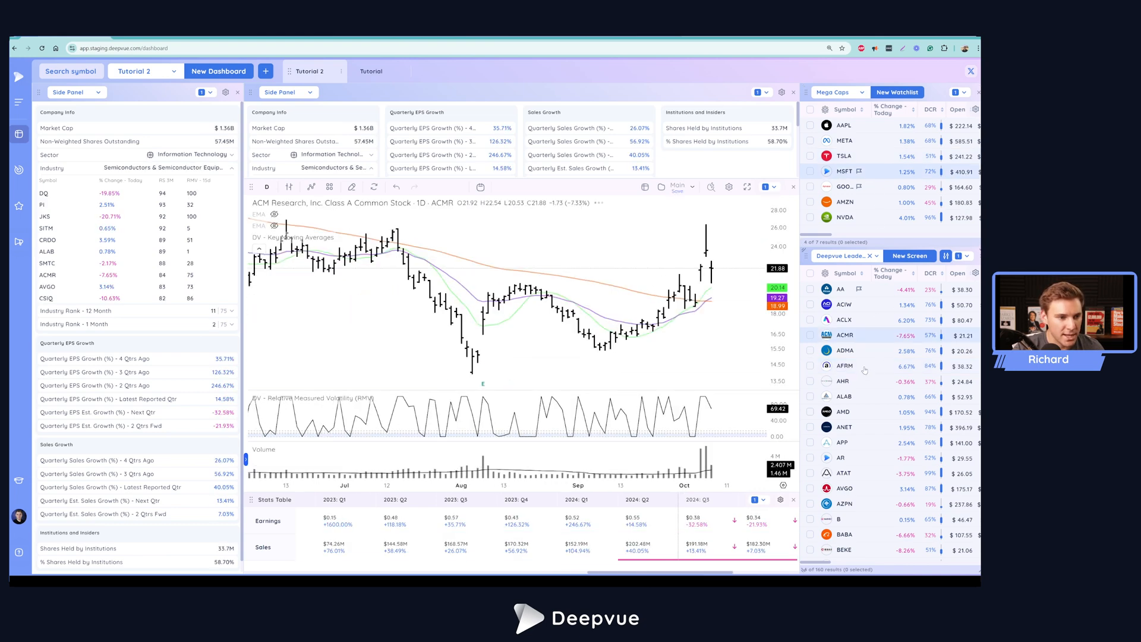
Sort the leaders list by % Change Today with biggest gainers first
click(843, 365)
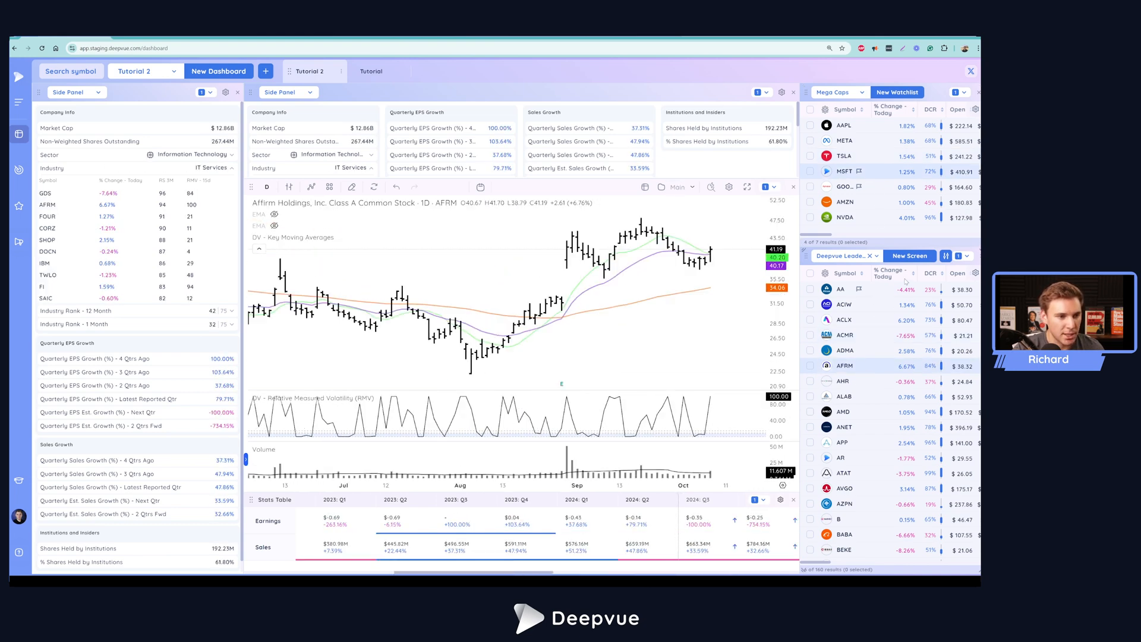
click(889, 274)
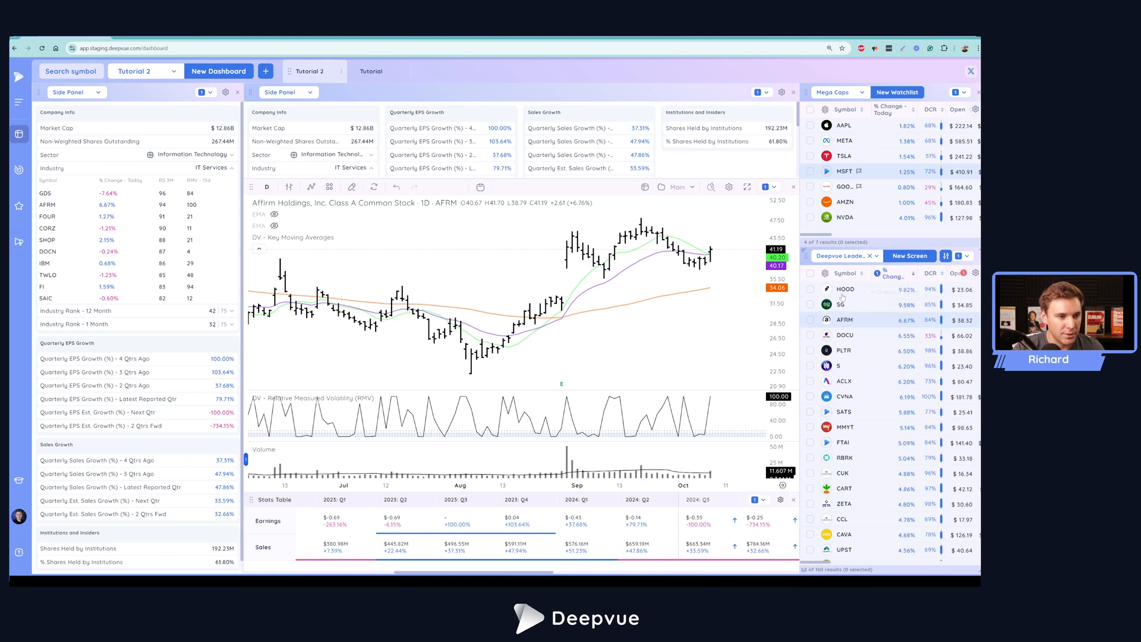
Load Robinhood (HOOD) from the leaders list into the chart and panels
click(845, 289)
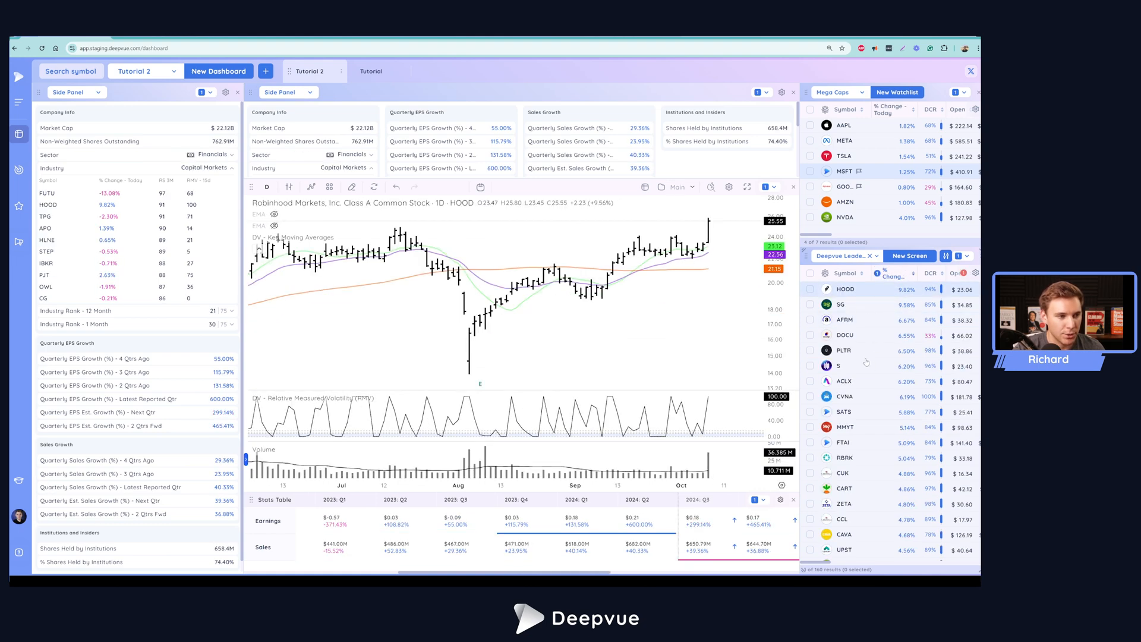
mouse_move(411, 274)
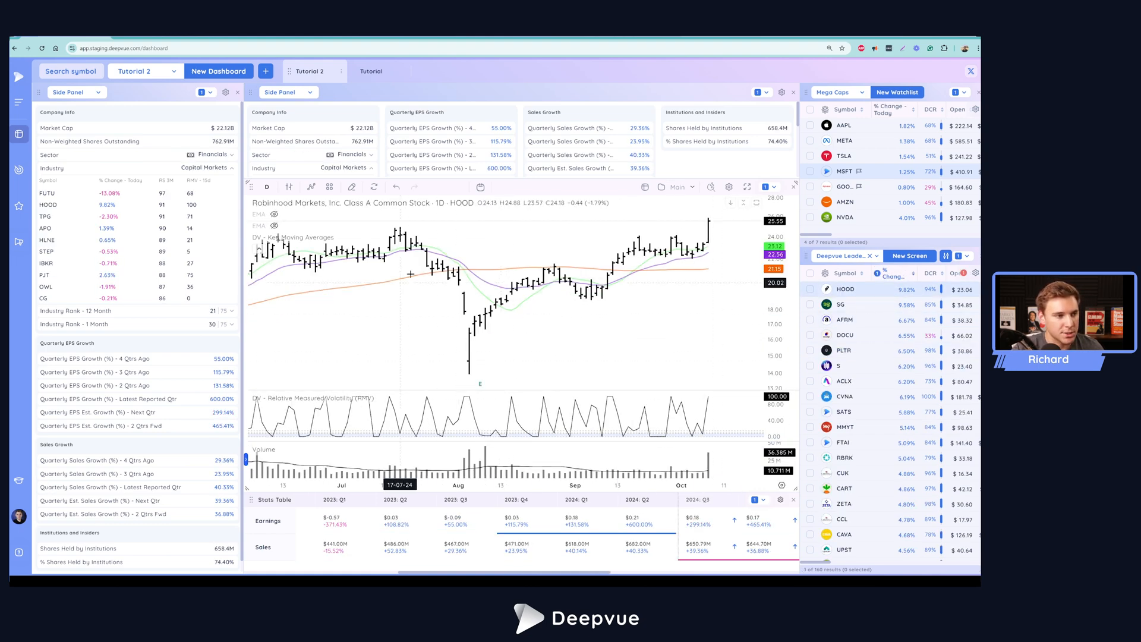
mouse_move(555, 372)
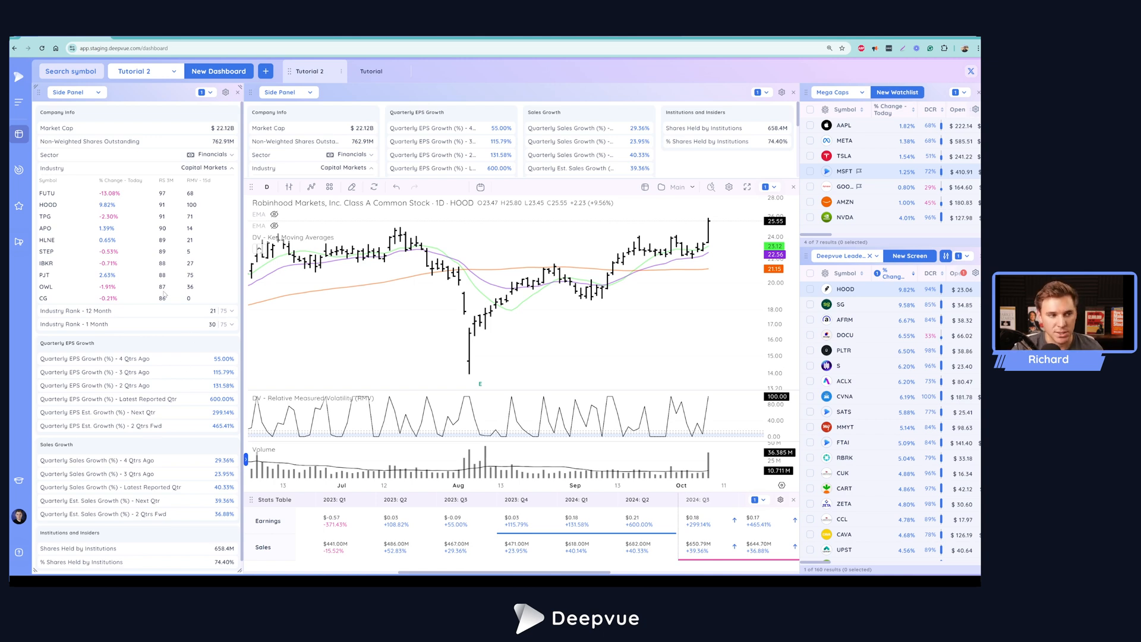
mouse_move(536, 333)
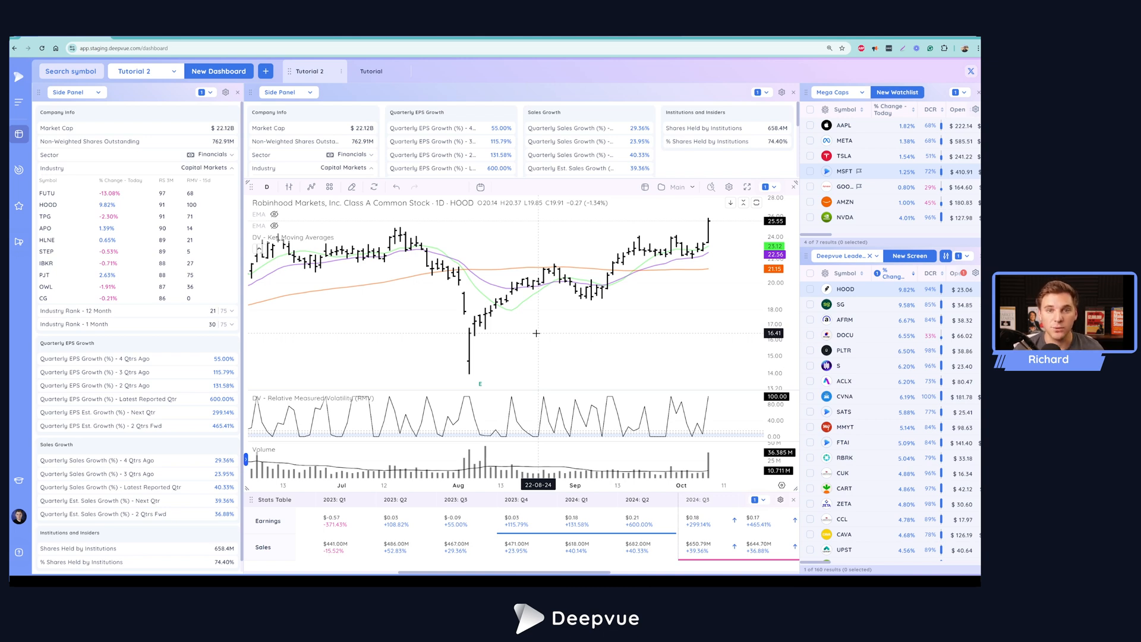
mouse_move(531, 312)
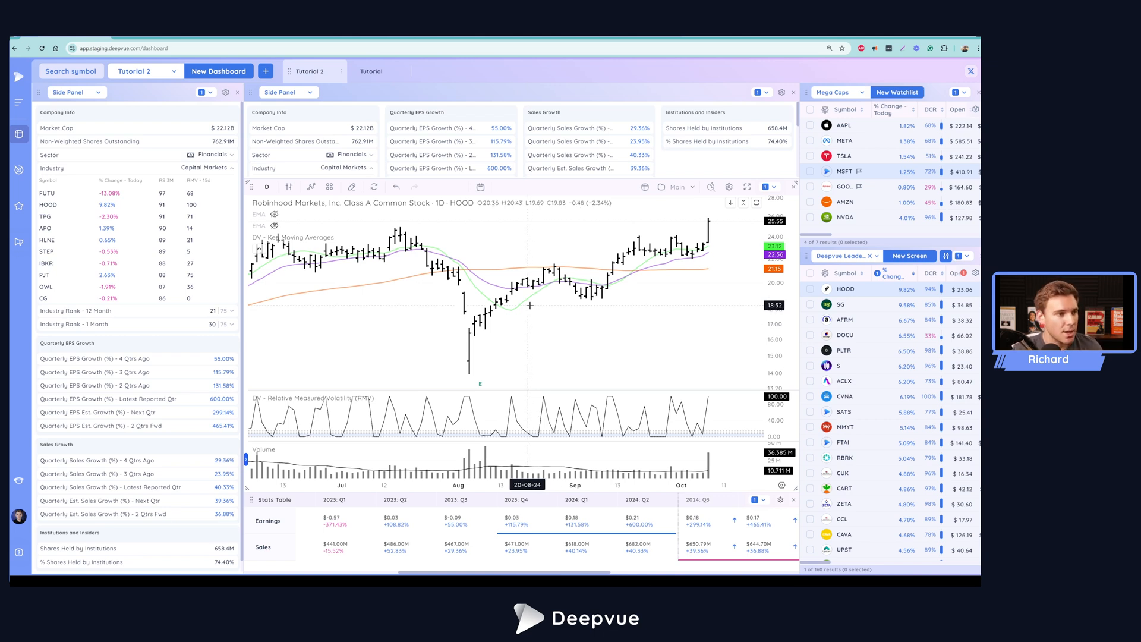
mouse_move(530, 306)
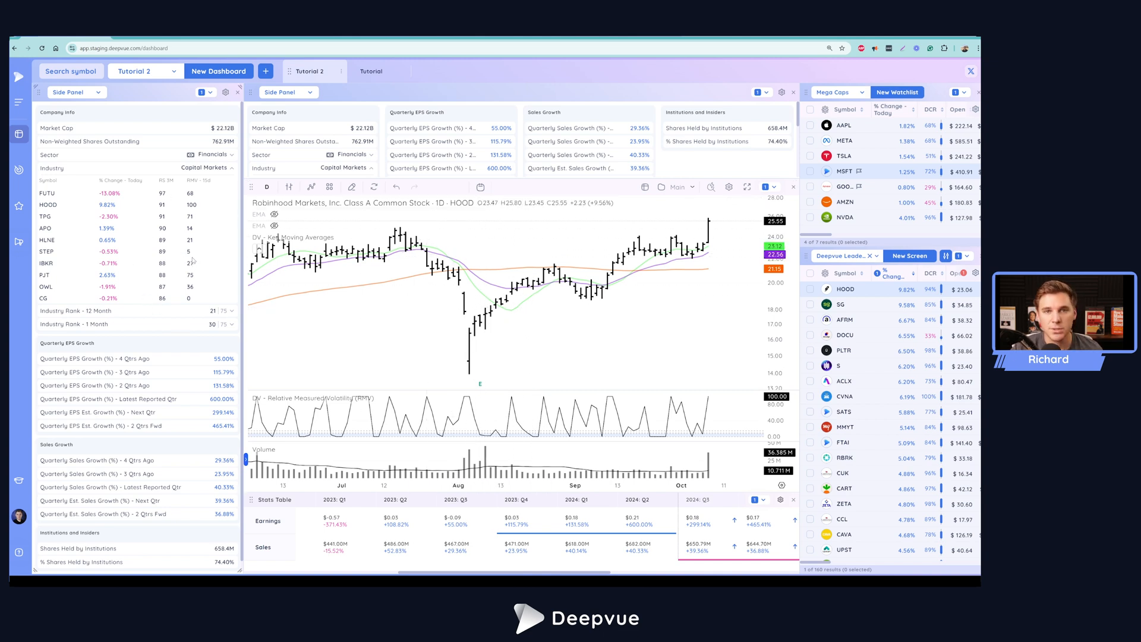
mouse_move(184, 267)
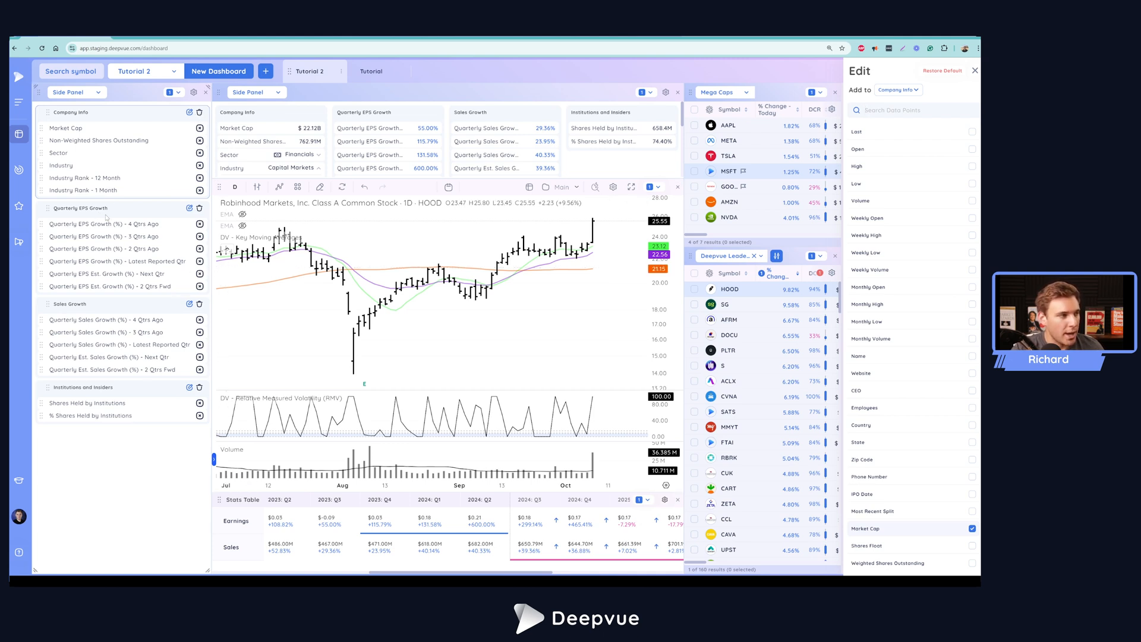
Target Company Info as the add-to category and tick the Last price data point
click(898, 89)
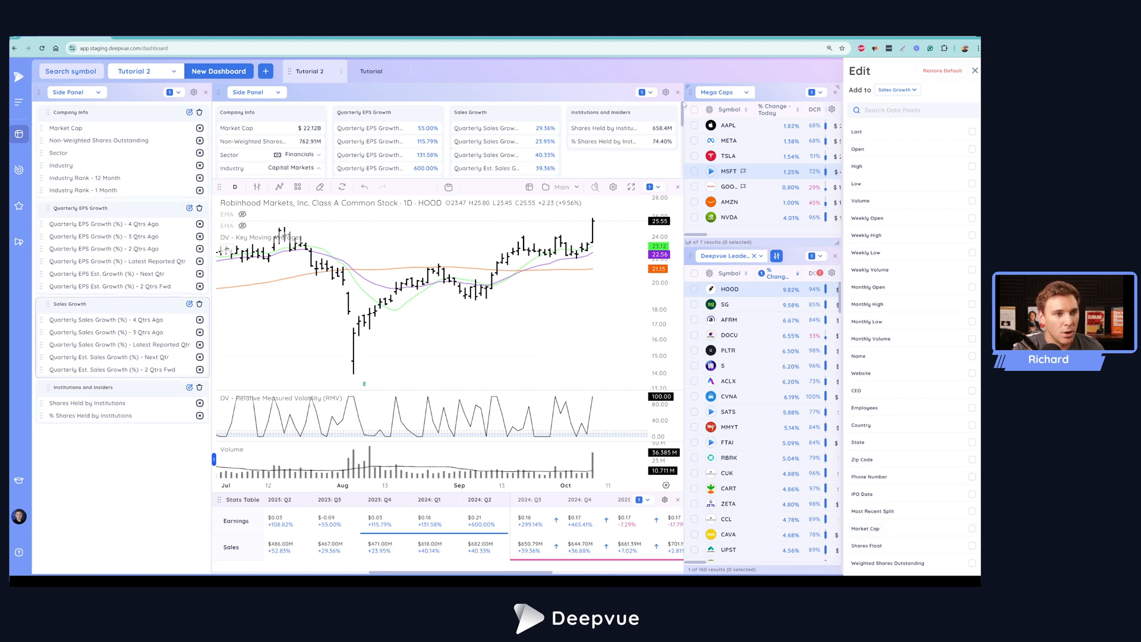
click(896, 89)
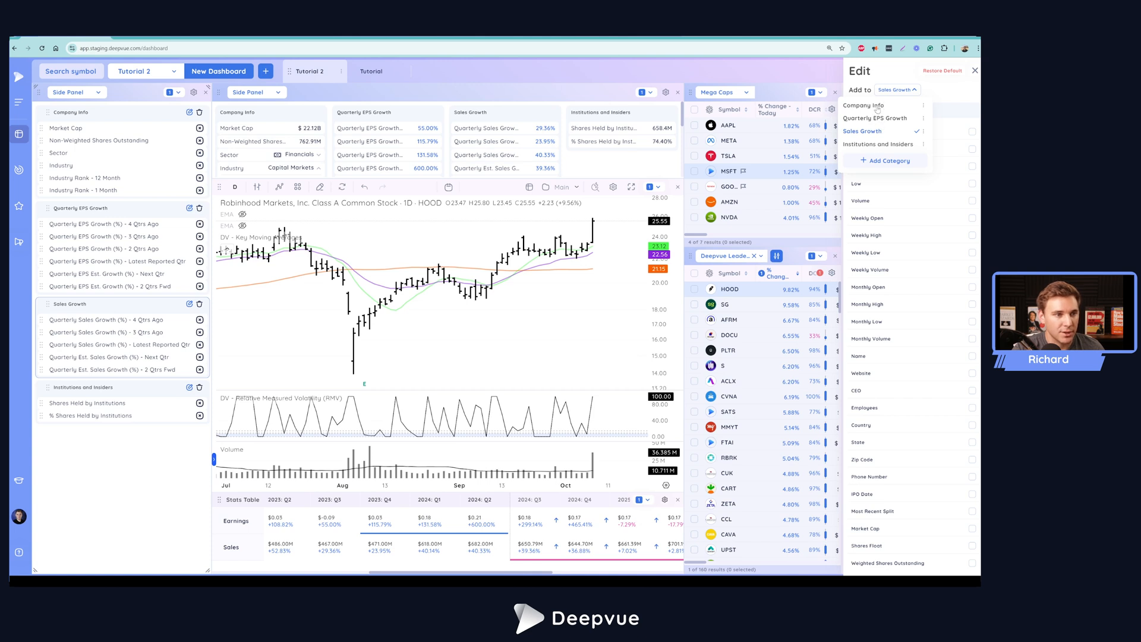
click(863, 104)
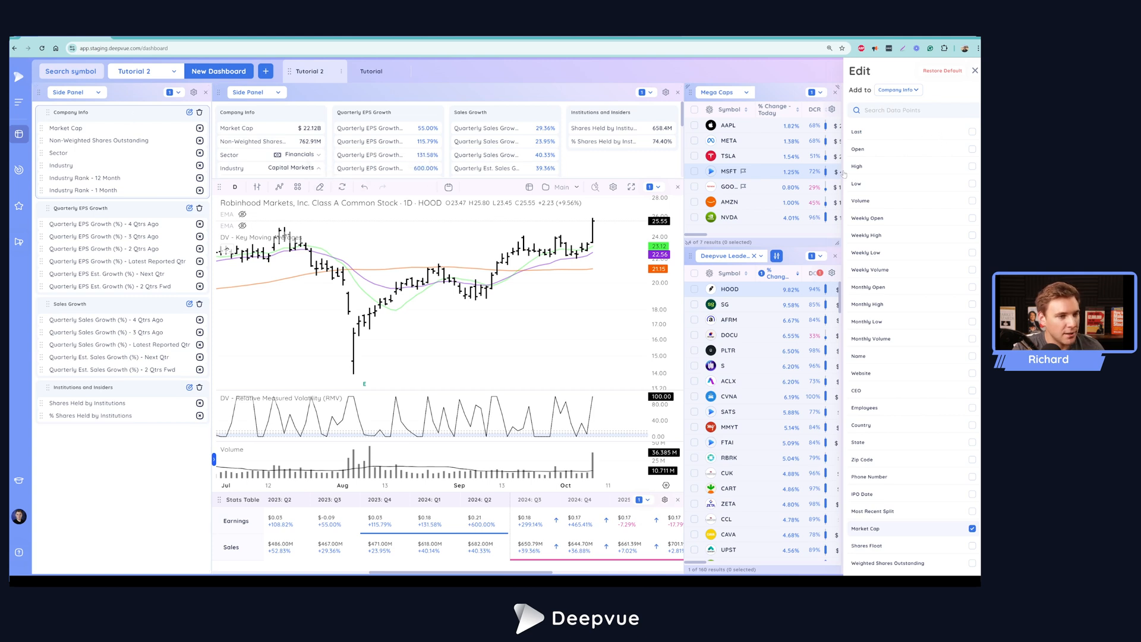
click(909, 109)
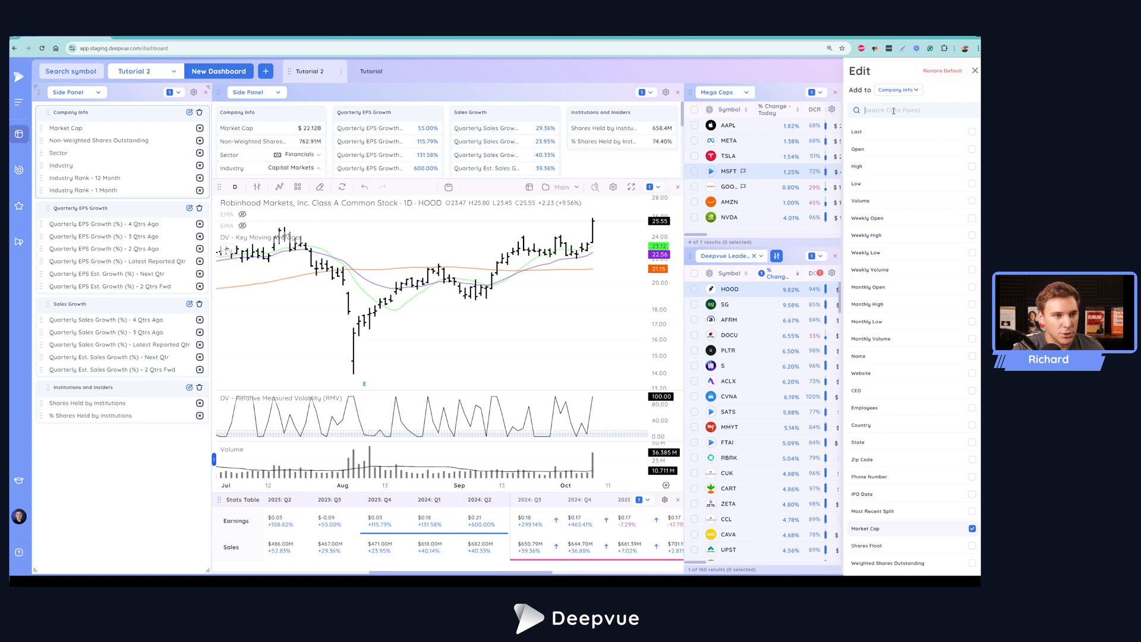
scroll(down, 3)
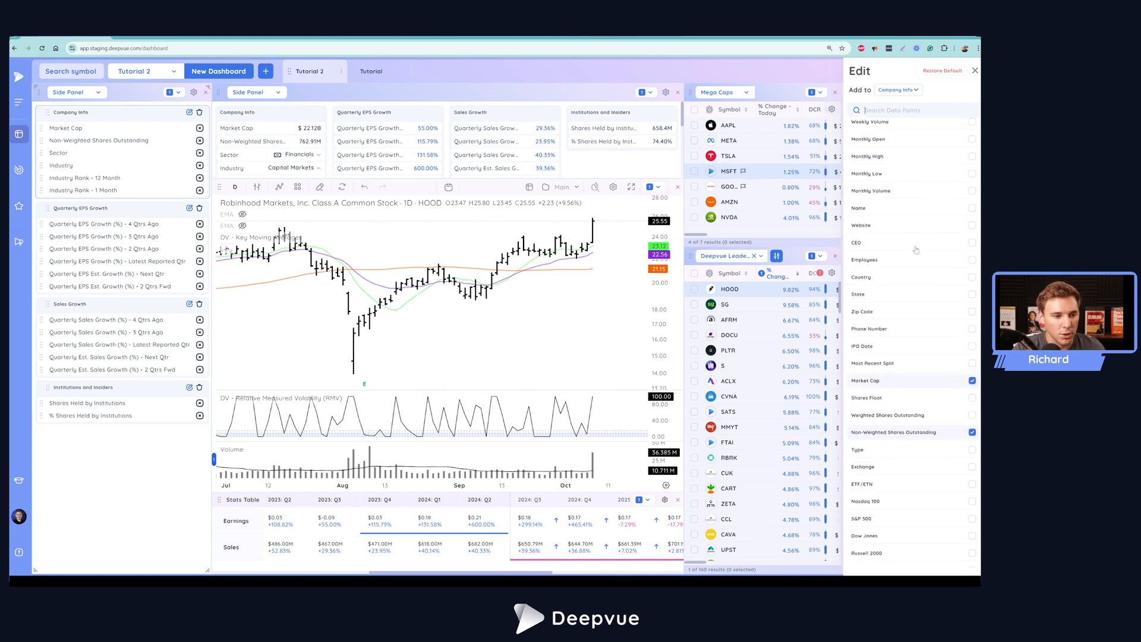
scroll(up, 3)
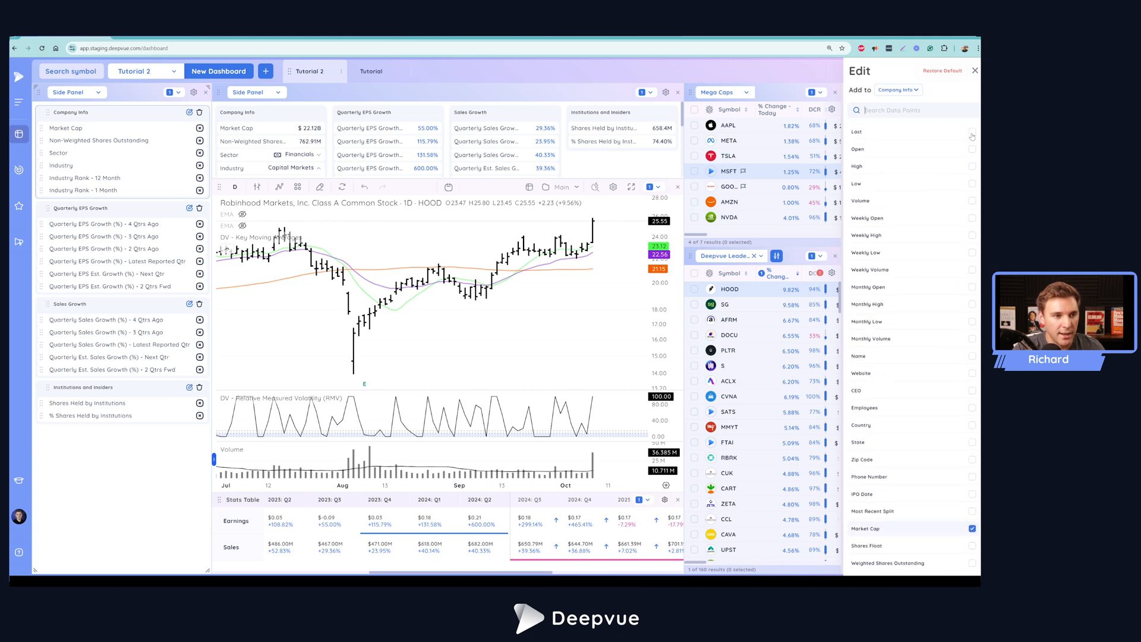
click(971, 130)
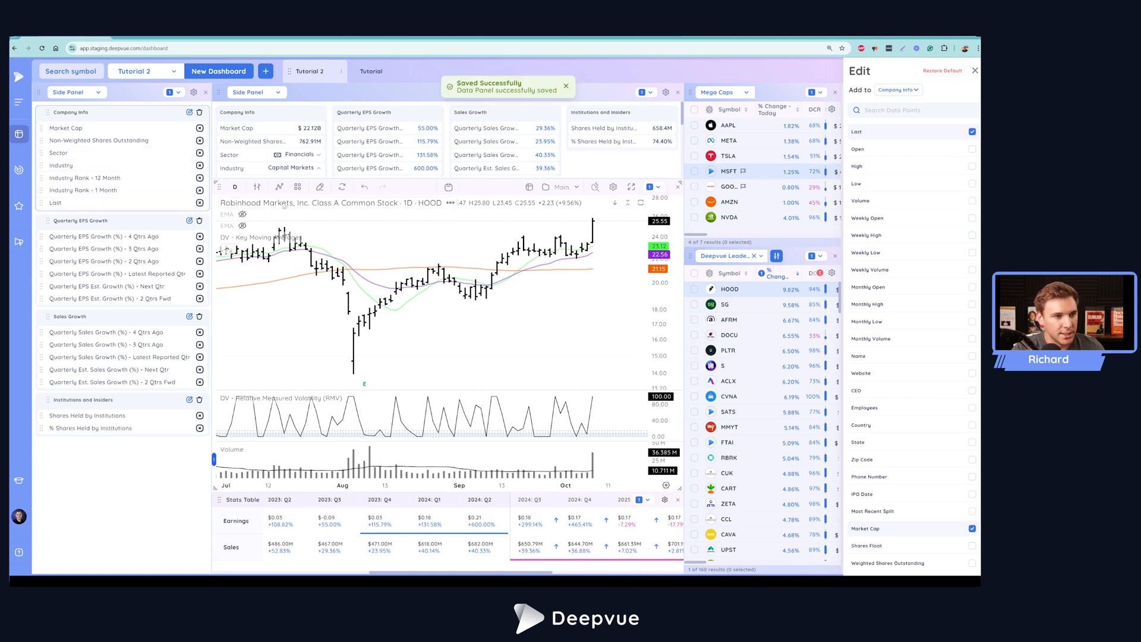
mouse_move(154, 207)
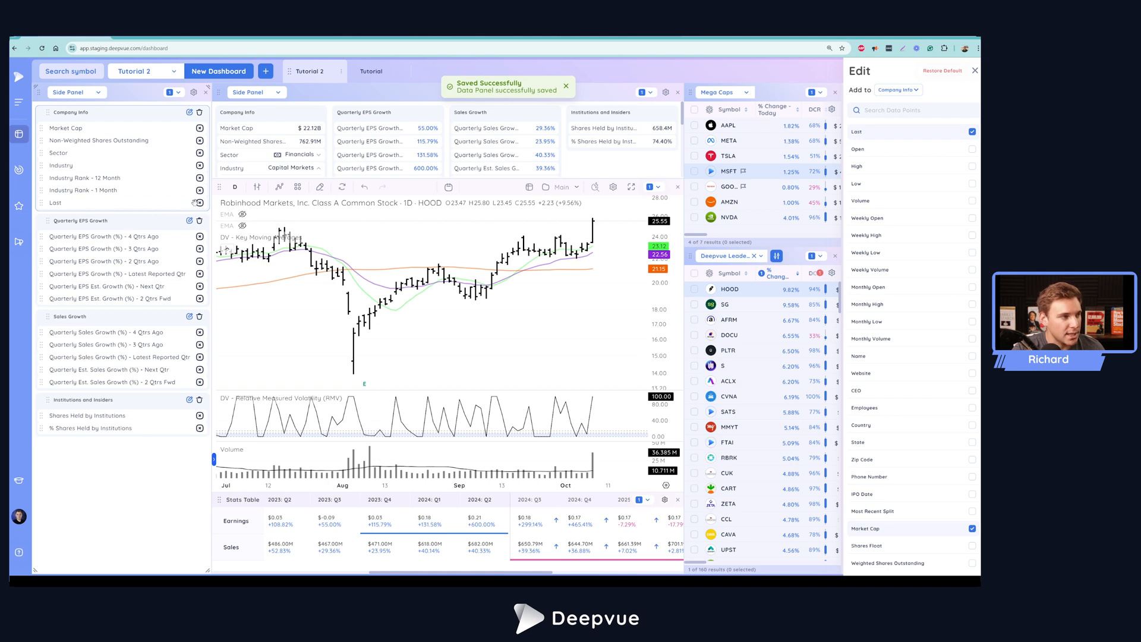
Remove Last from Company Info and save a new empty category named 'Tutorial'
click(199, 202)
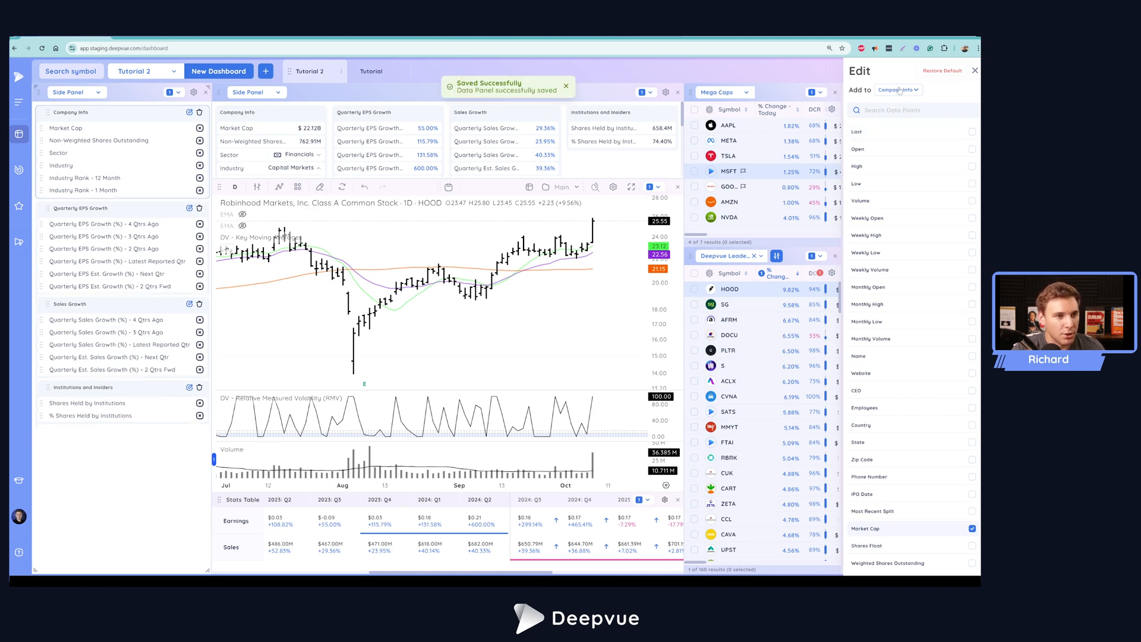
click(897, 89)
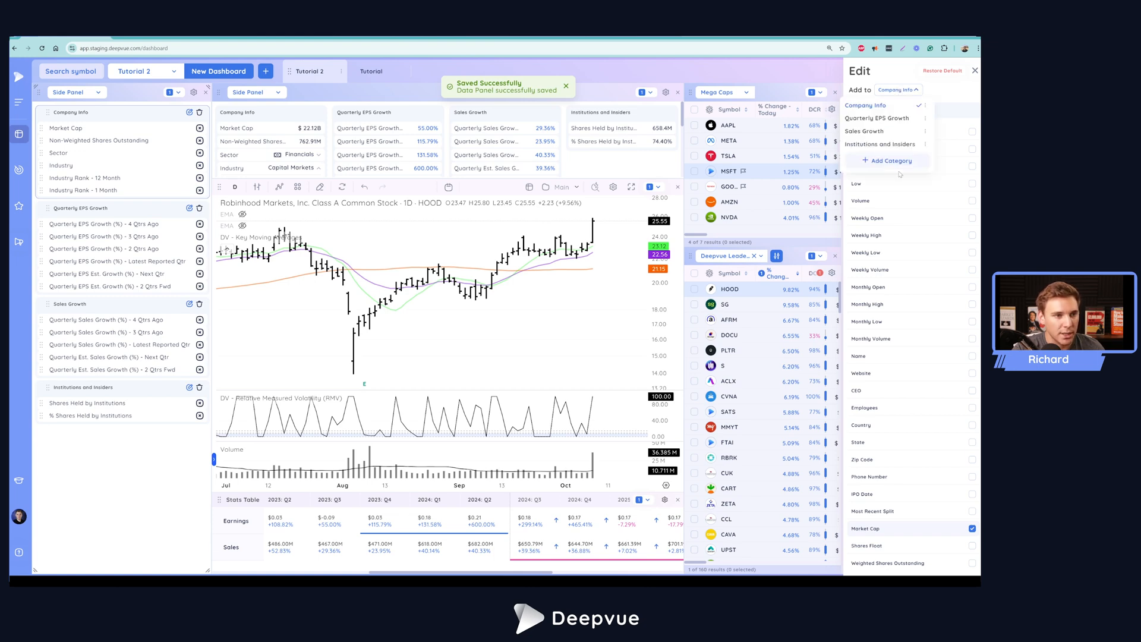
click(891, 160)
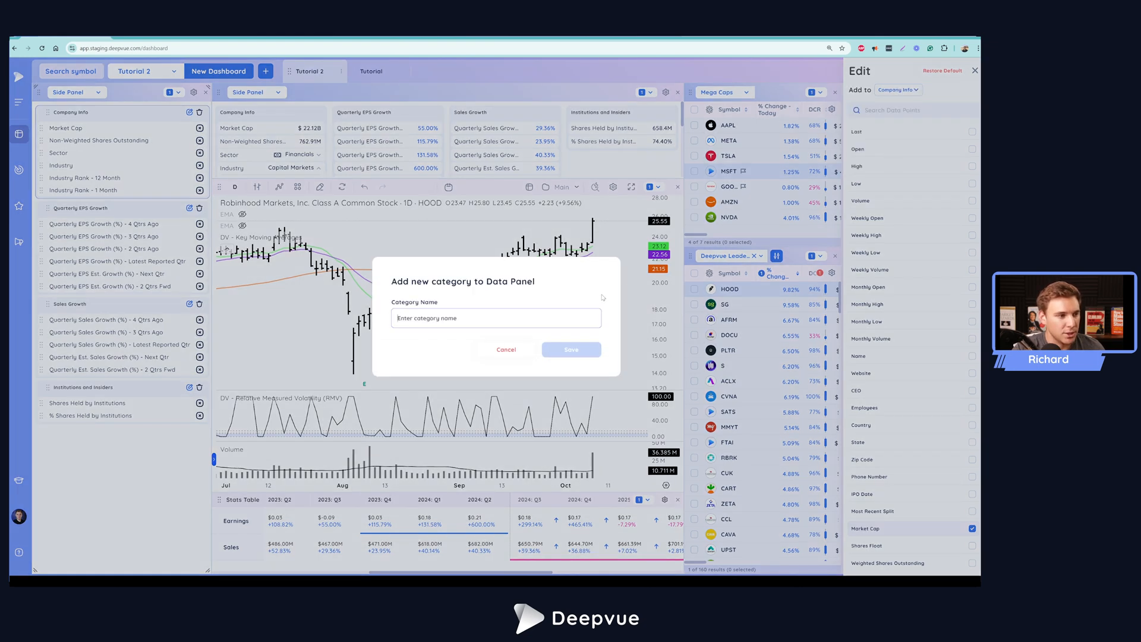
text(Tutorial)
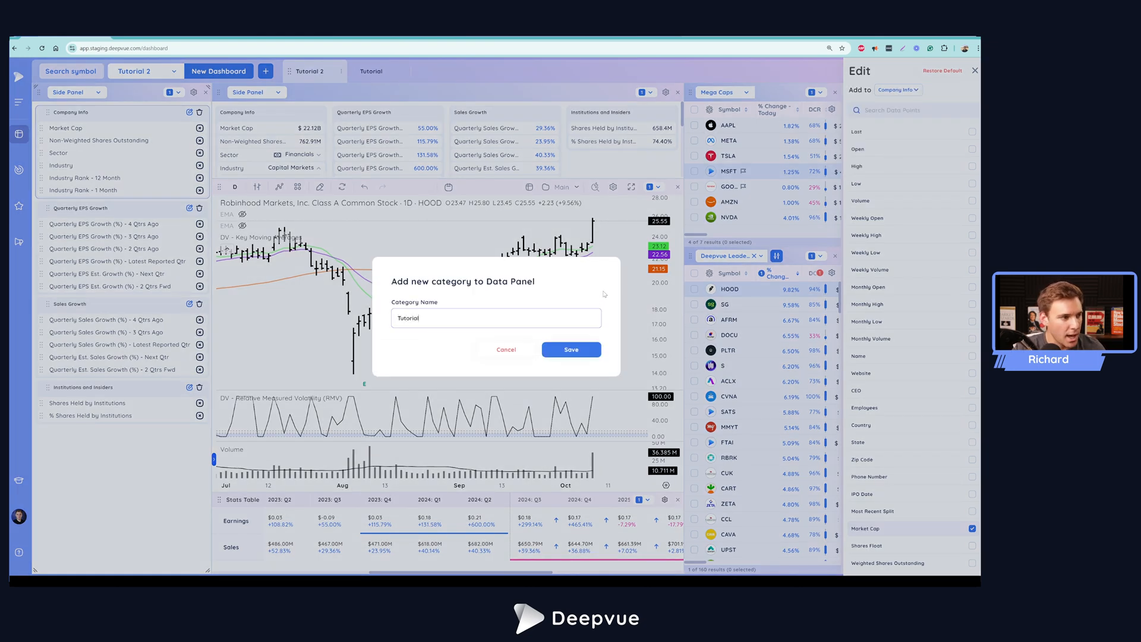
click(571, 350)
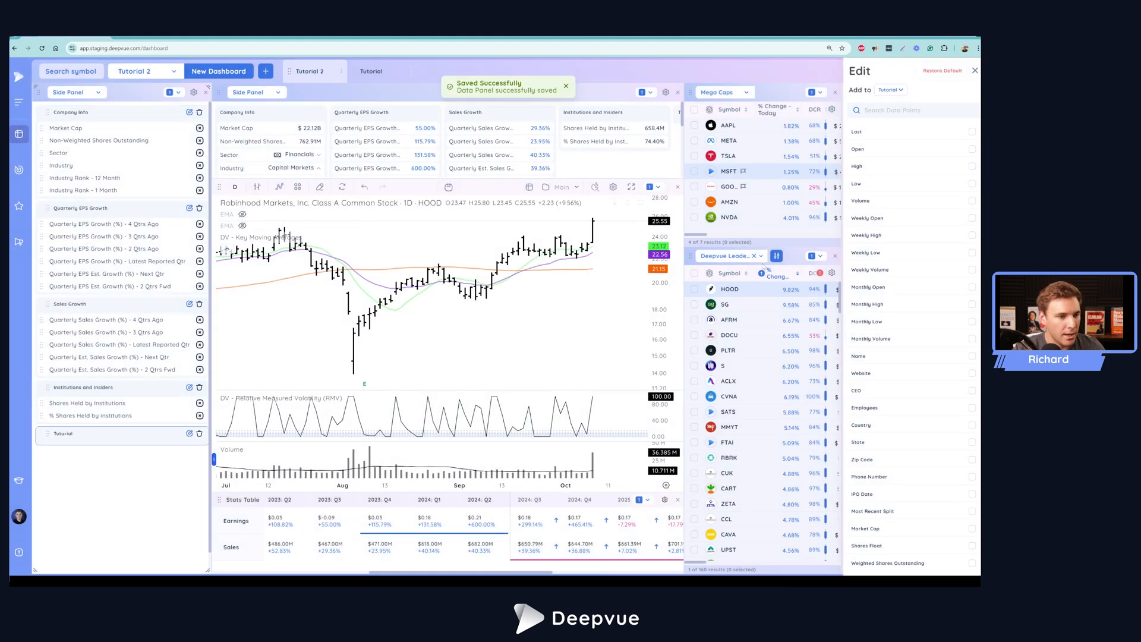
Search 'volume', tick another average volume data point for Tutorial, and save the data panel
click(902, 110)
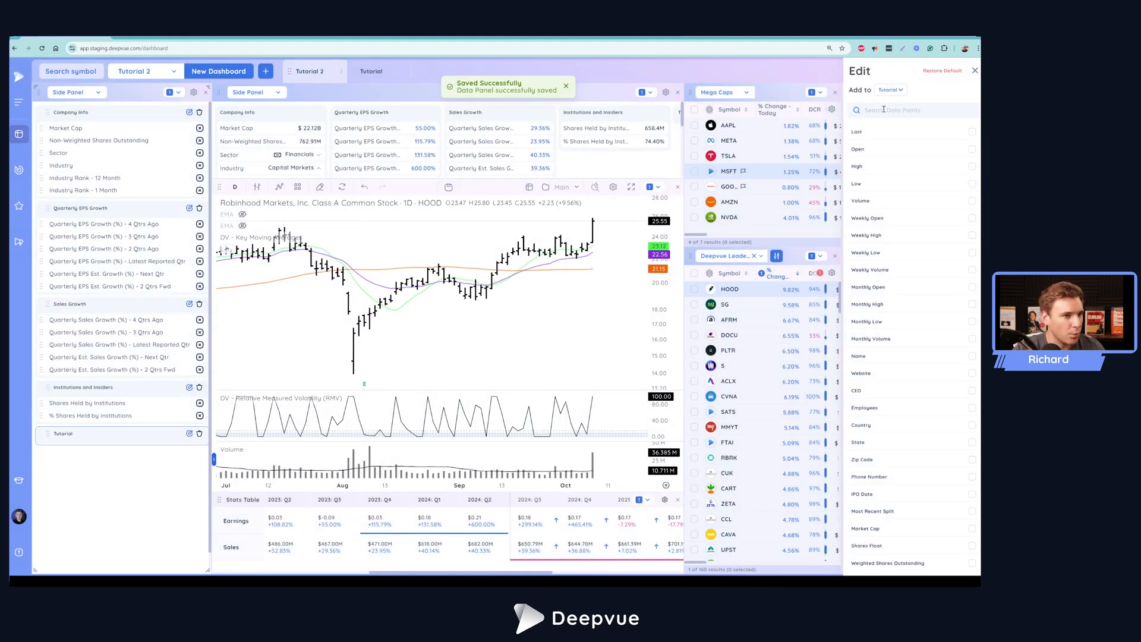
text(vol)
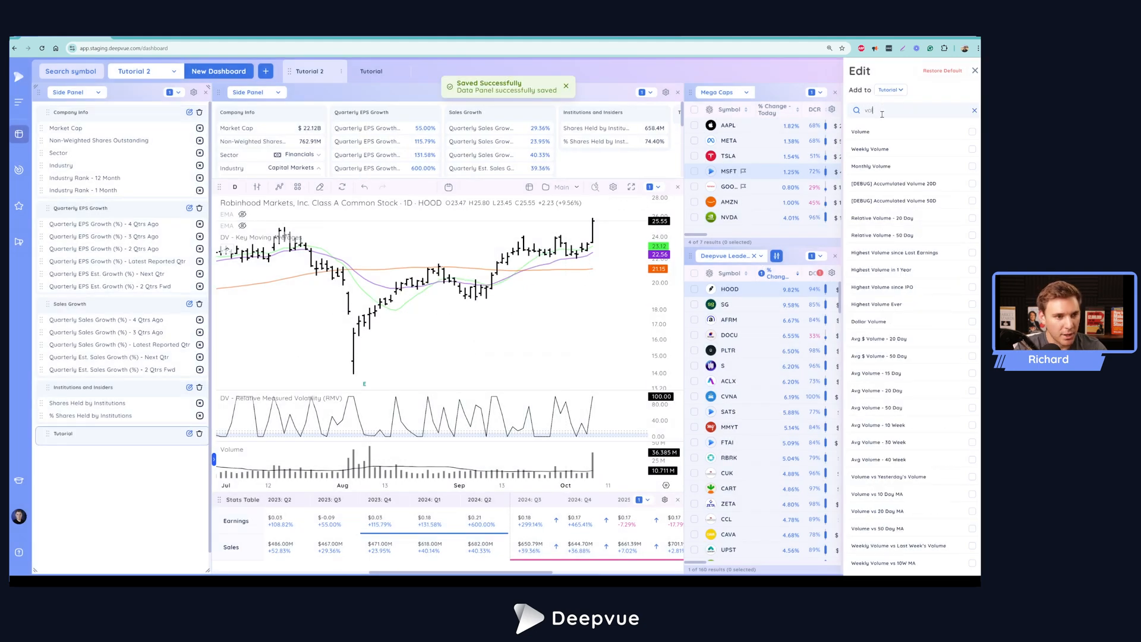
text(lume)
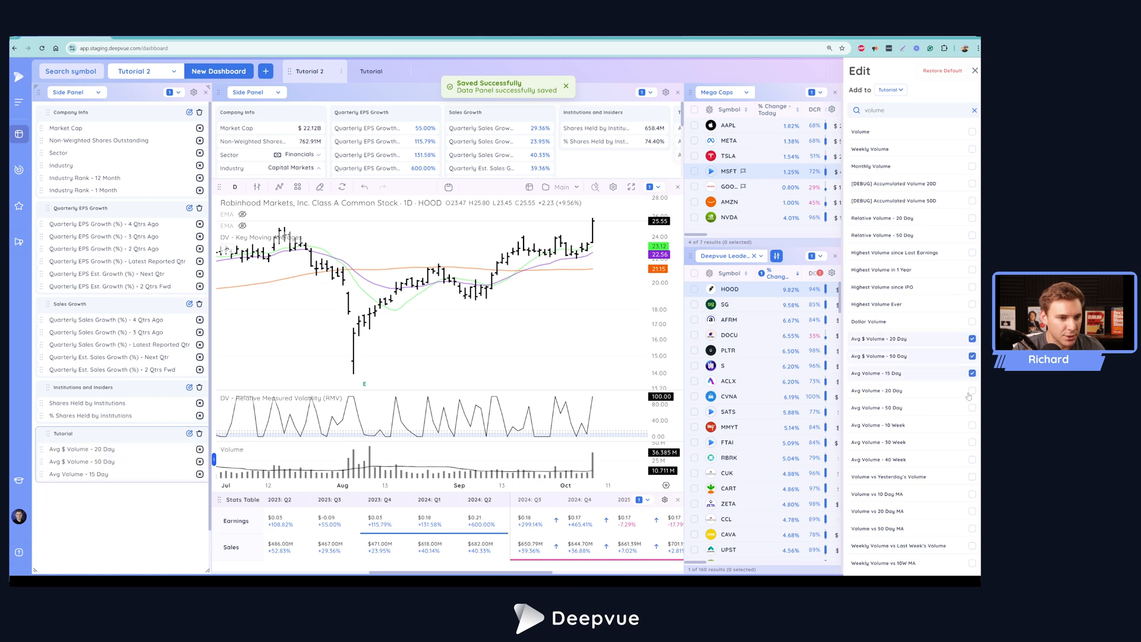
click(971, 391)
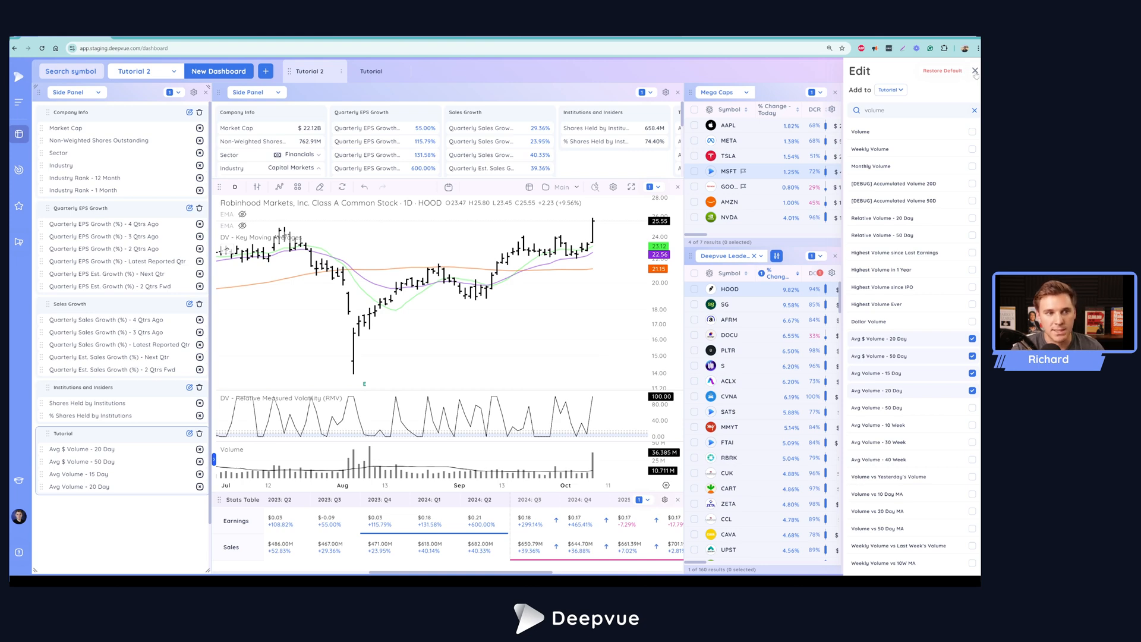
click(975, 71)
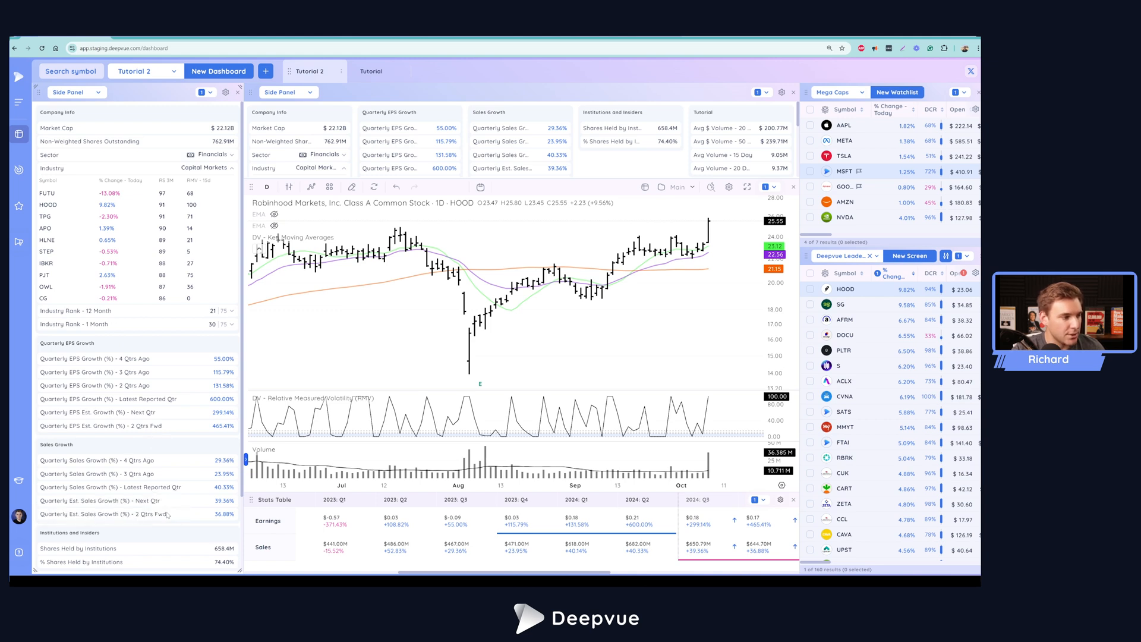
scroll(down, 3)
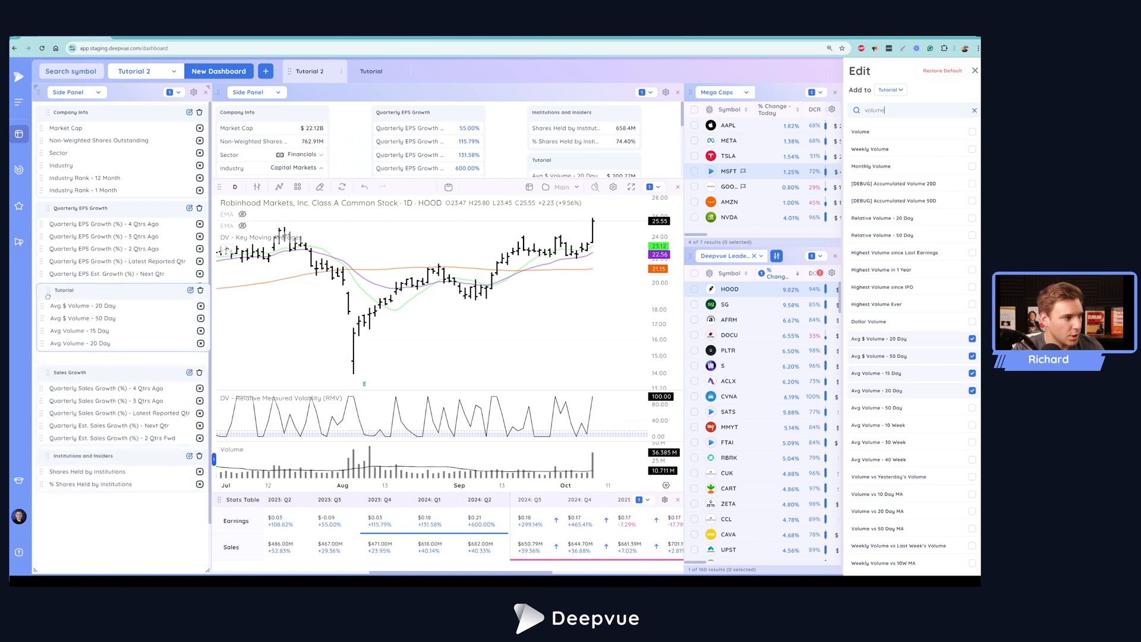
scroll(down, 3)
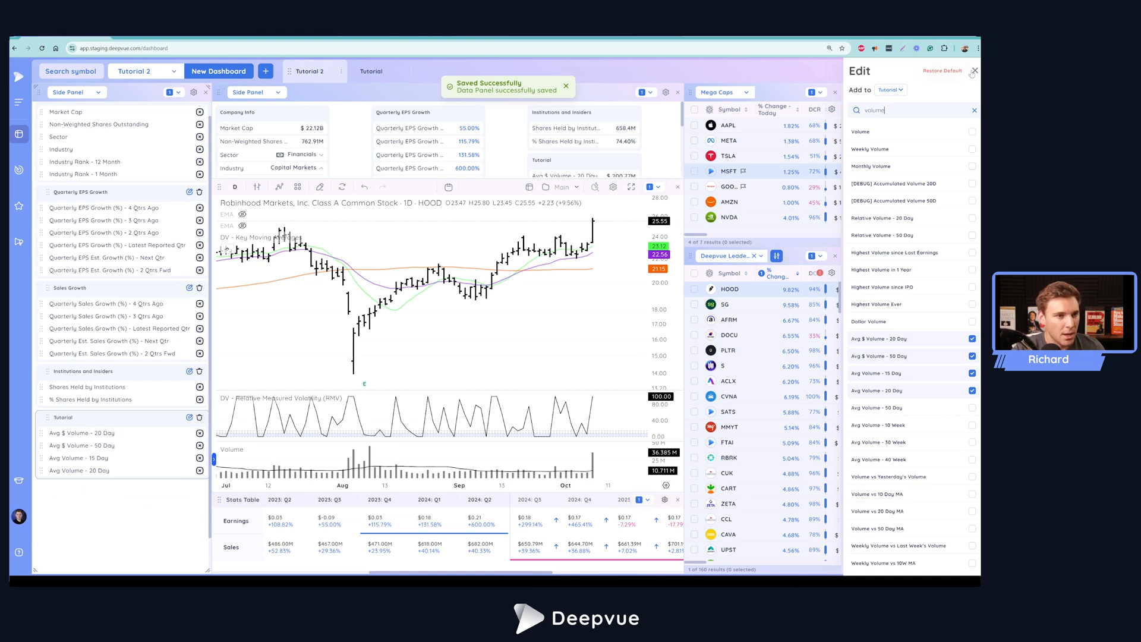
click(974, 70)
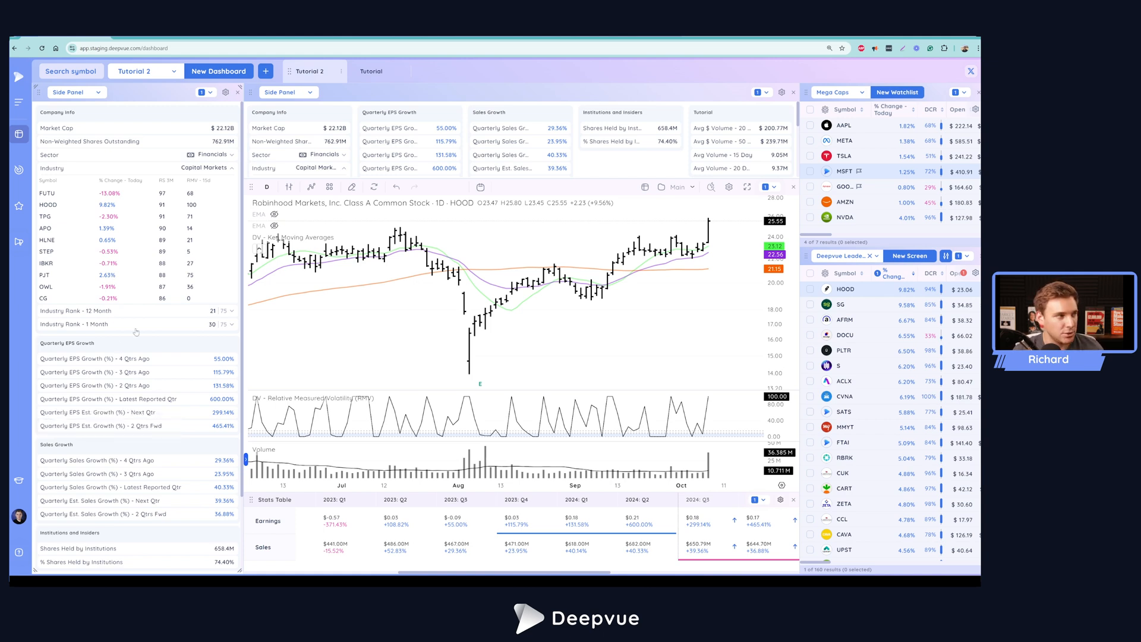
click(69, 92)
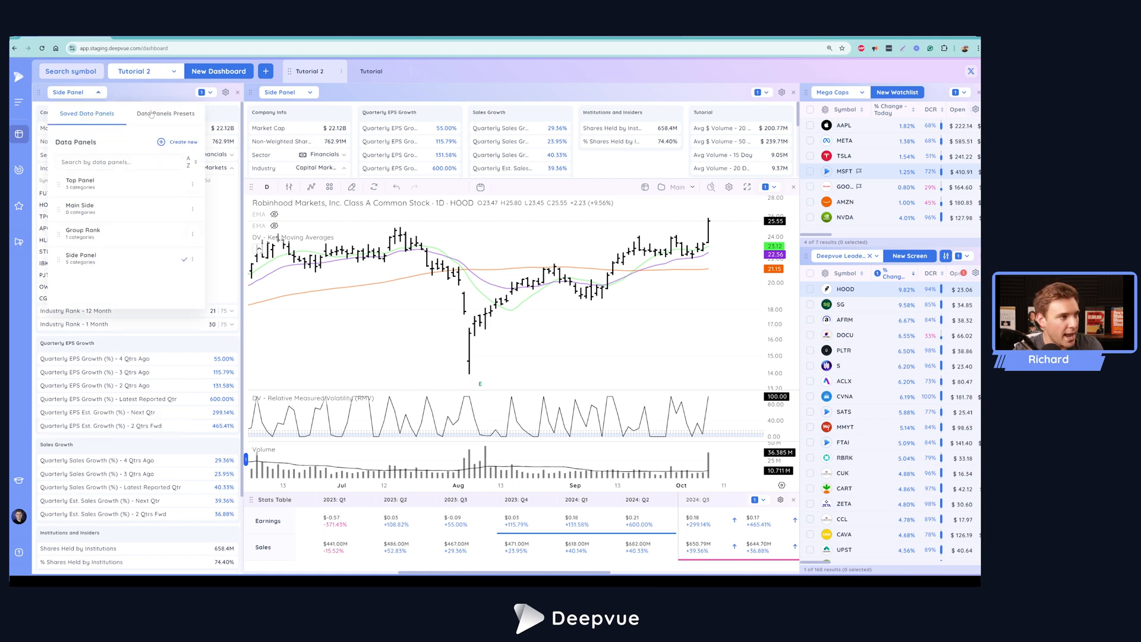
click(165, 113)
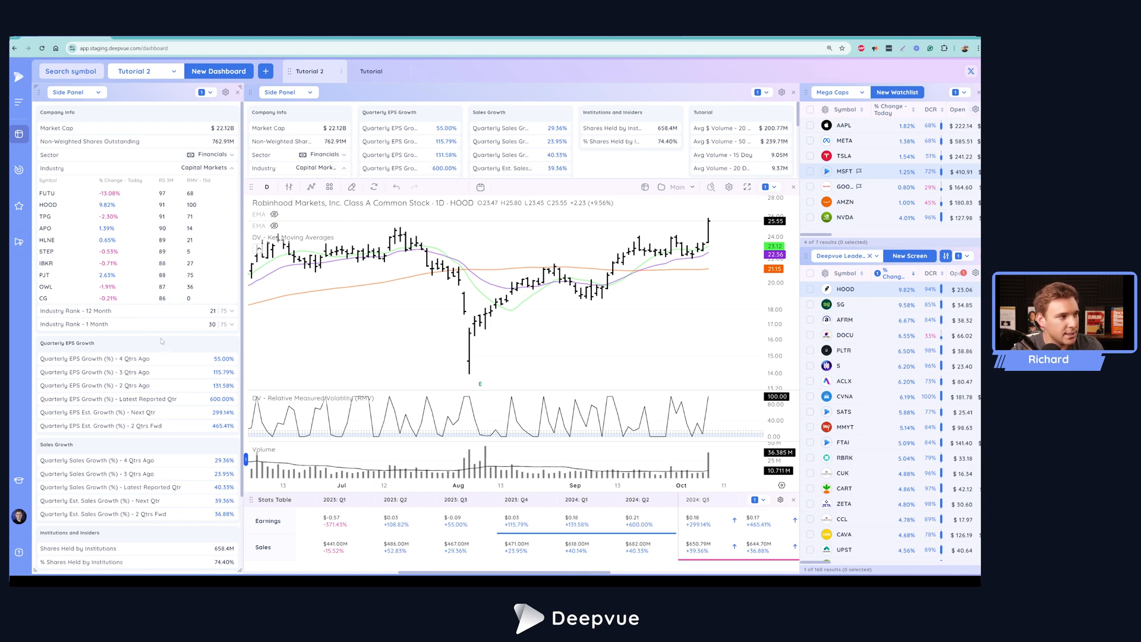
Load the saved Top Panel set into the panel above the chart
click(283, 91)
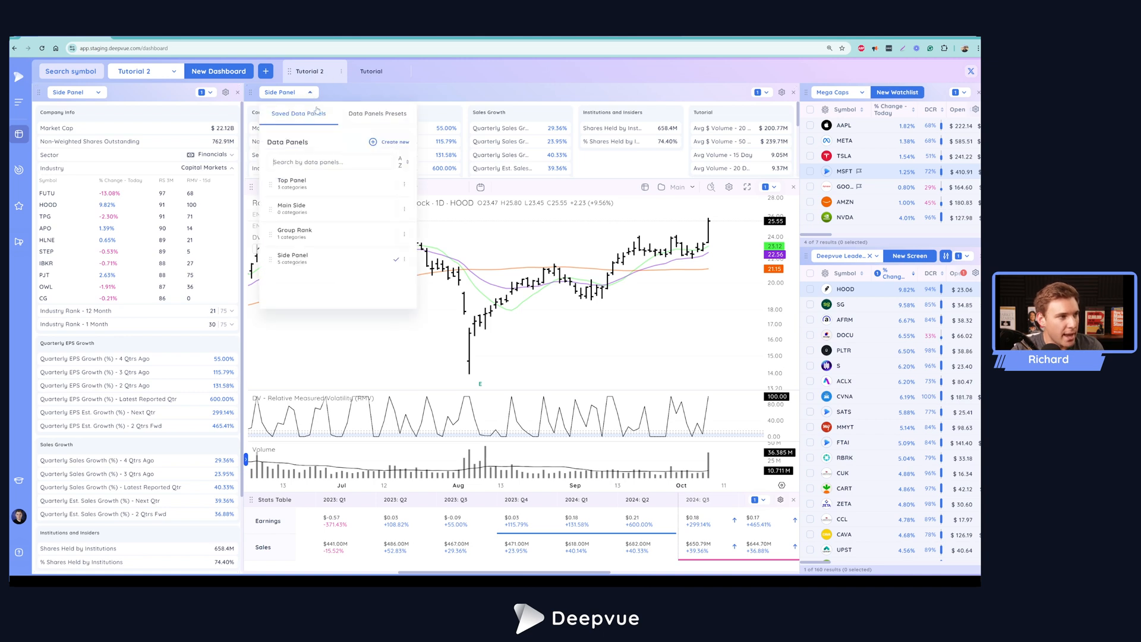
mouse_move(305, 183)
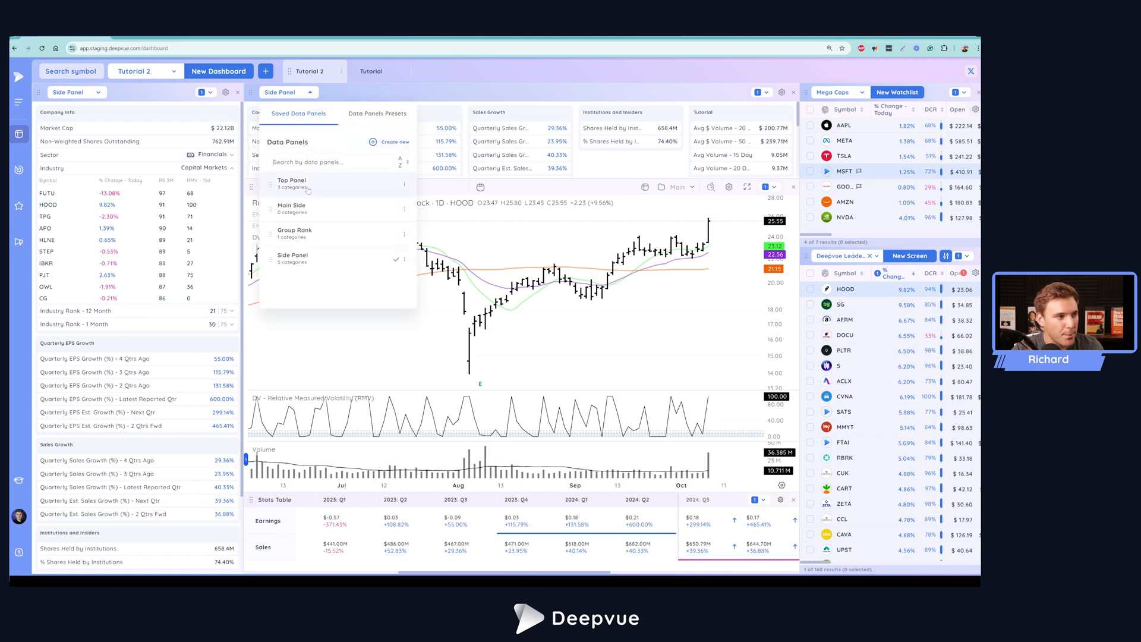
click(292, 183)
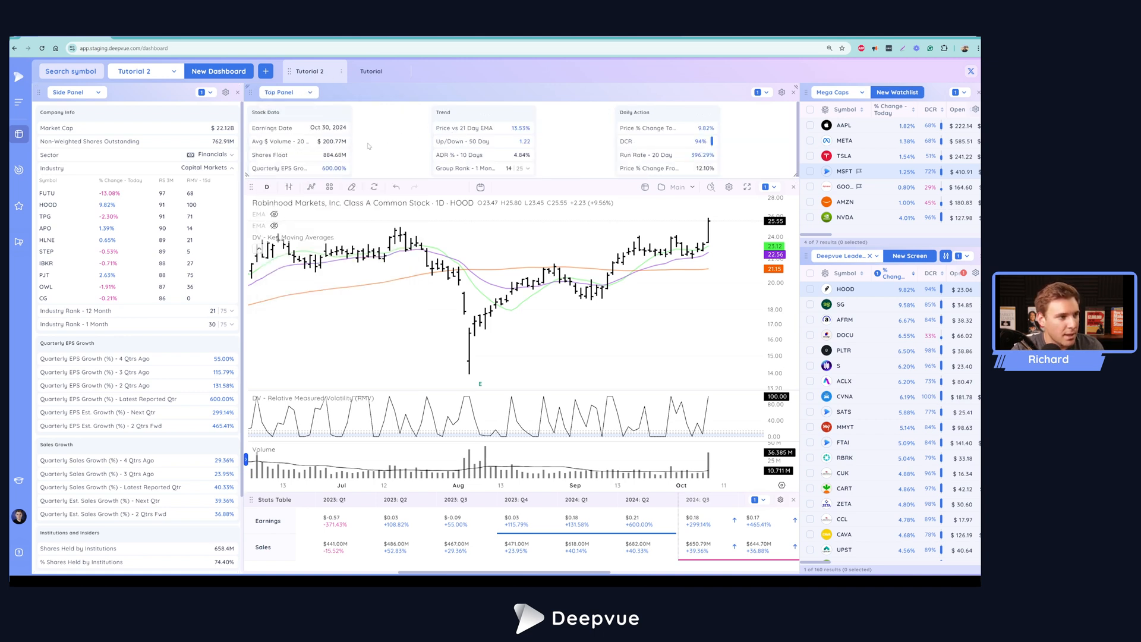
mouse_move(415, 155)
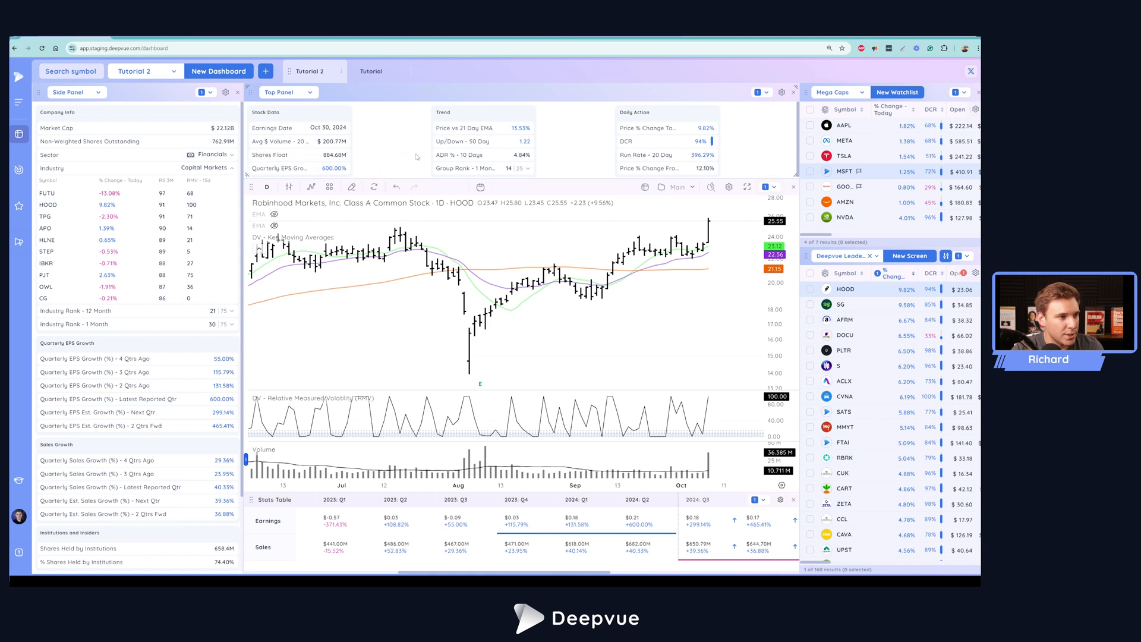
mouse_move(376, 136)
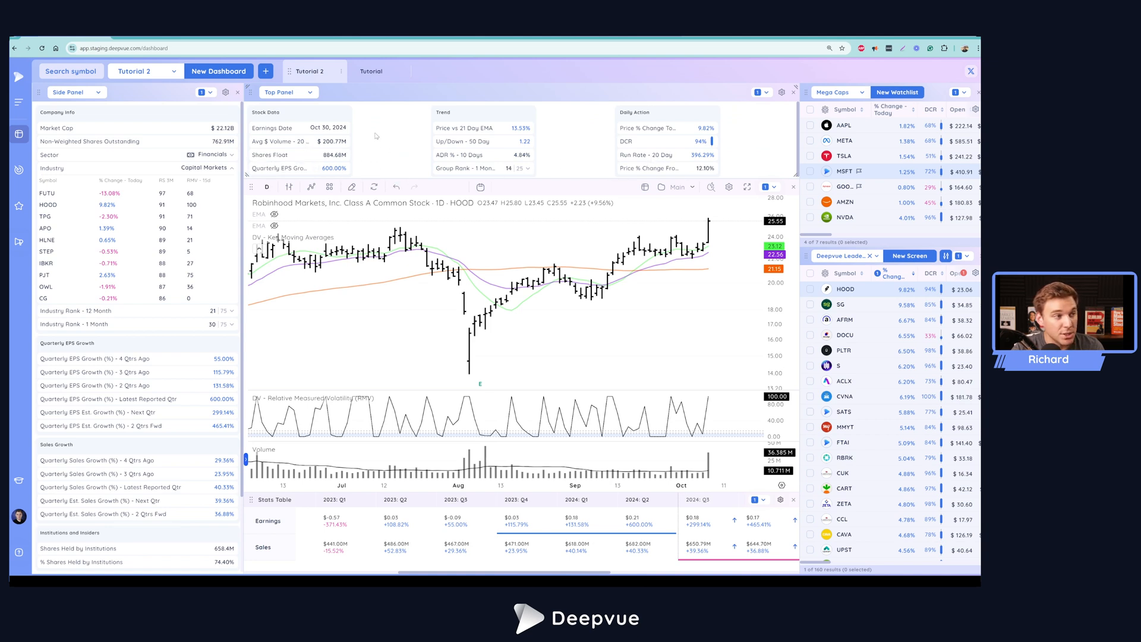
mouse_move(278, 168)
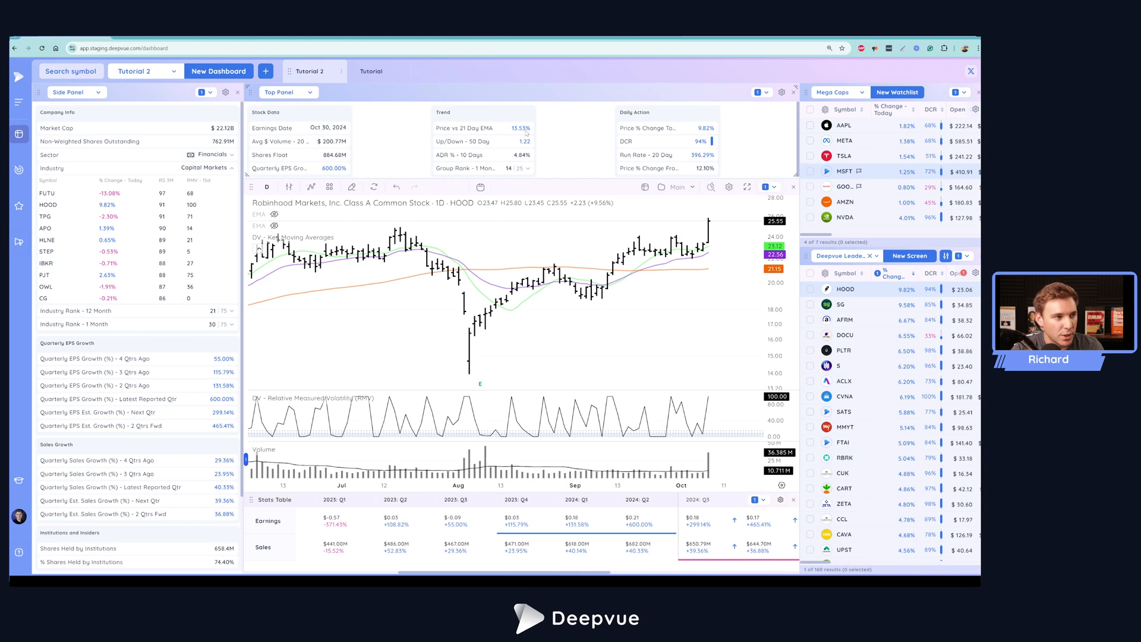
Step through SG, PLTR, ACLX in the Leaders watchlist, ending on CVNA
click(844, 304)
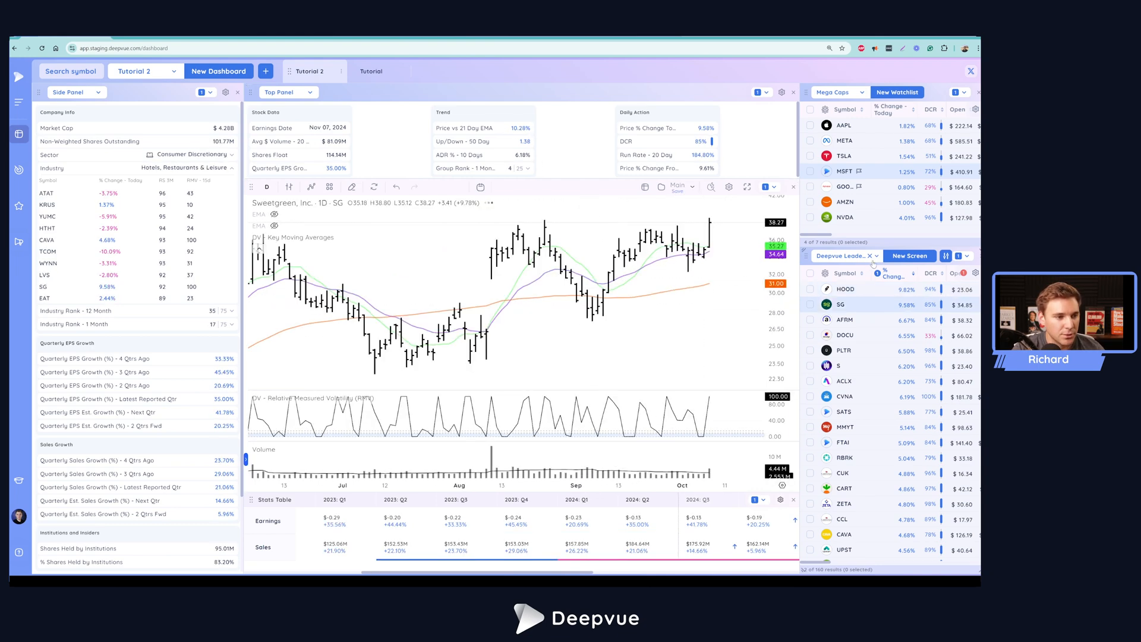
click(845, 335)
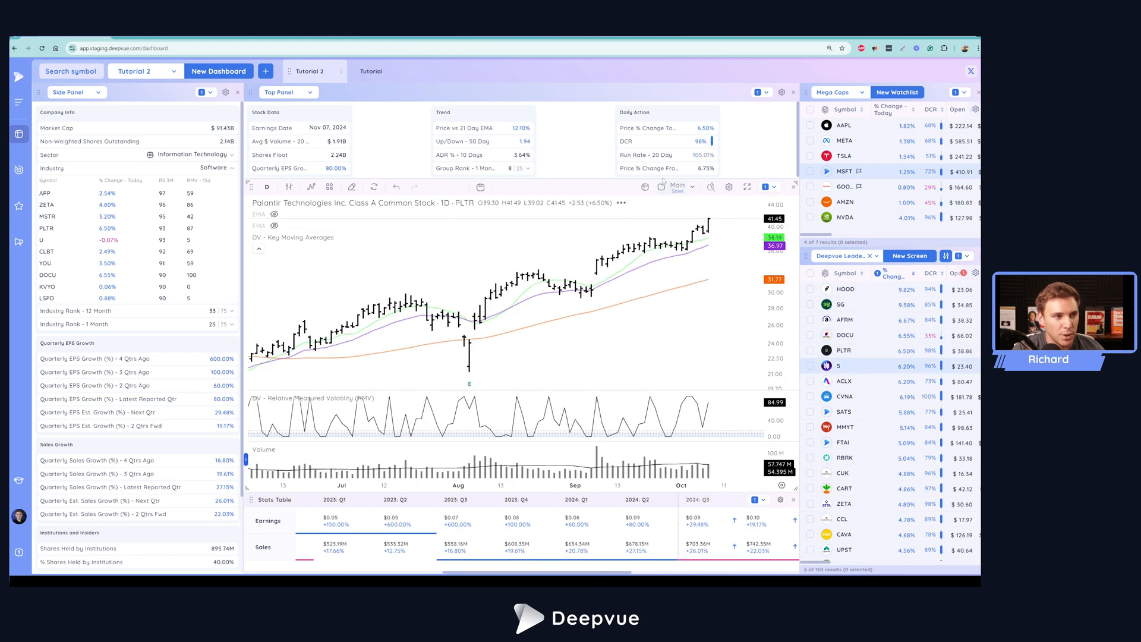
click(845, 380)
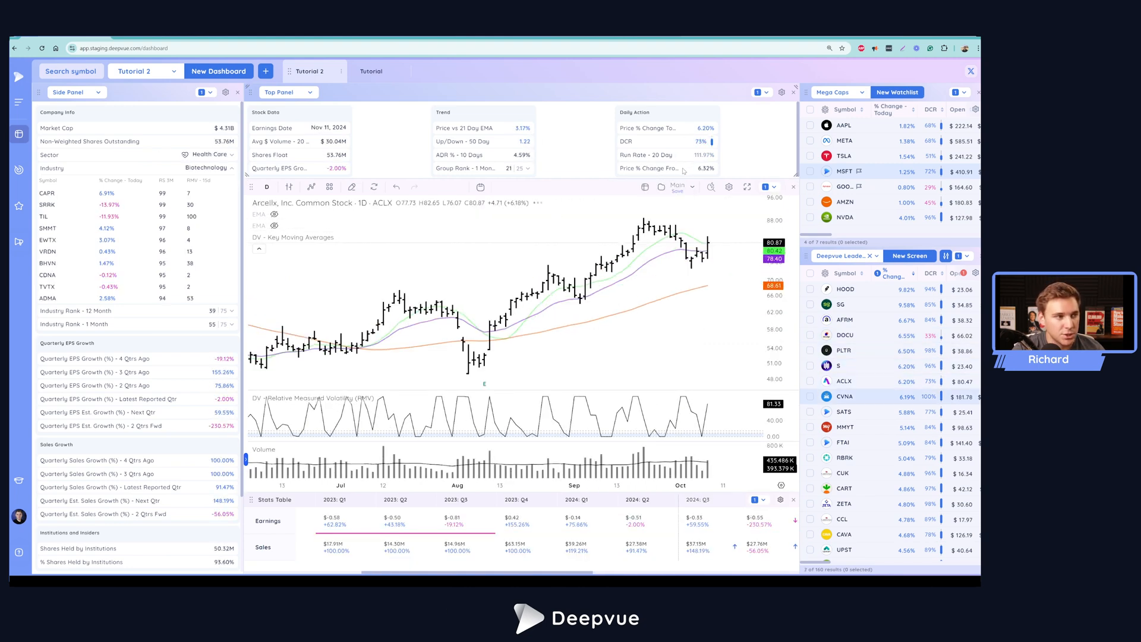
click(843, 395)
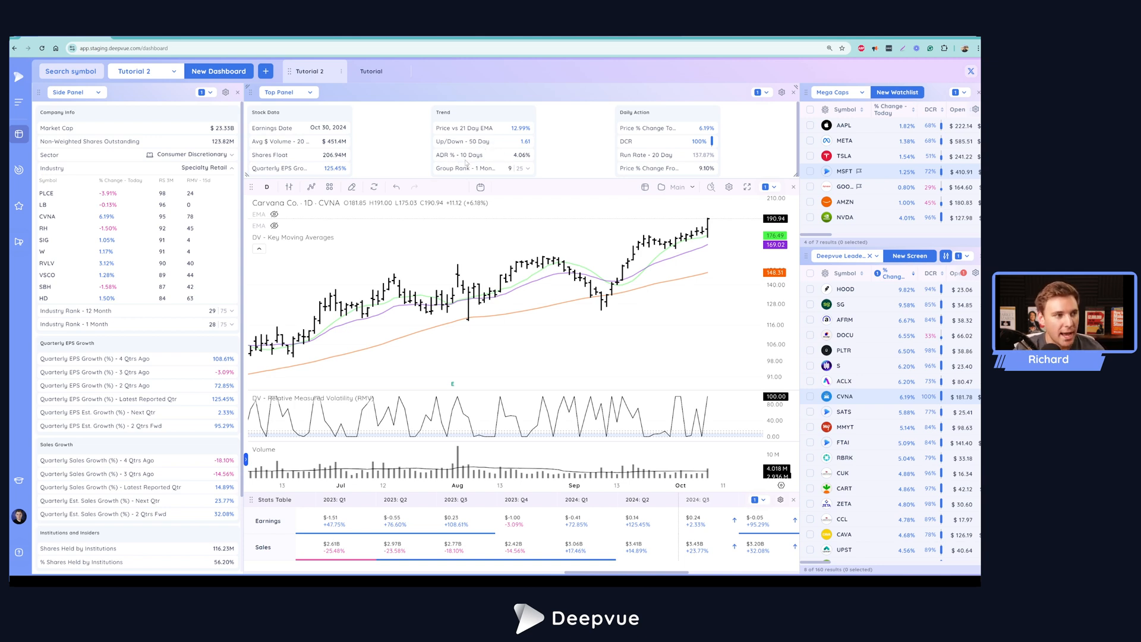
mouse_move(479, 173)
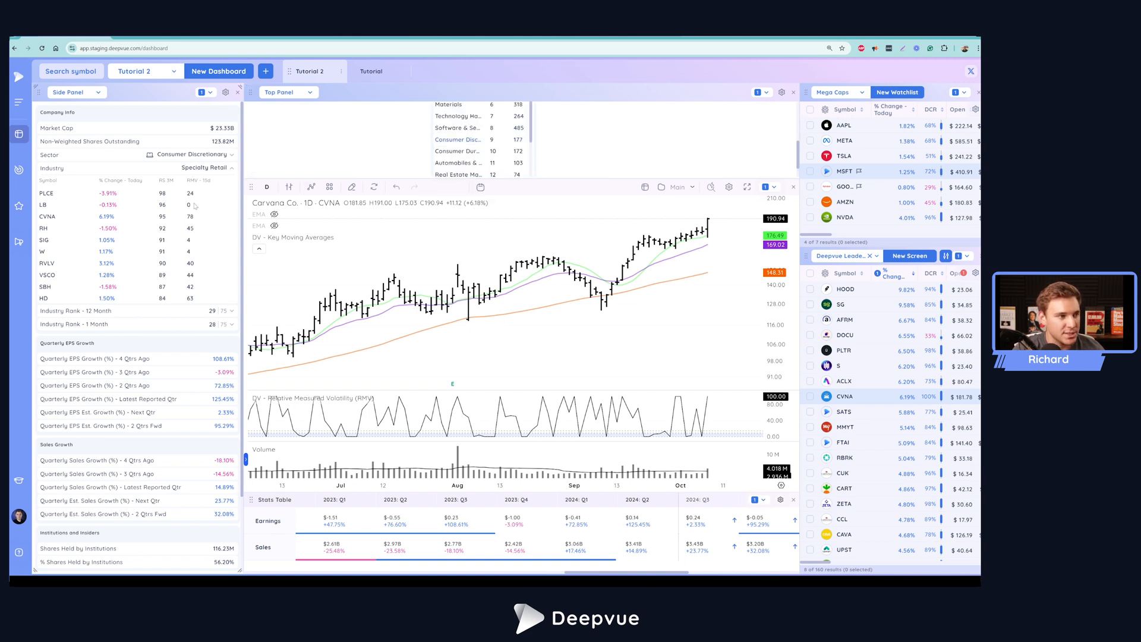
scroll(up, 3)
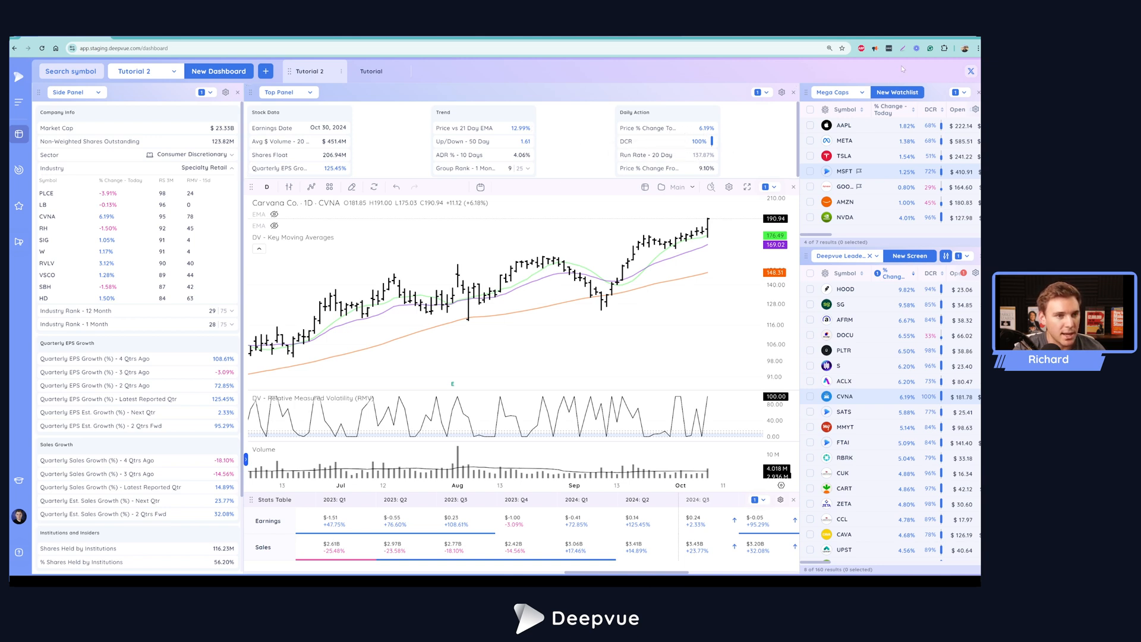
click(978, 48)
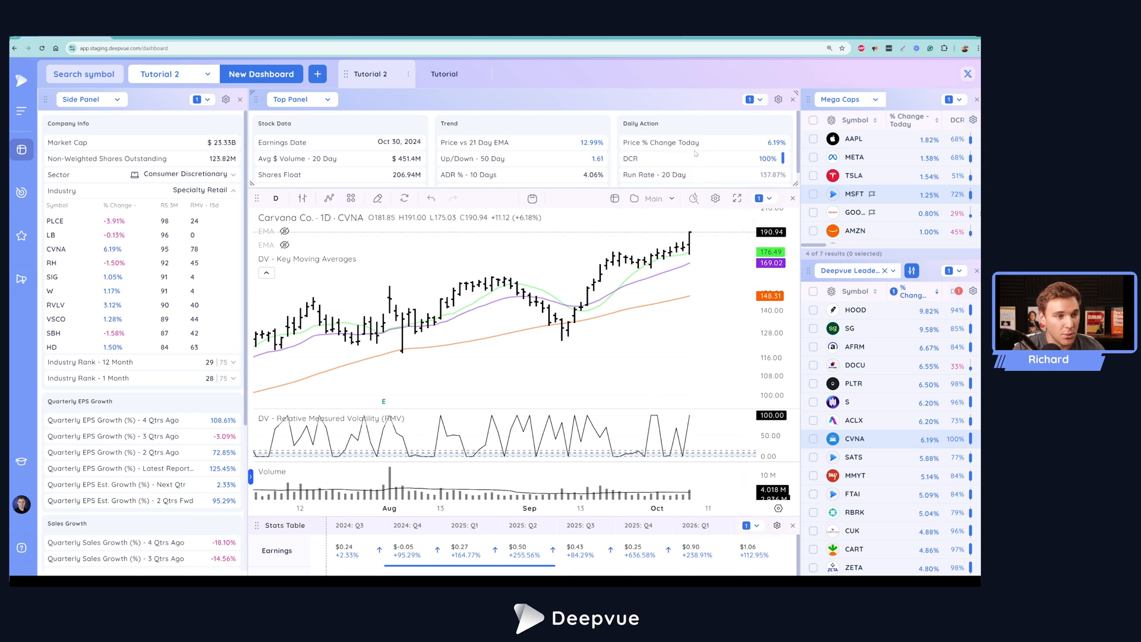
mouse_move(661, 233)
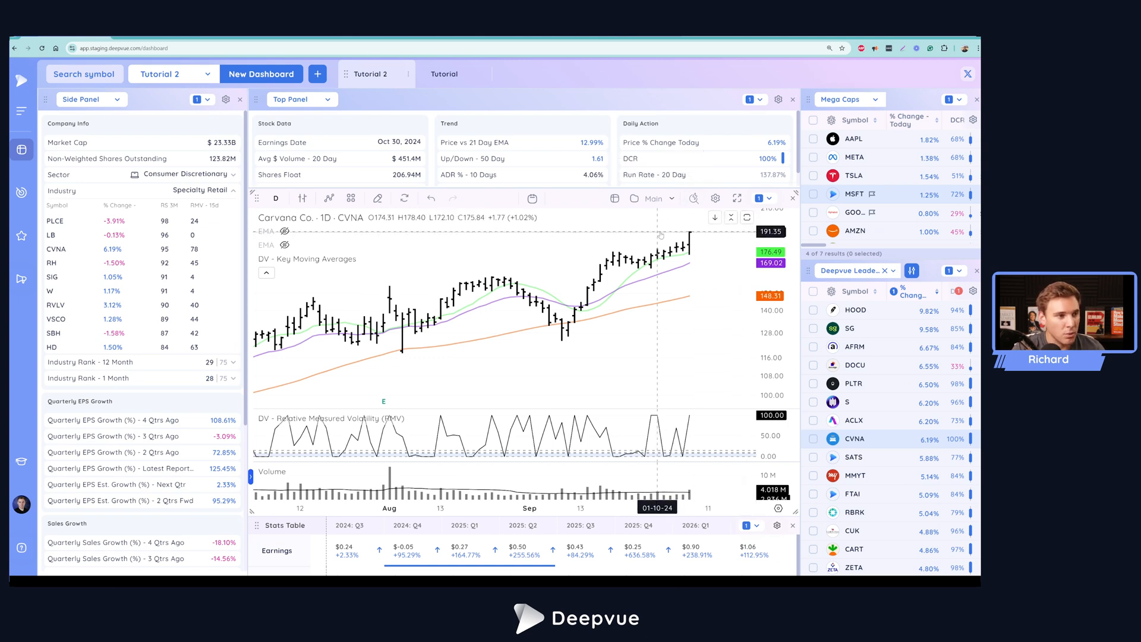
mouse_move(650, 225)
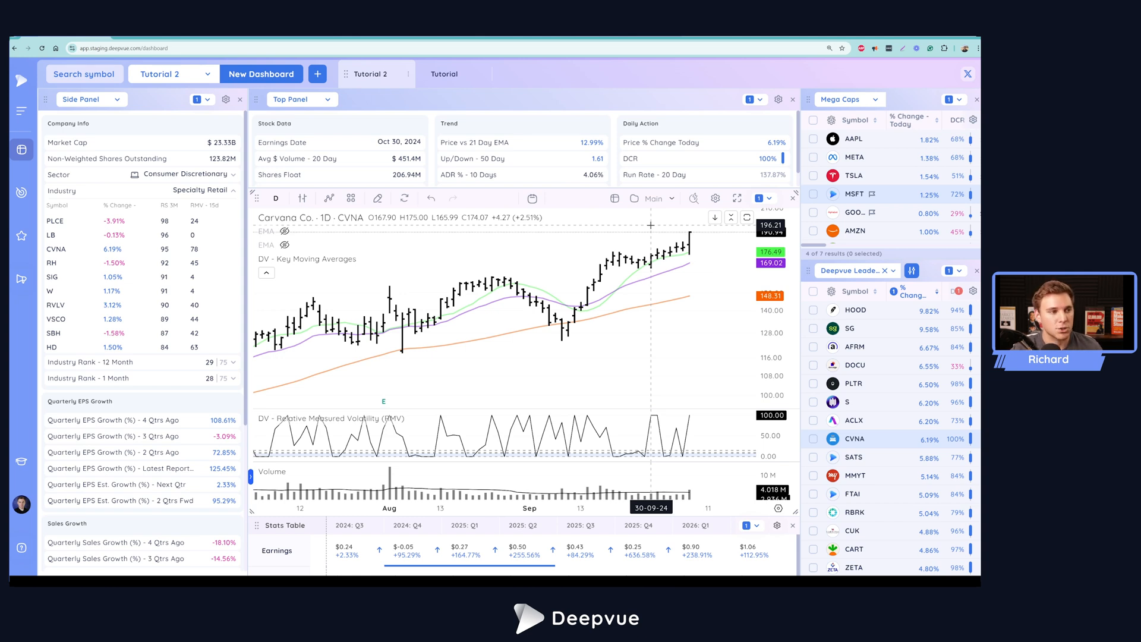
mouse_move(577, 278)
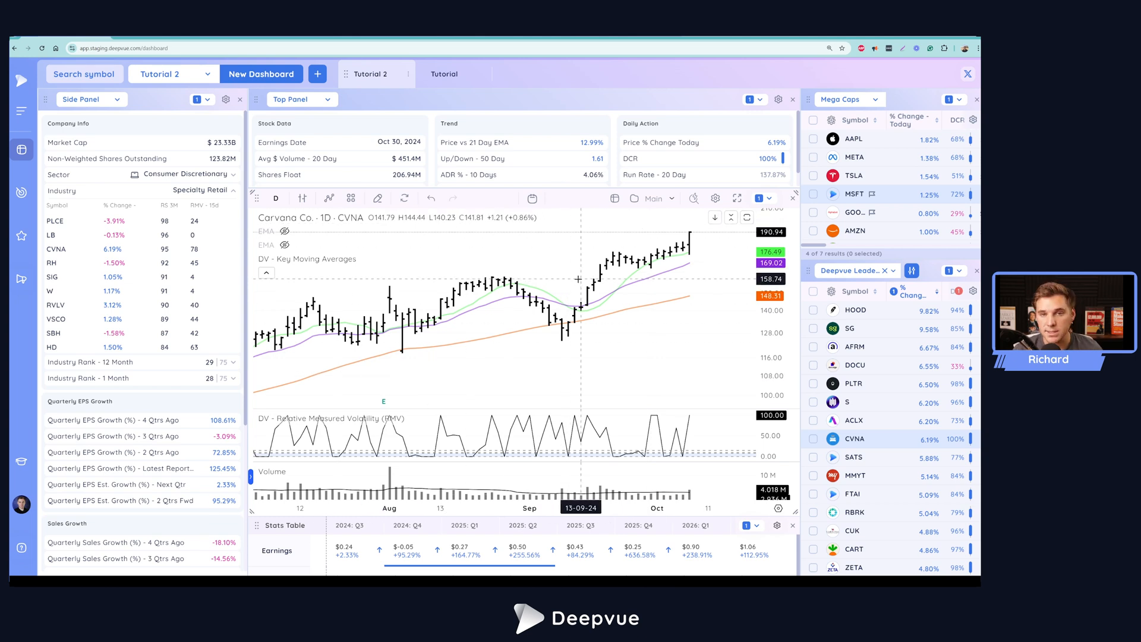